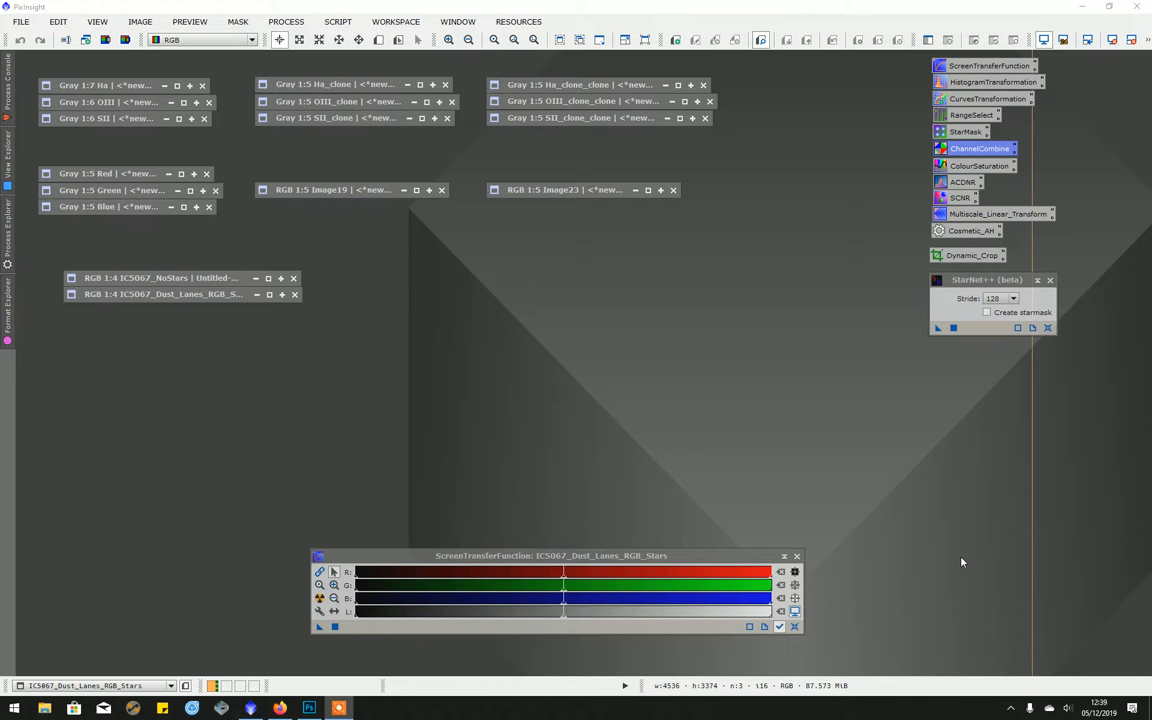
mouse_move(930, 557)
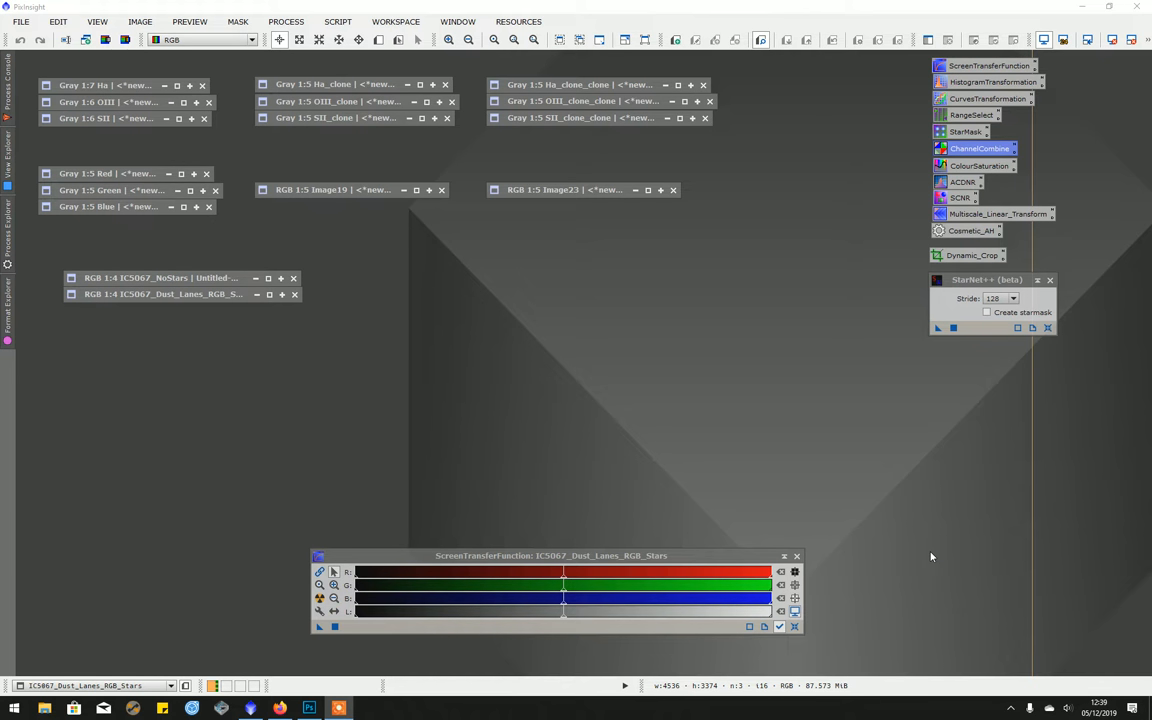
mouse_move(435, 424)
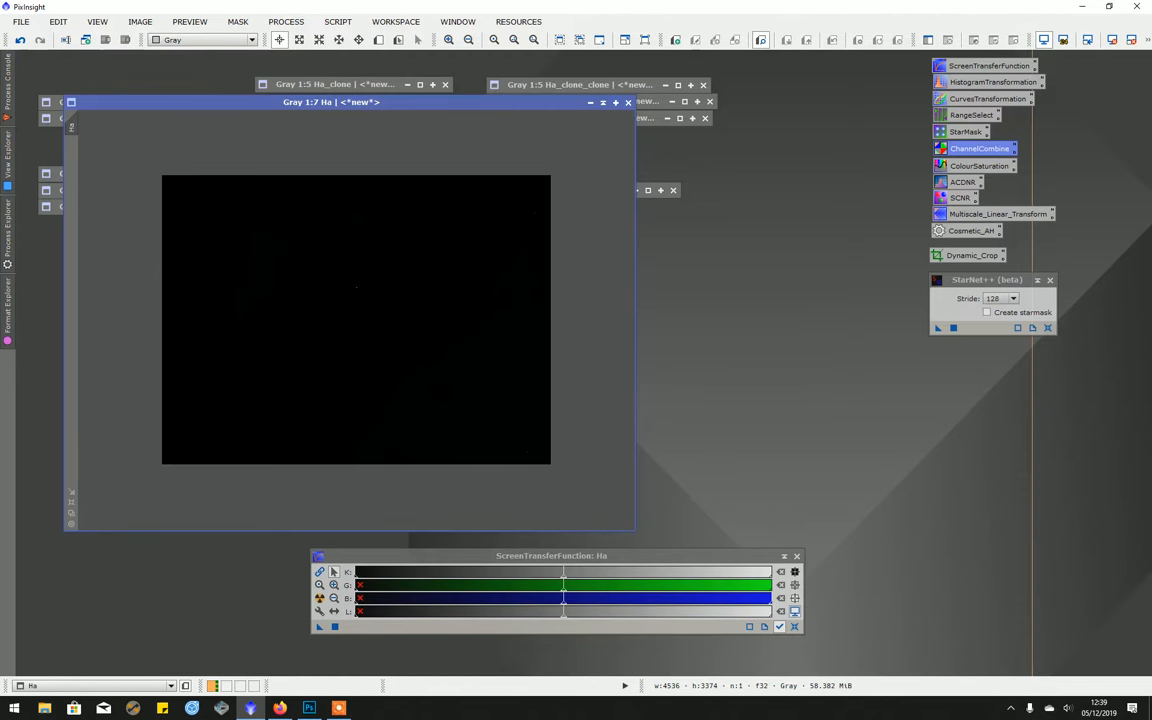
mouse_move(329, 430)
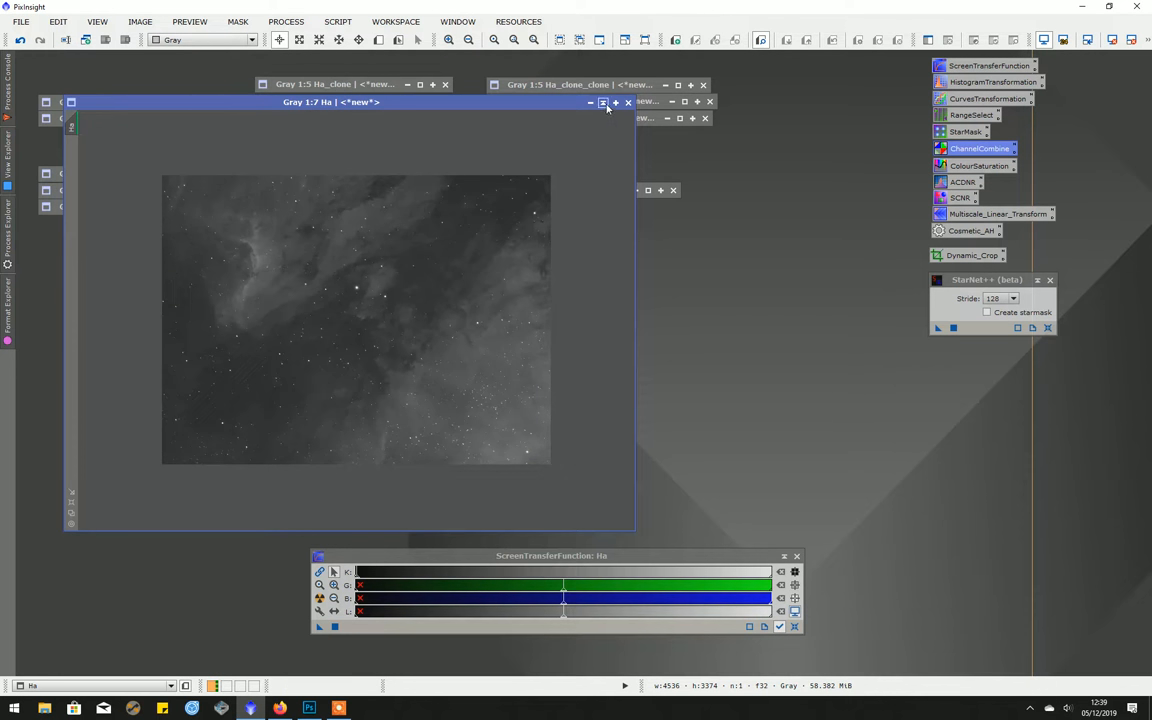
Step: Iconify the Ha window and bring up the starry Ha_clone image instead
click(590, 102)
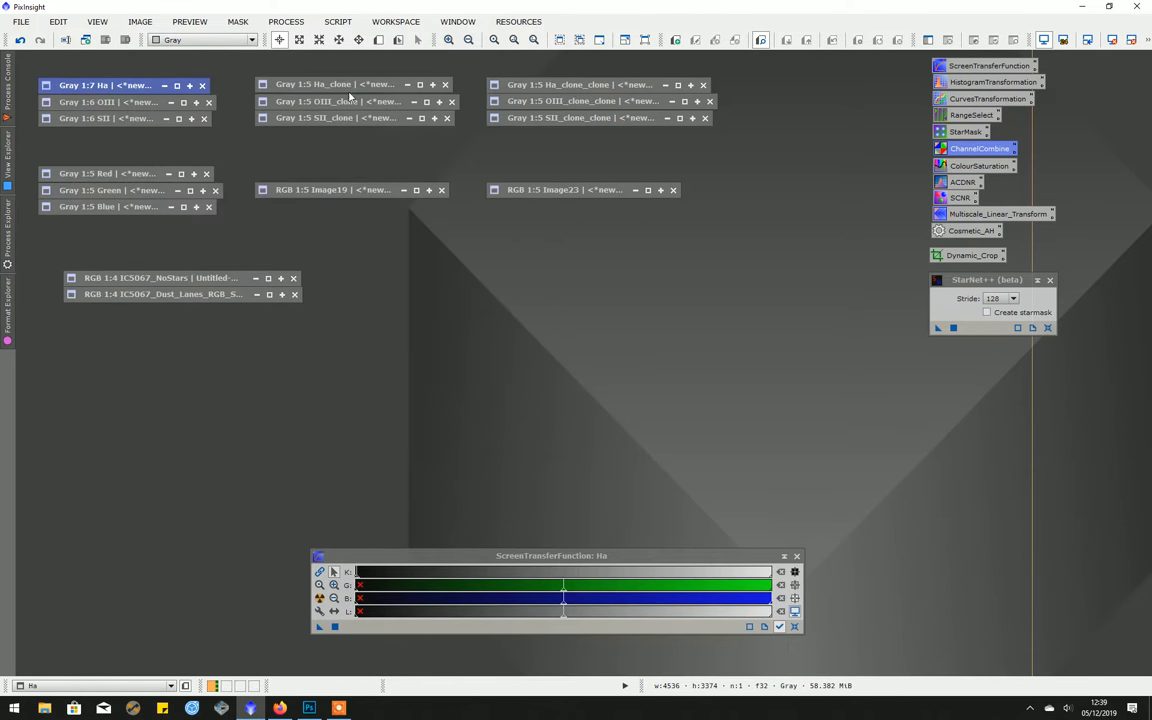
click(338, 100)
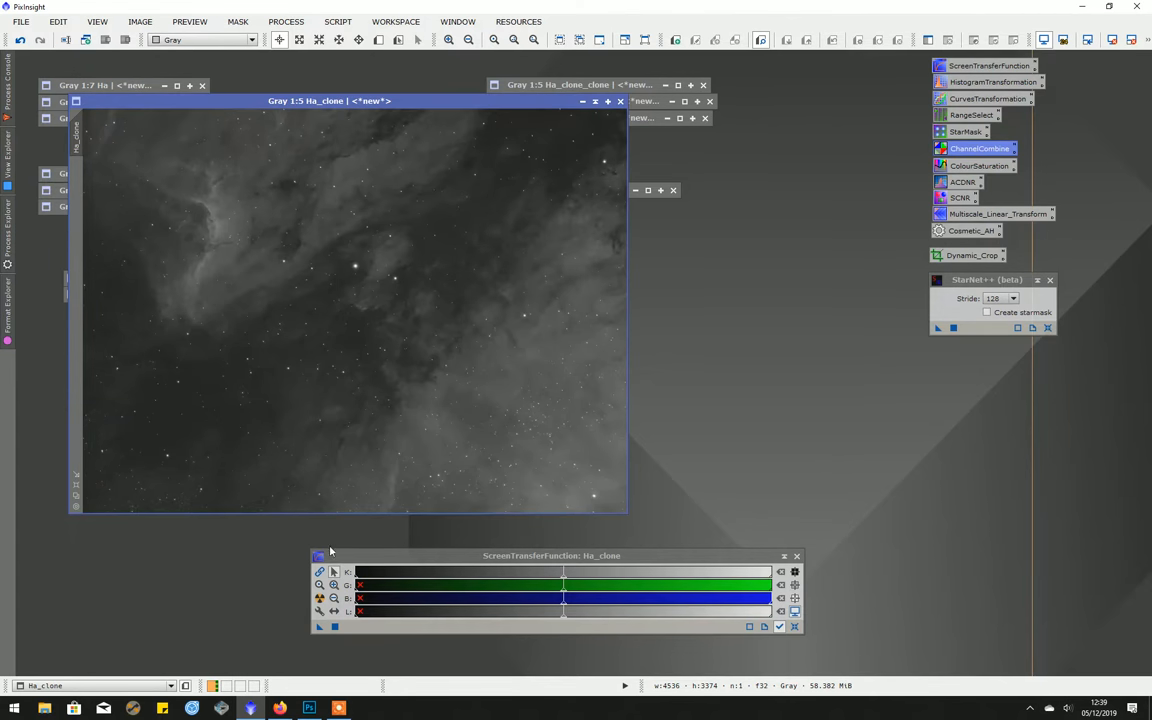
mouse_move(413, 352)
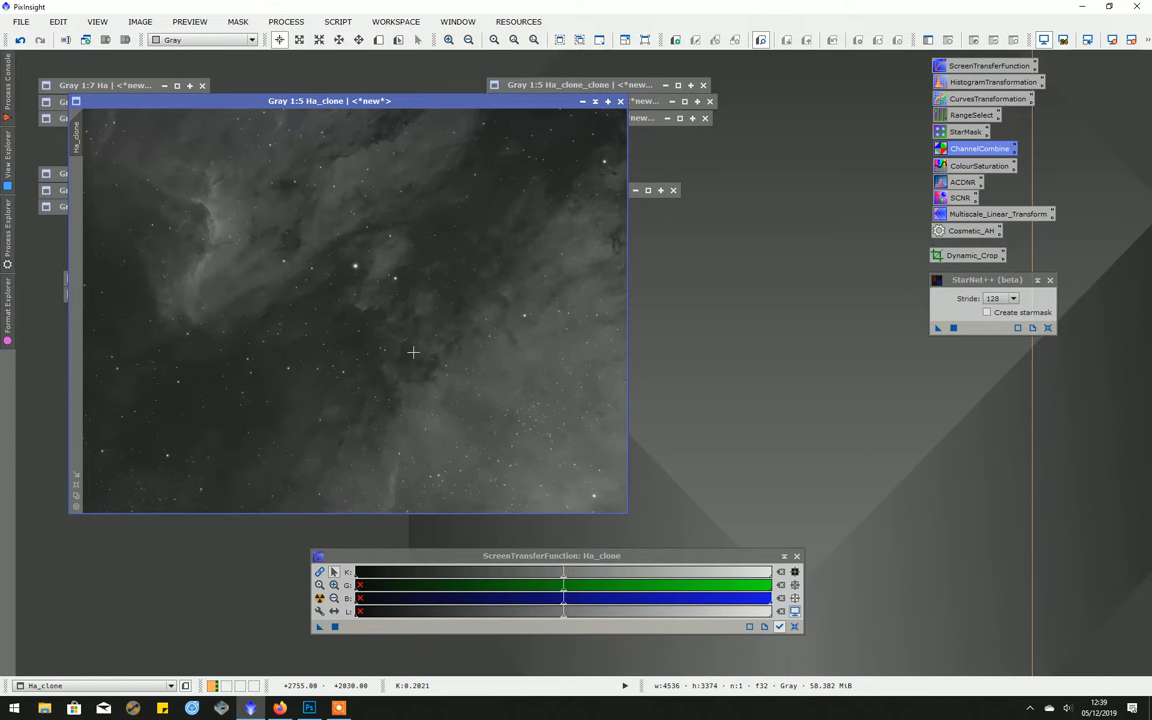
mouse_move(529, 139)
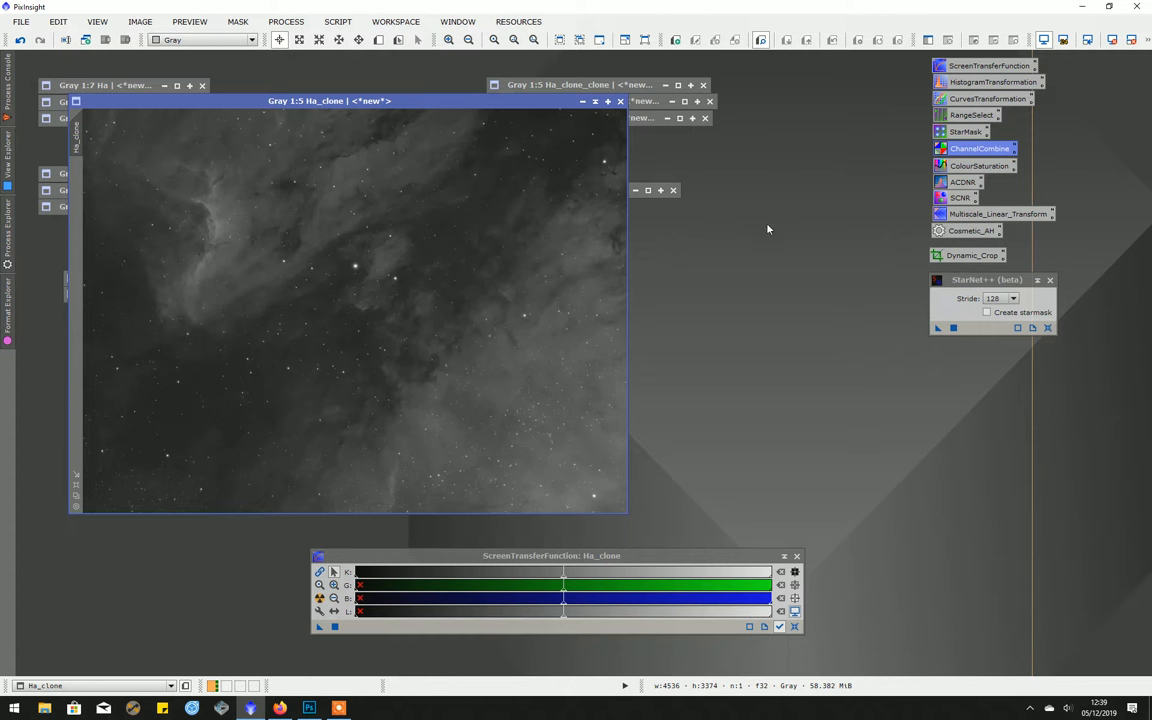
mouse_move(799, 292)
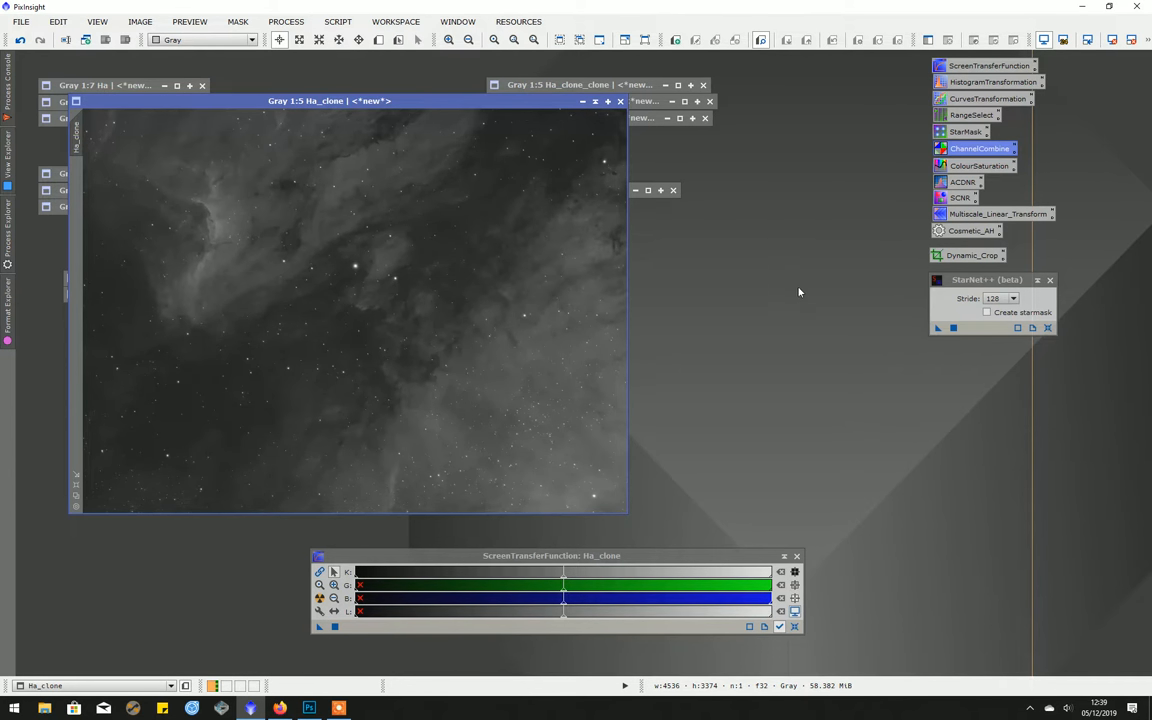
mouse_move(728, 295)
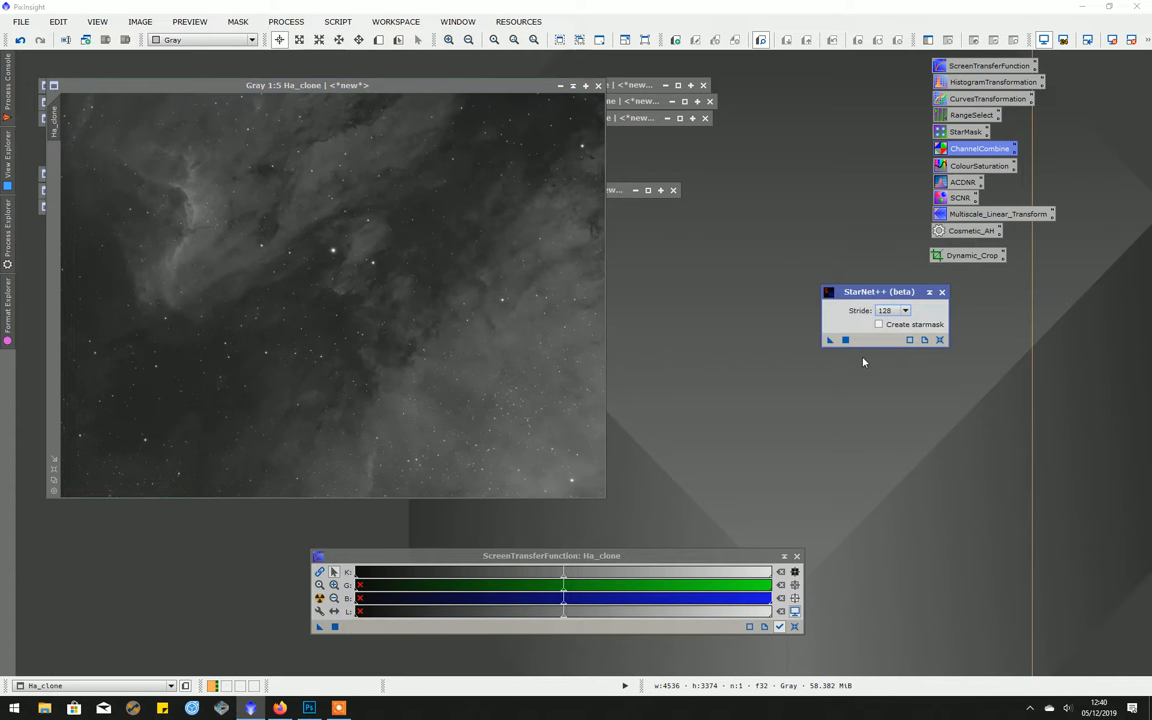
Step: Apply StarNet++ to Ha_clone, producing the starless Ha_clone_clone image
drag(879, 291, 965, 288)
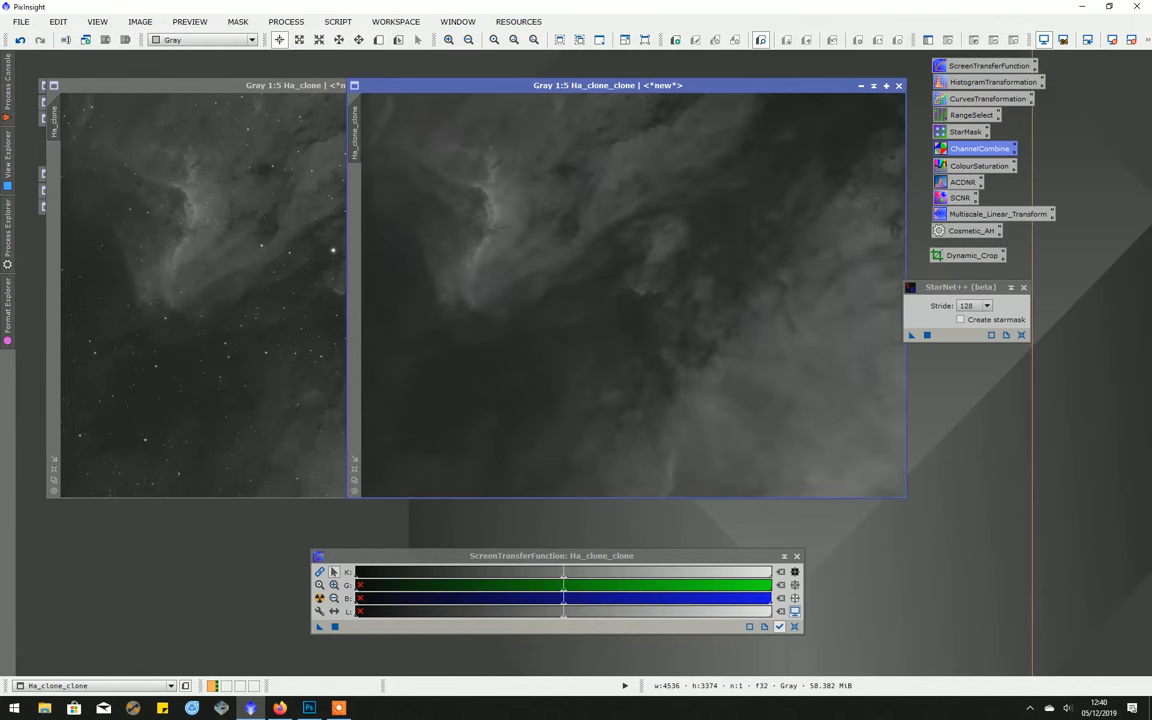
mouse_move(617, 172)
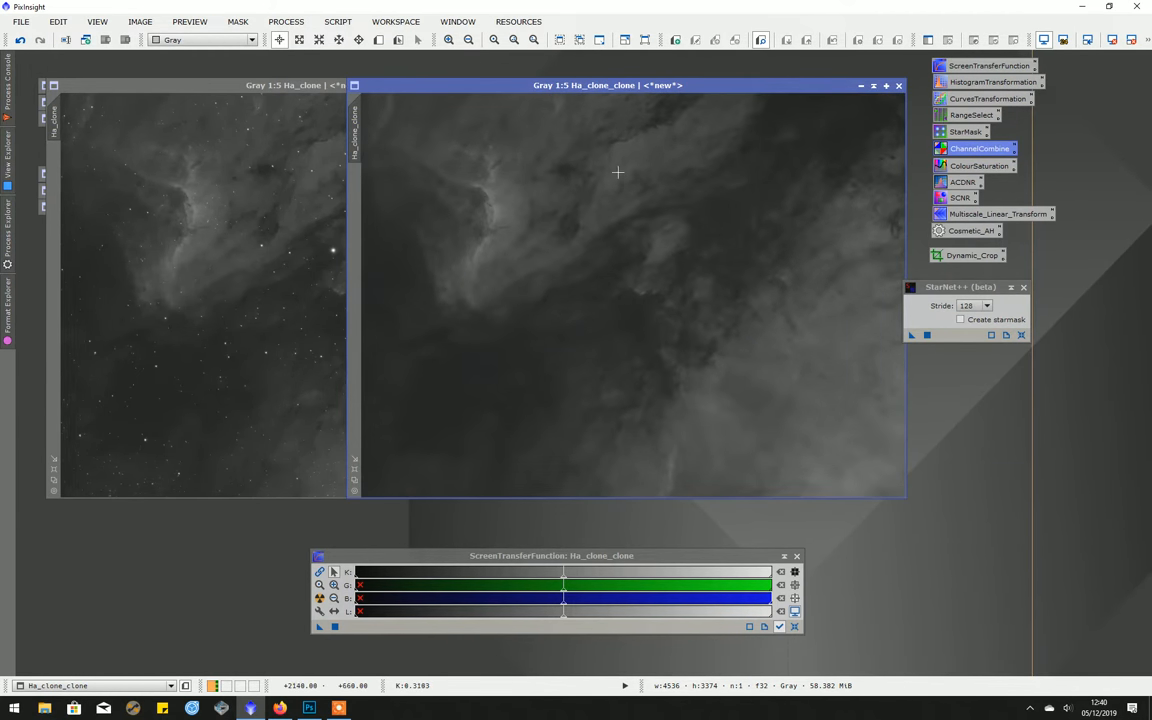
mouse_move(254, 341)
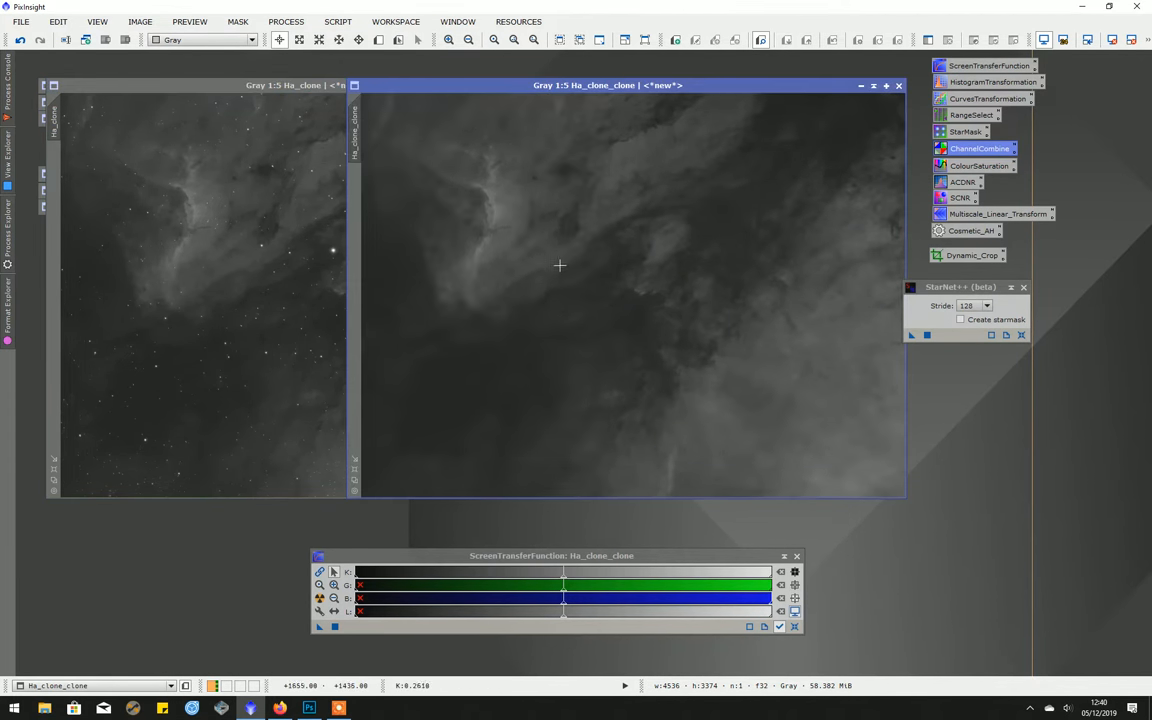
Step: Save the starless Ha image as 16-bit unsigned integer TIFF, overwriting Ha_NoStars.tif
click(20, 21)
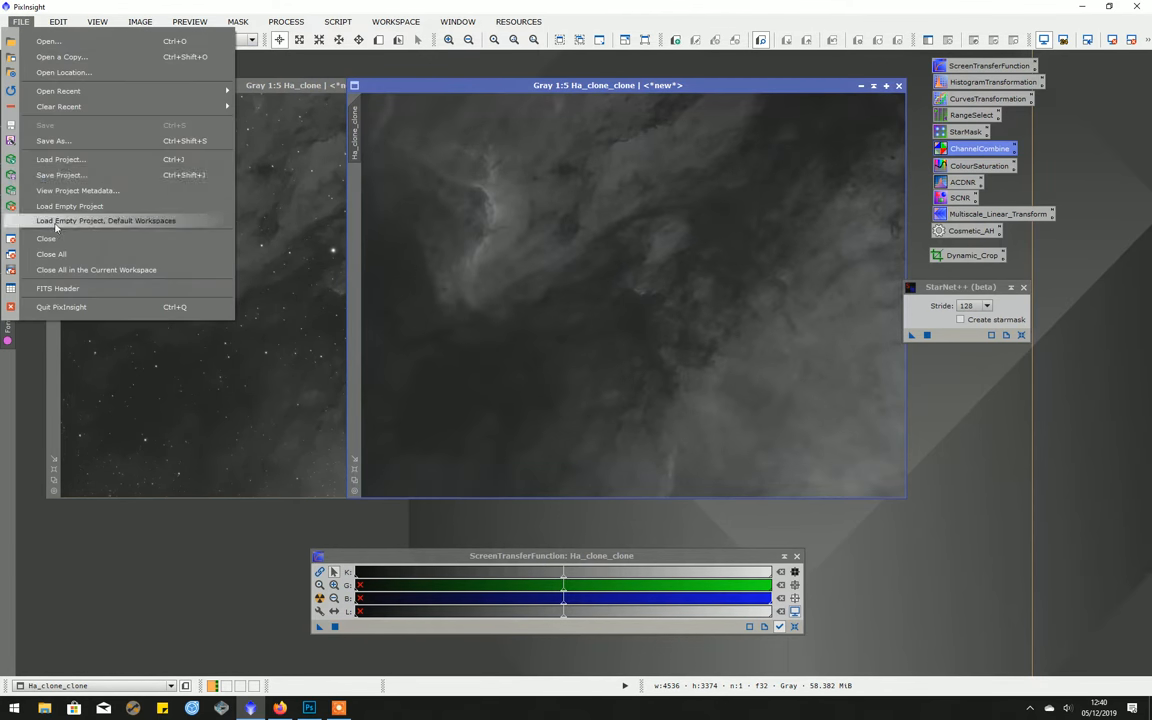
click(53, 140)
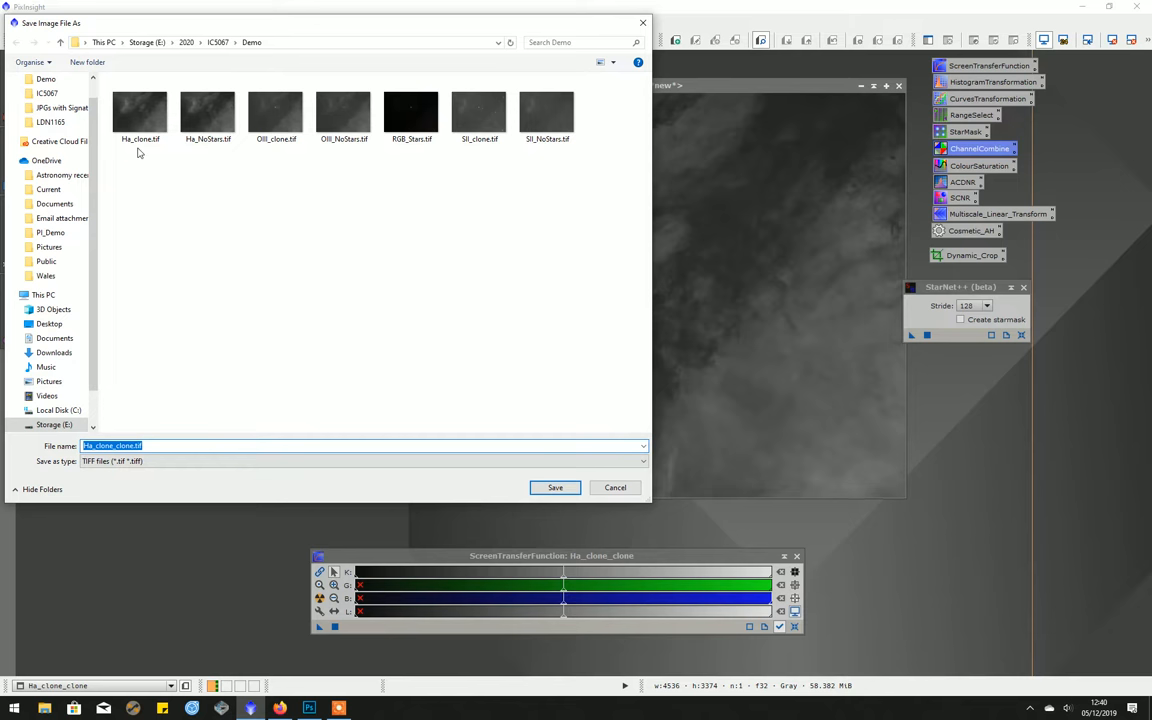
mouse_move(207, 110)
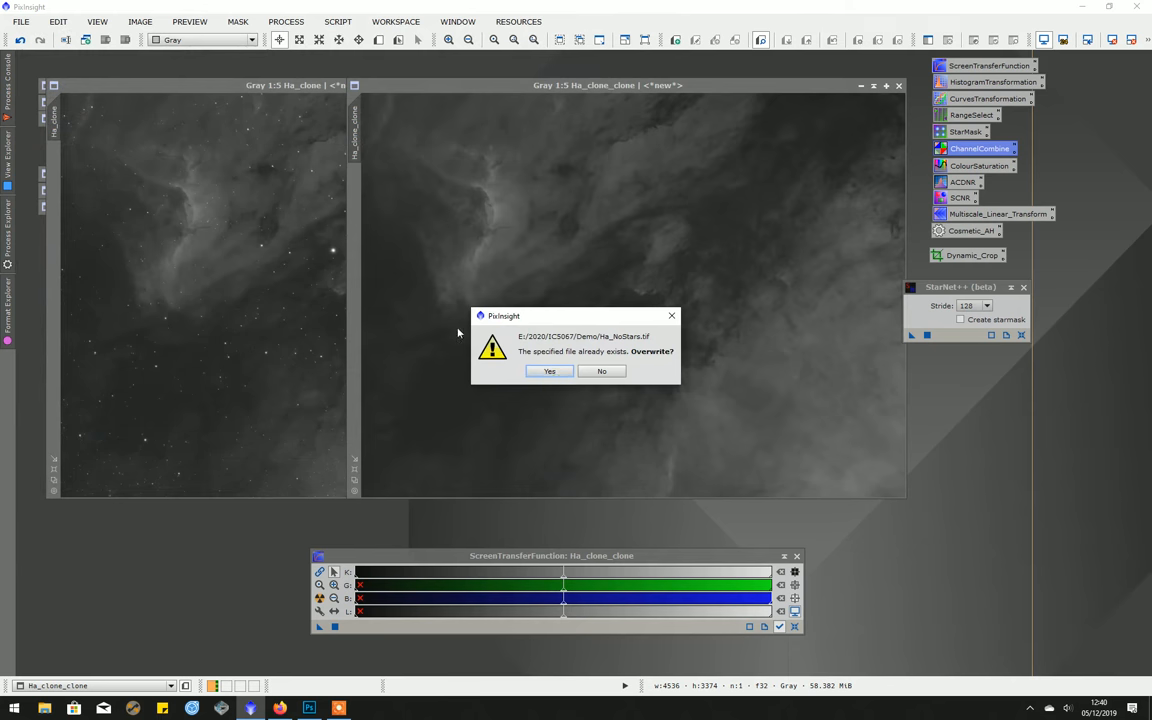
click(548, 371)
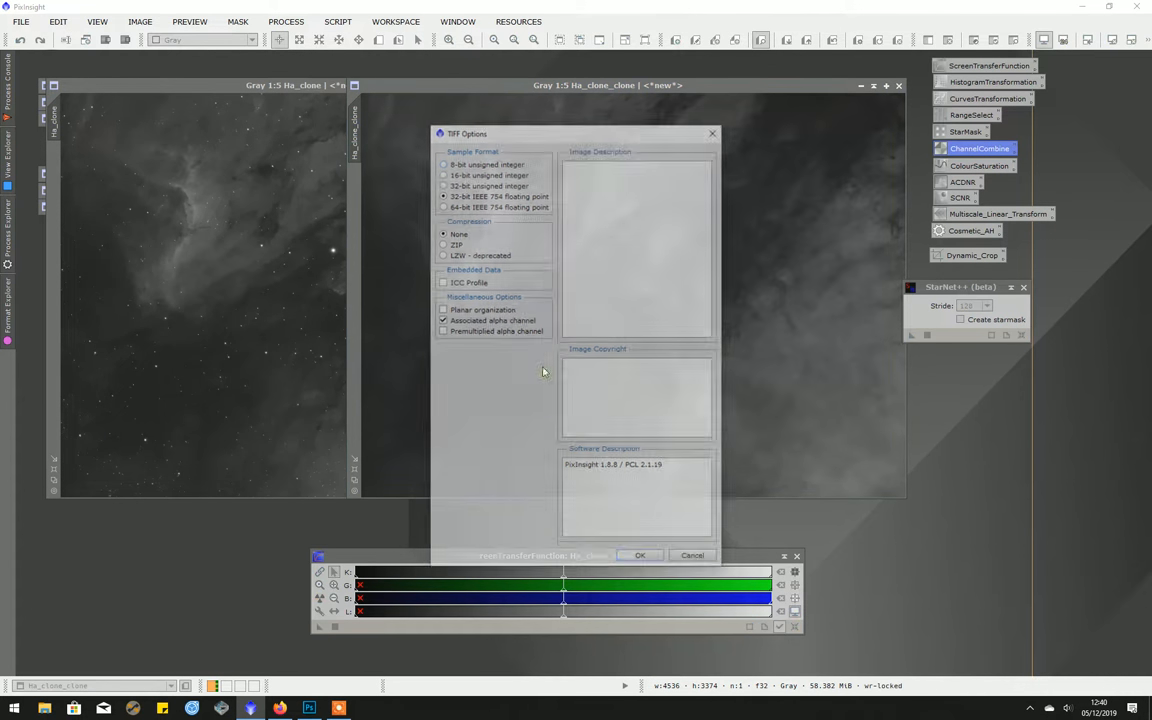
click(442, 172)
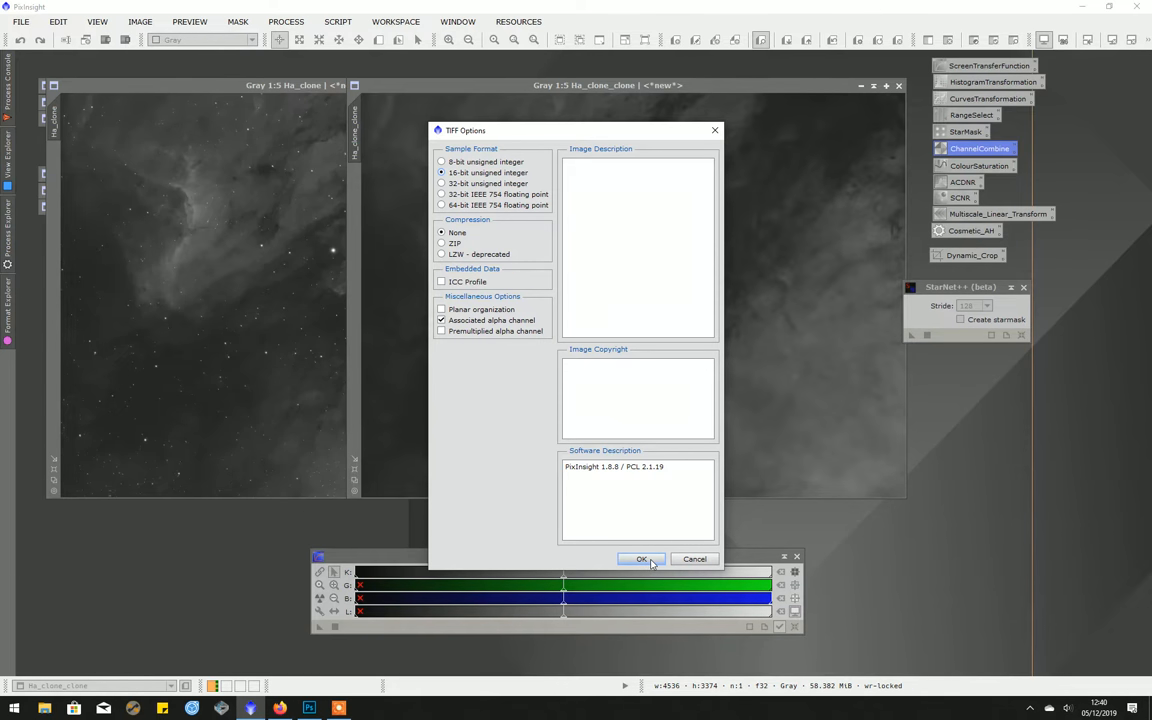
click(643, 558)
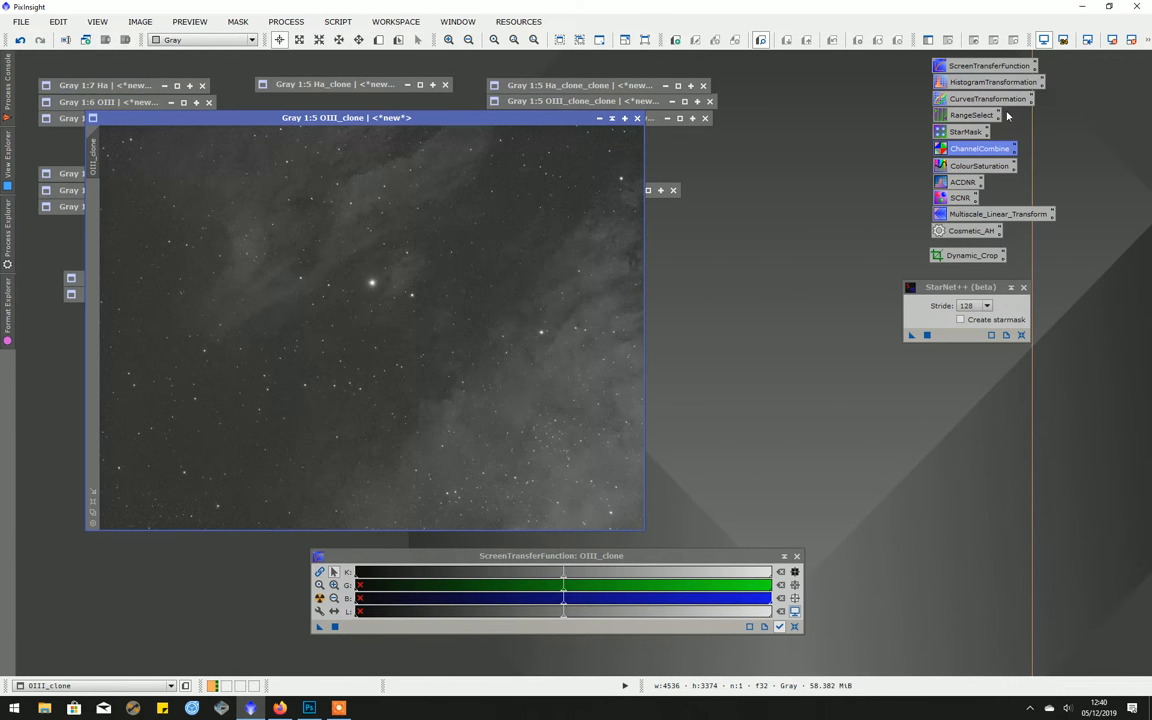
mouse_move(474, 408)
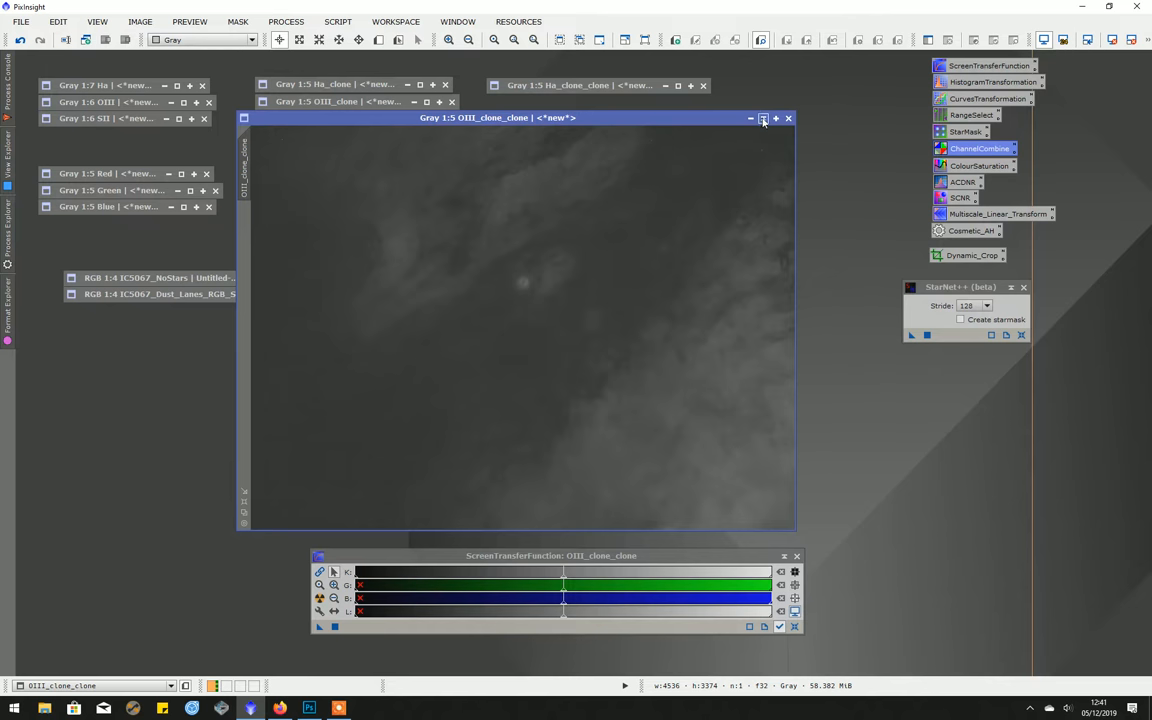
Step: Iconify the starless OIII_clone_clone image window
click(763, 118)
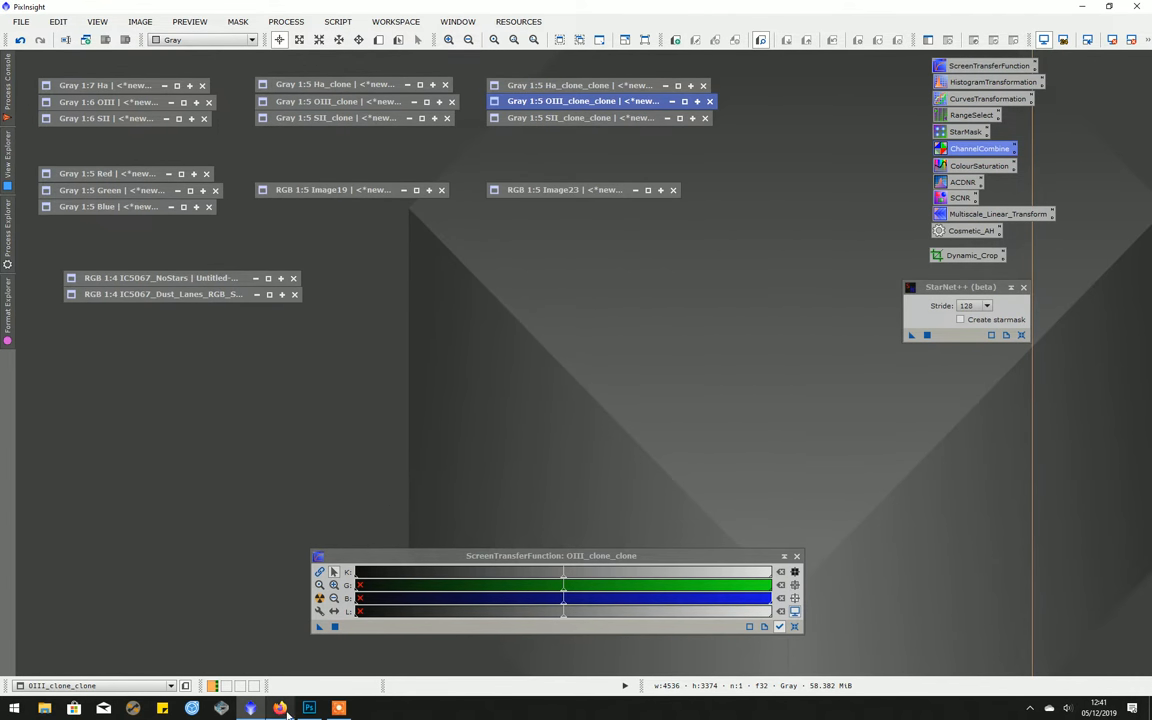
Step: Switch to Photoshop and view the Ha_NoStars then OIII_NoStars documents
click(309, 708)
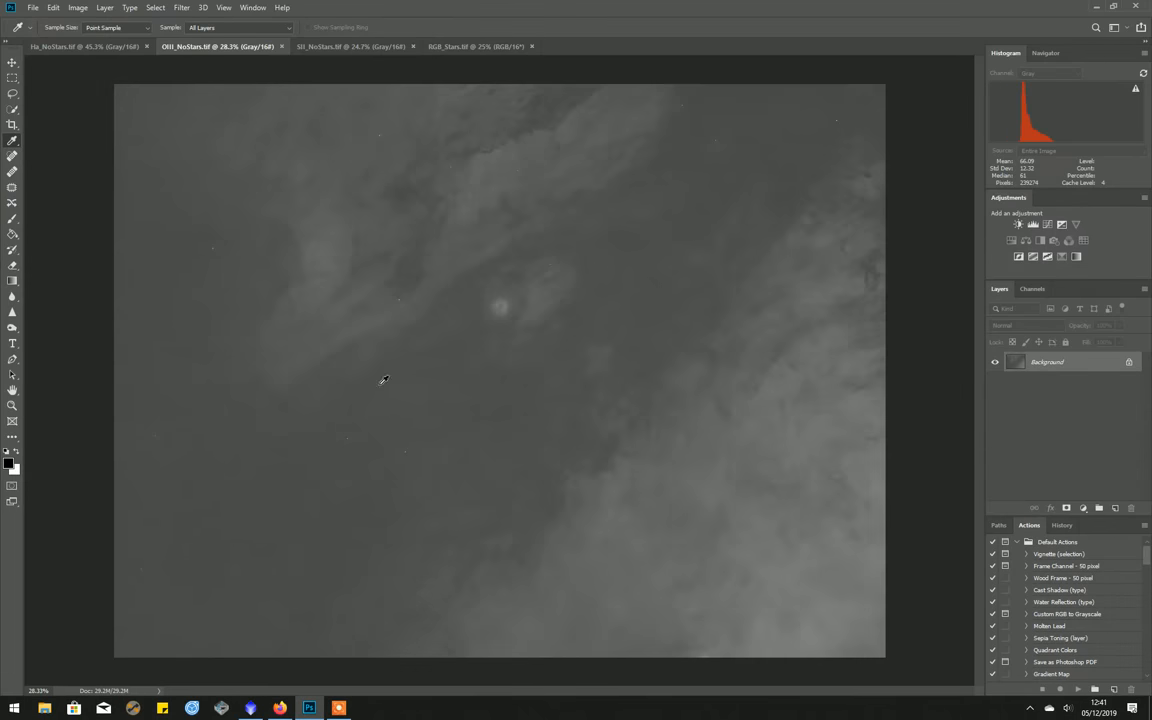
click(85, 46)
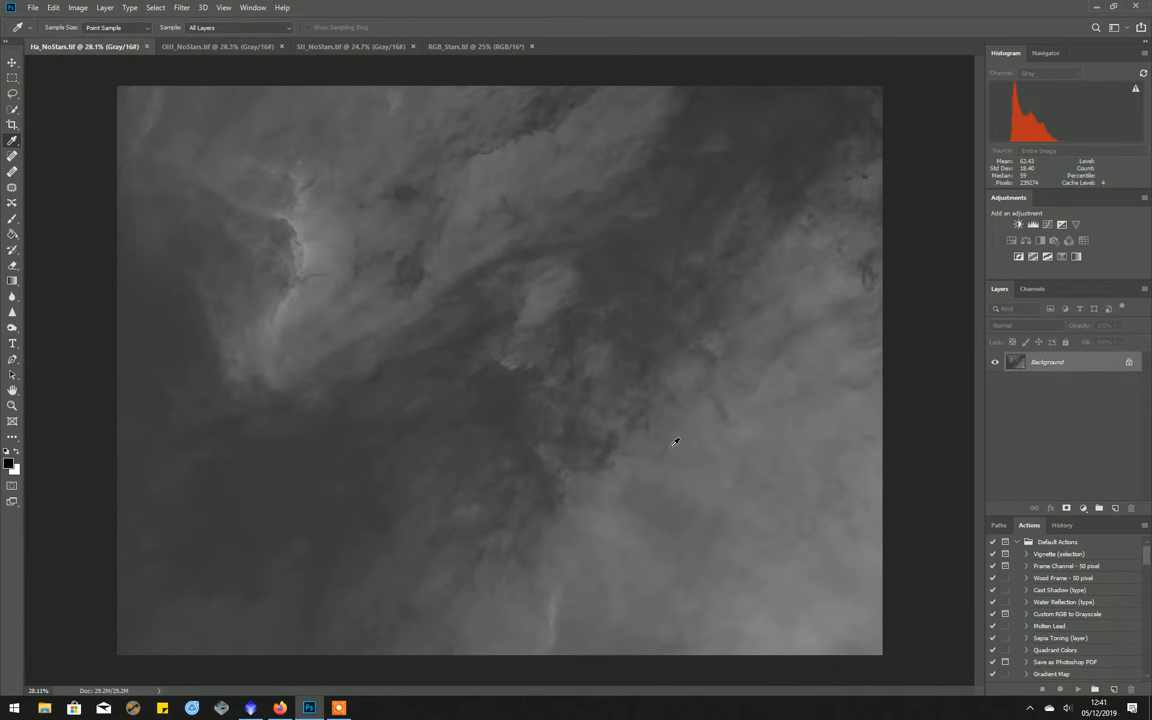
mouse_move(618, 450)
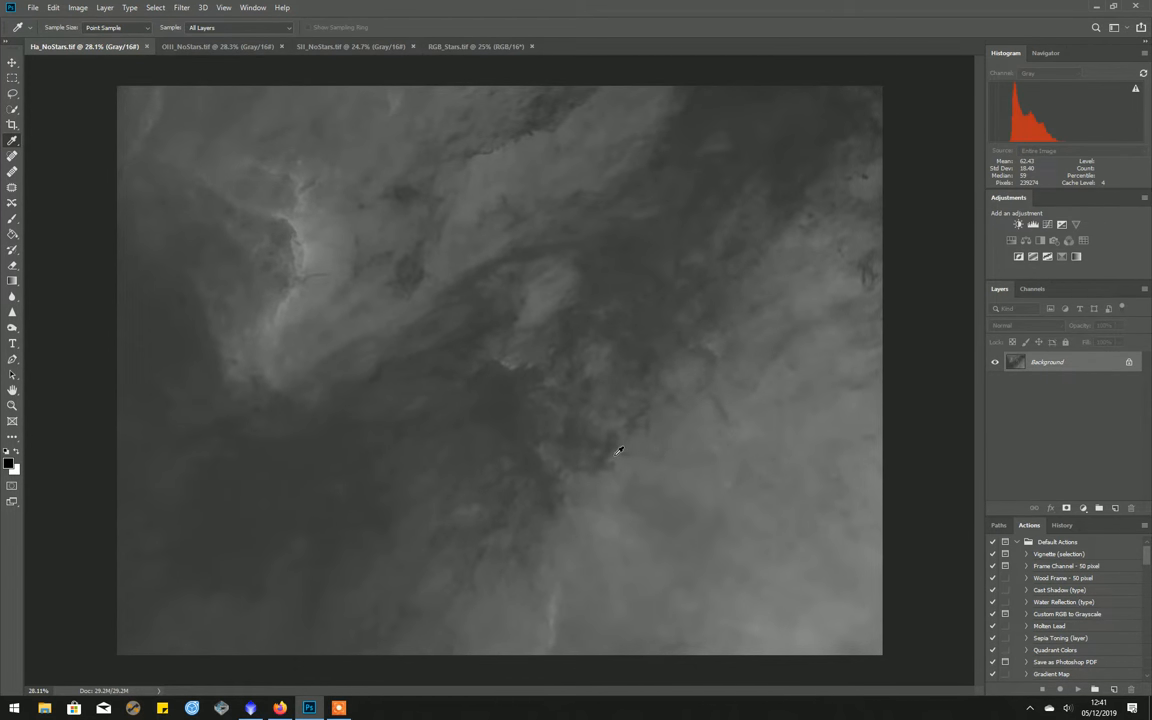
click(217, 46)
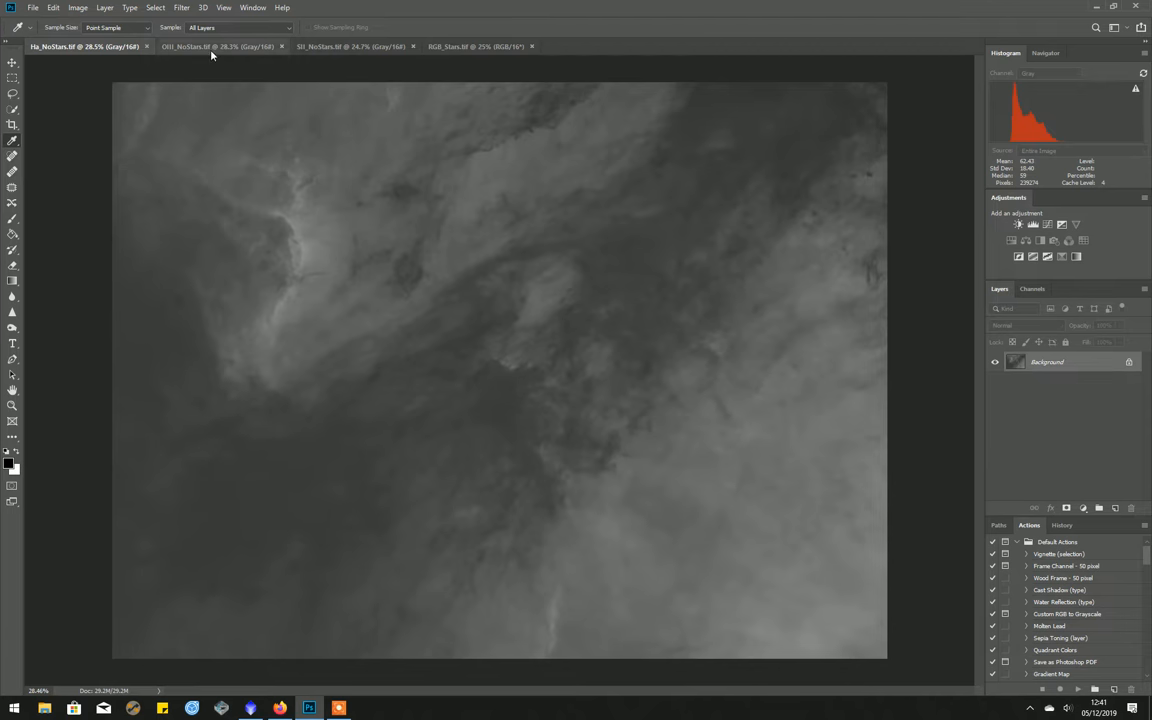
click(210, 46)
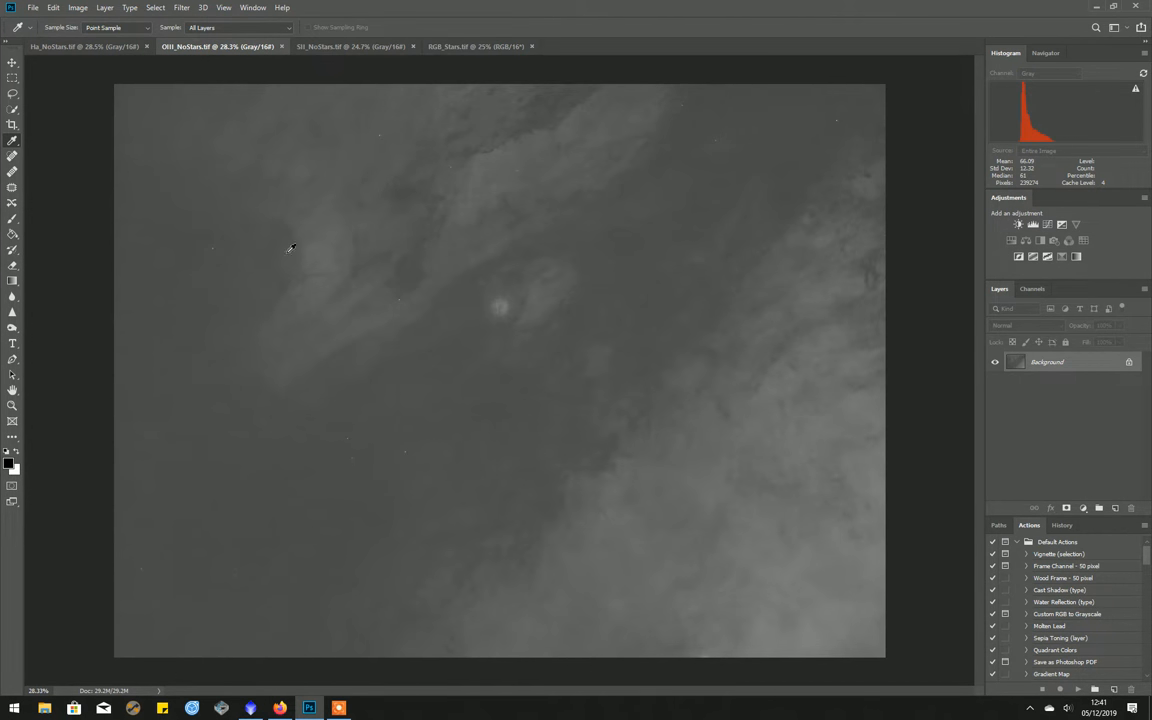
mouse_move(617, 543)
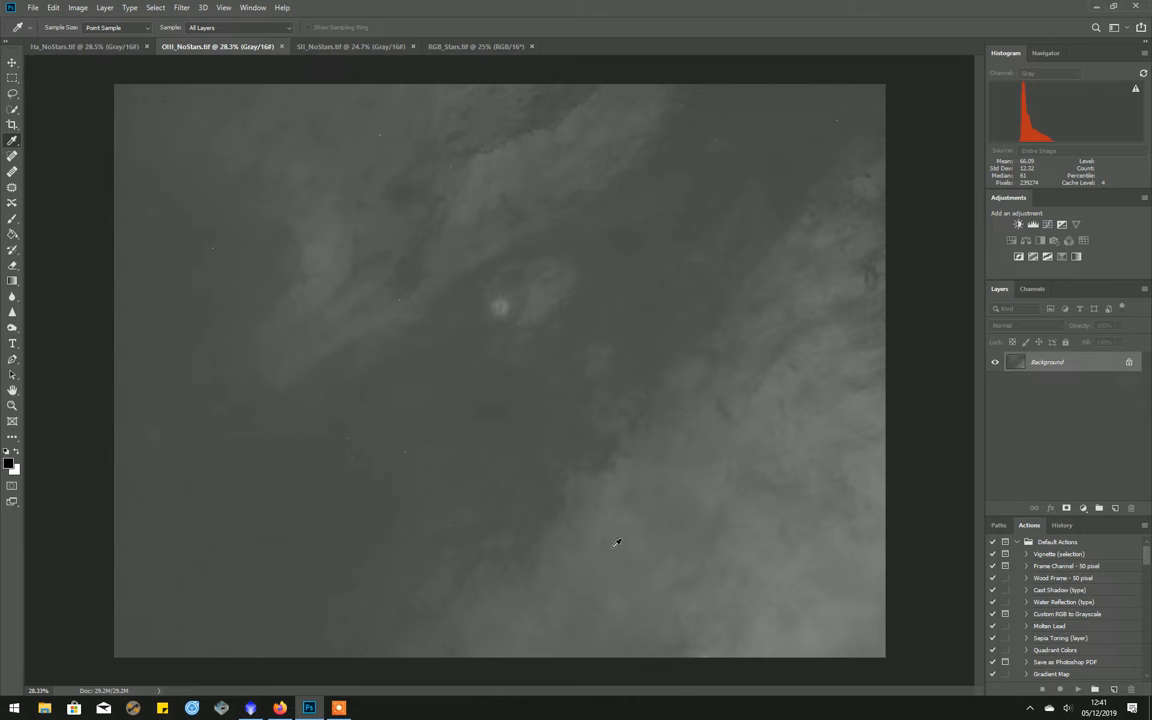
mouse_move(687, 113)
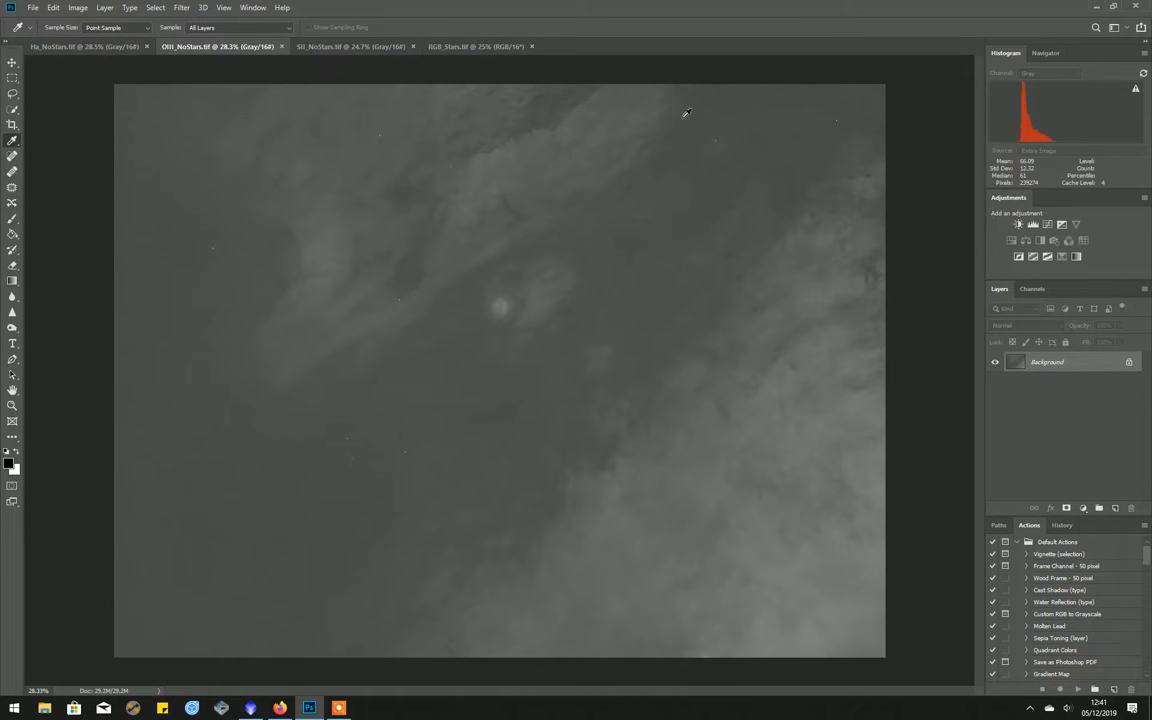
mouse_move(850, 108)
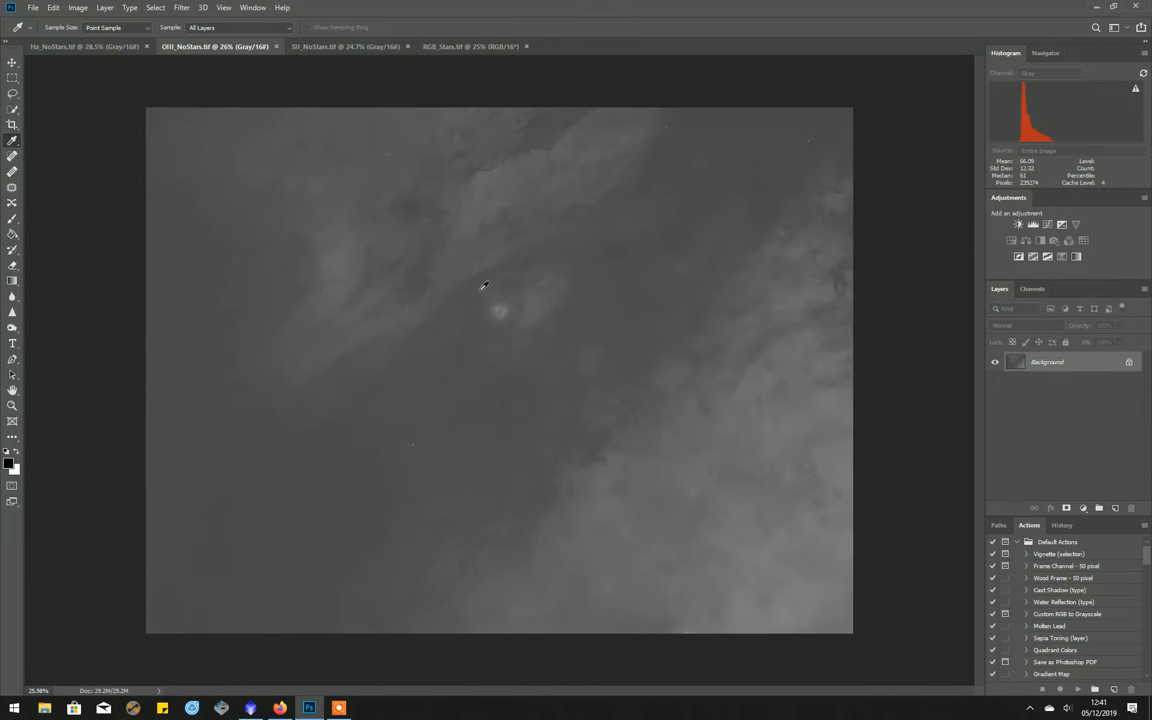
mouse_move(365, 315)
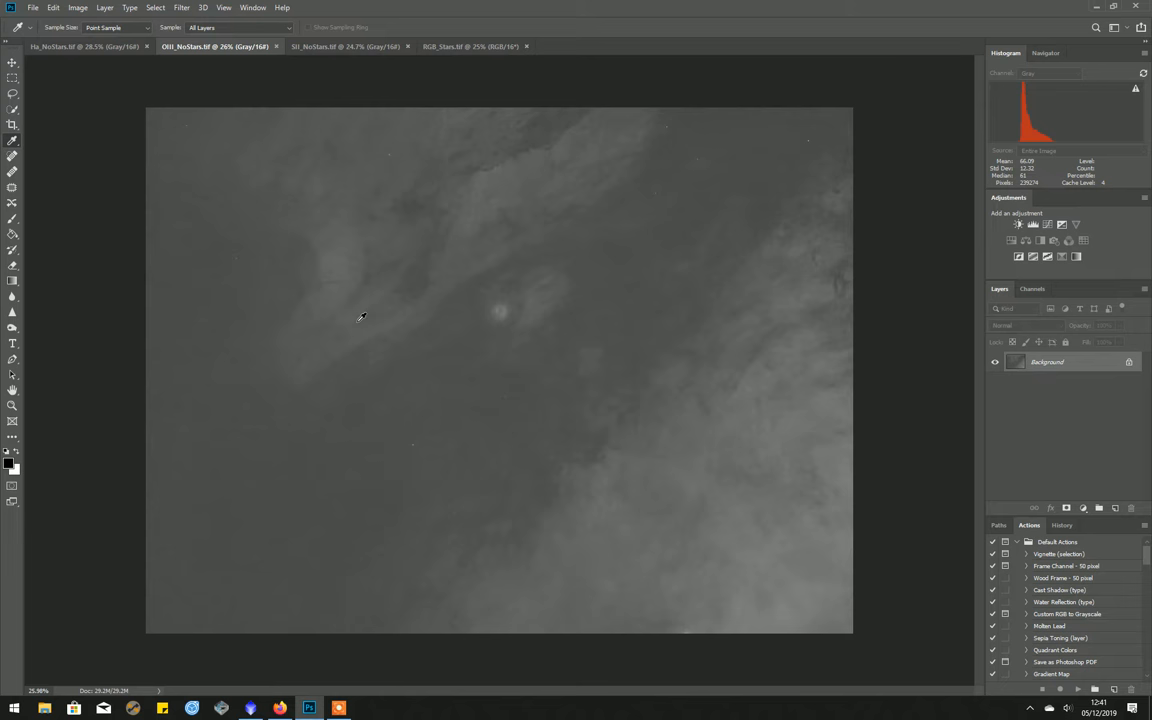
mouse_move(343, 370)
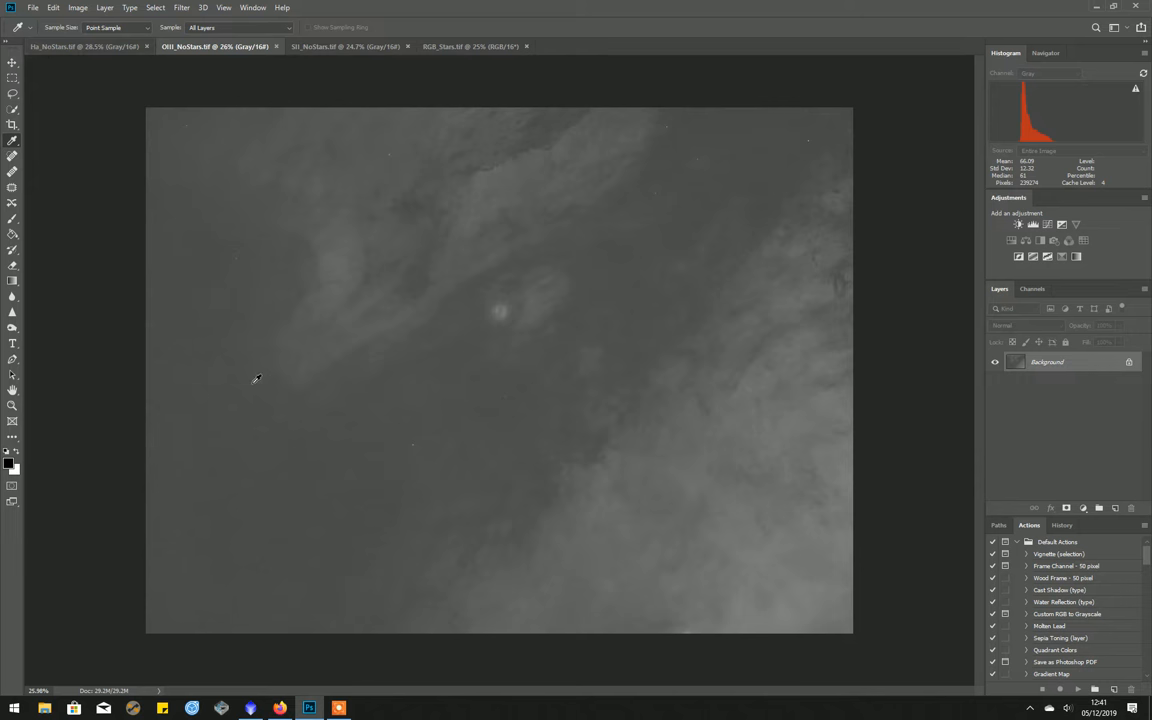
mouse_move(140, 280)
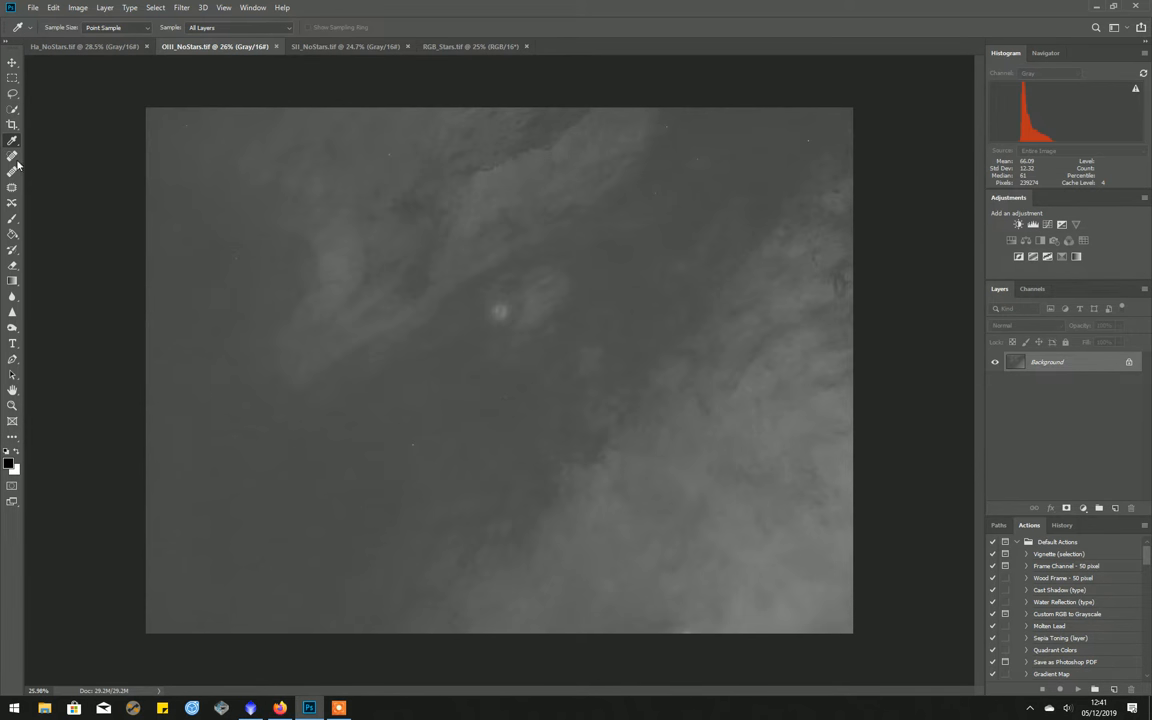
mouse_move(13, 170)
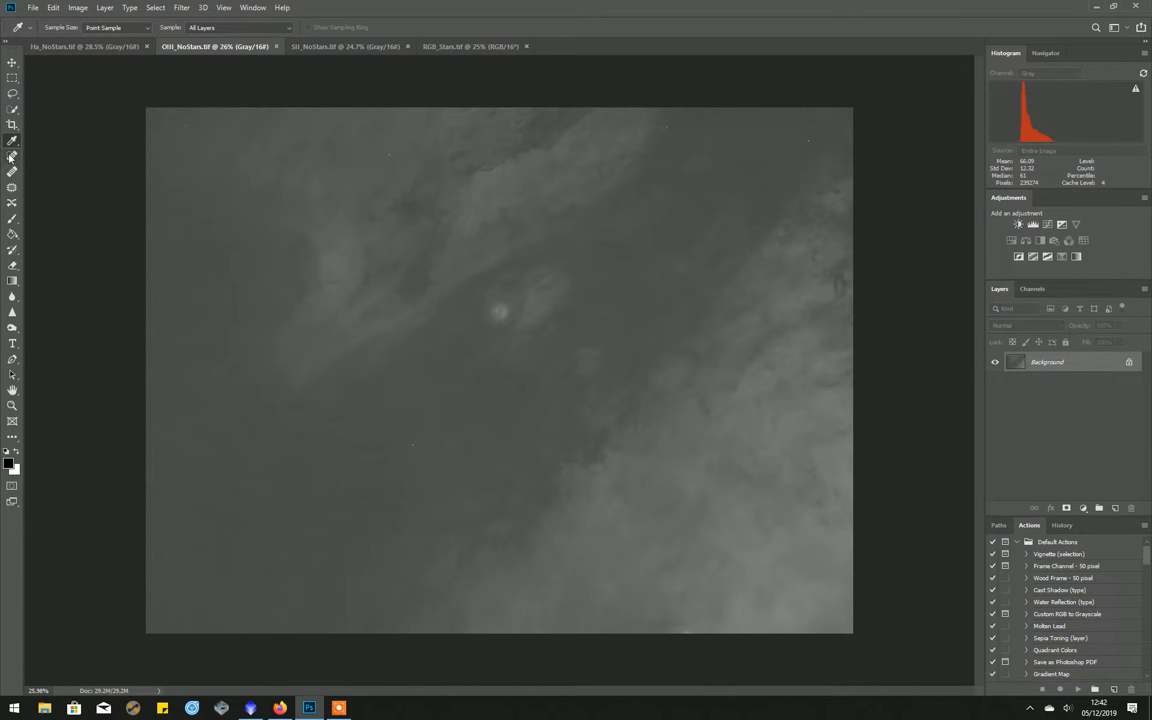
Step: Select the Spot Healing Brush to clean residual star specks from OIII_NoStars
click(13, 140)
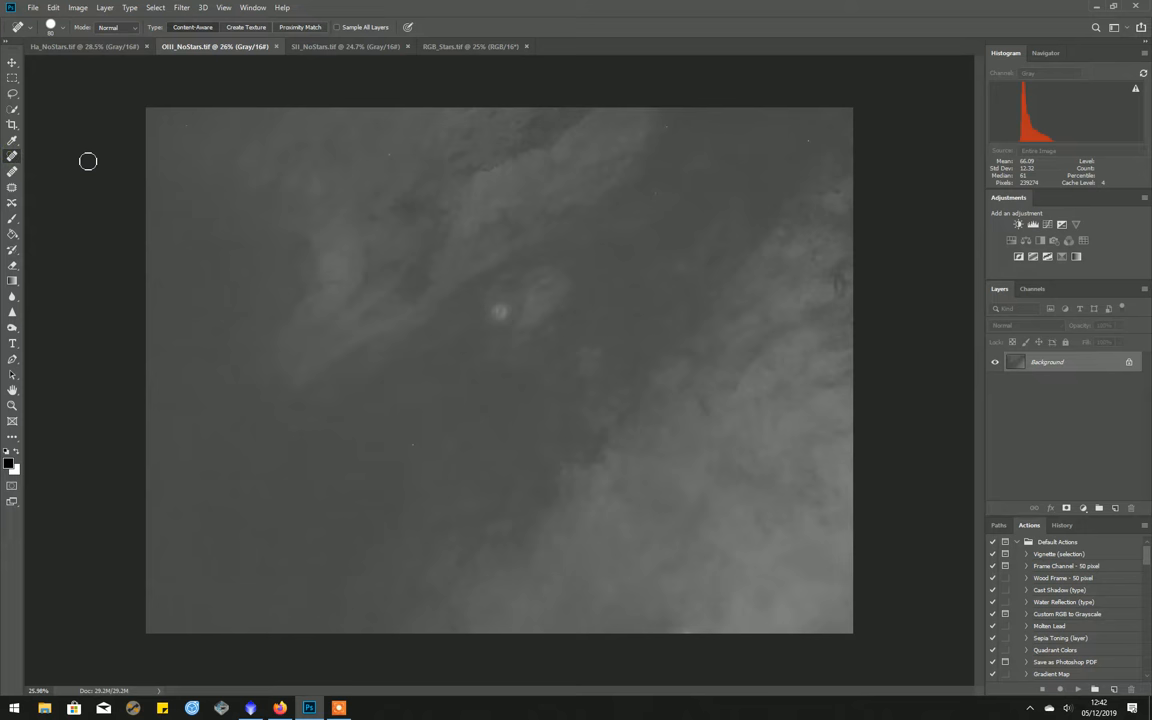
mouse_move(195, 134)
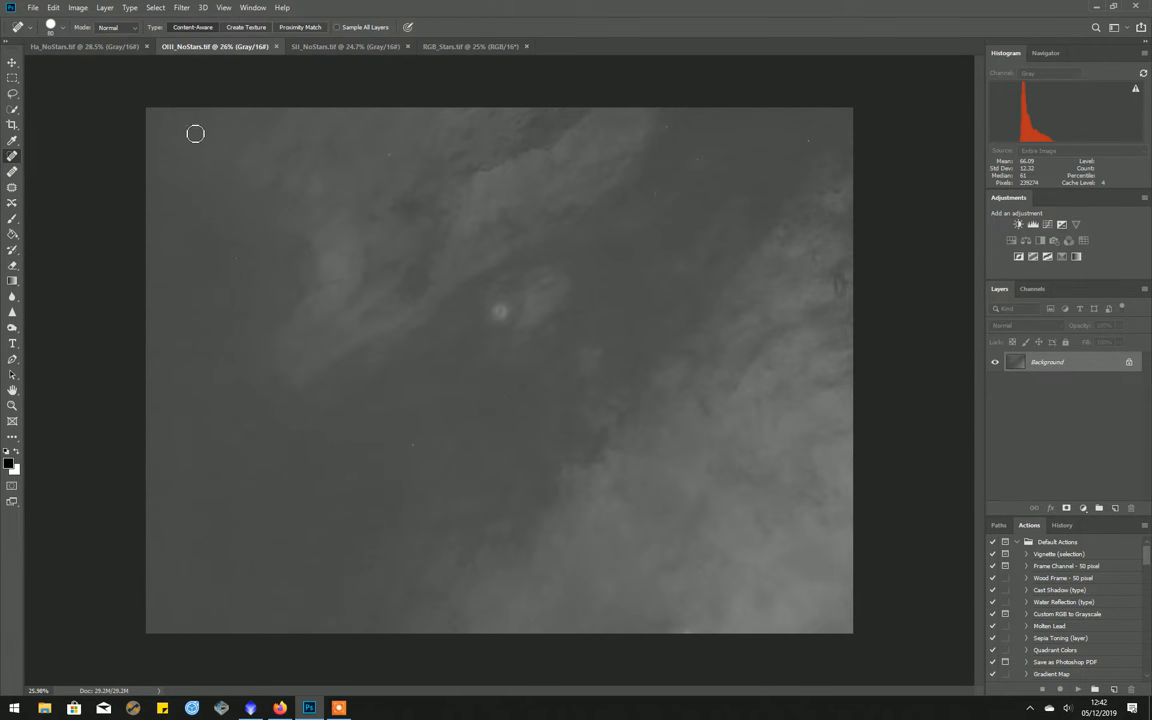
mouse_move(190, 147)
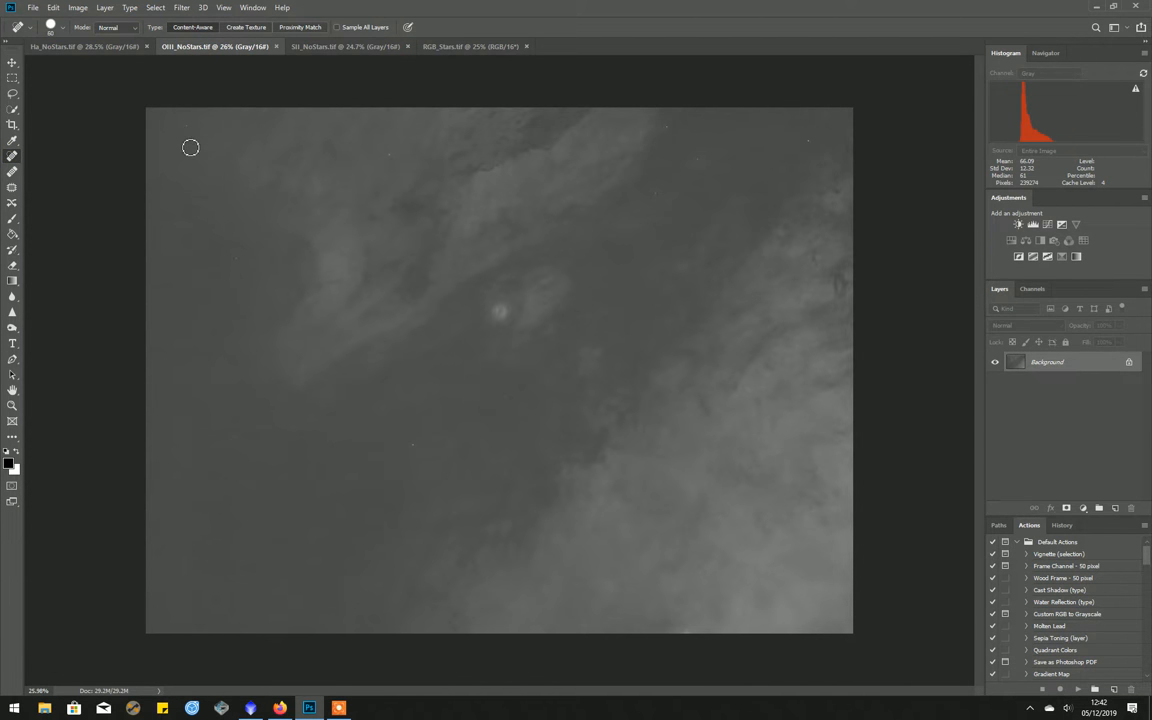
mouse_move(197, 135)
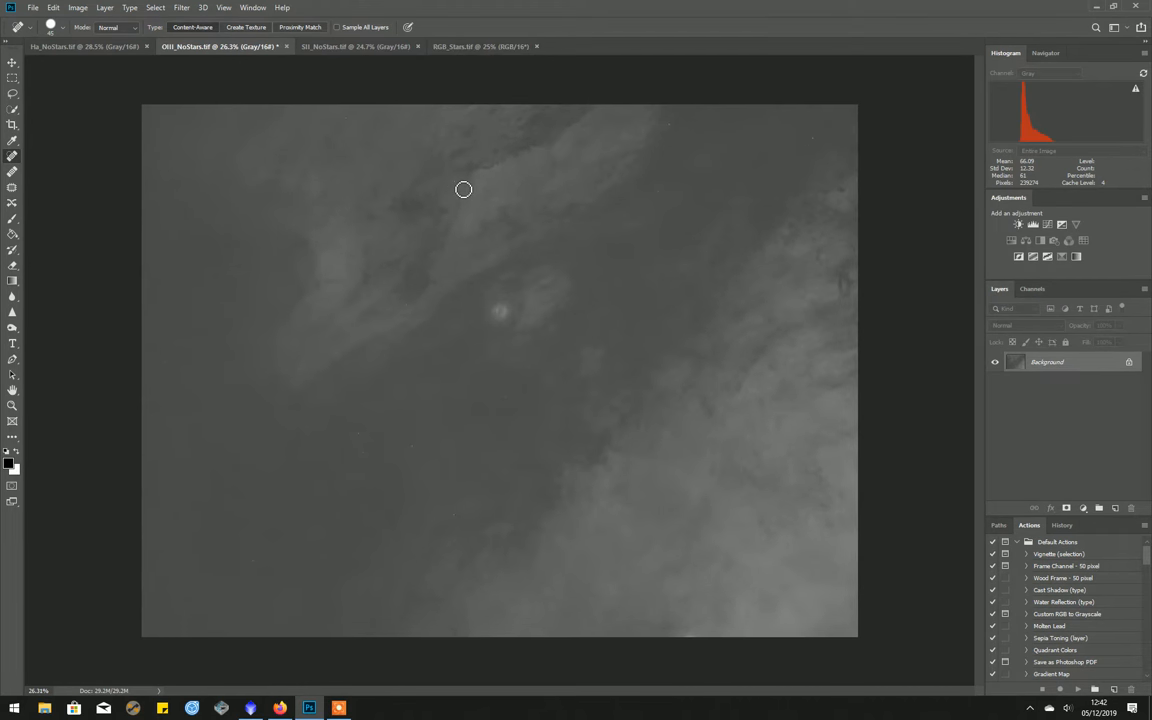
mouse_move(668, 203)
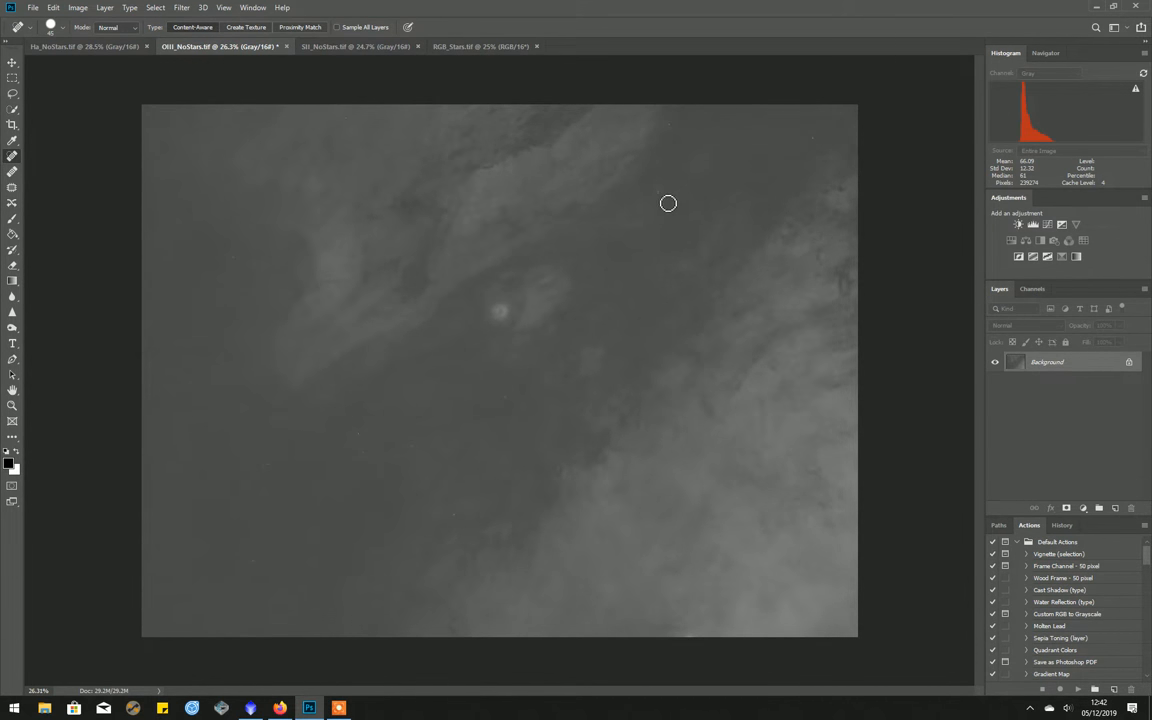
mouse_move(709, 167)
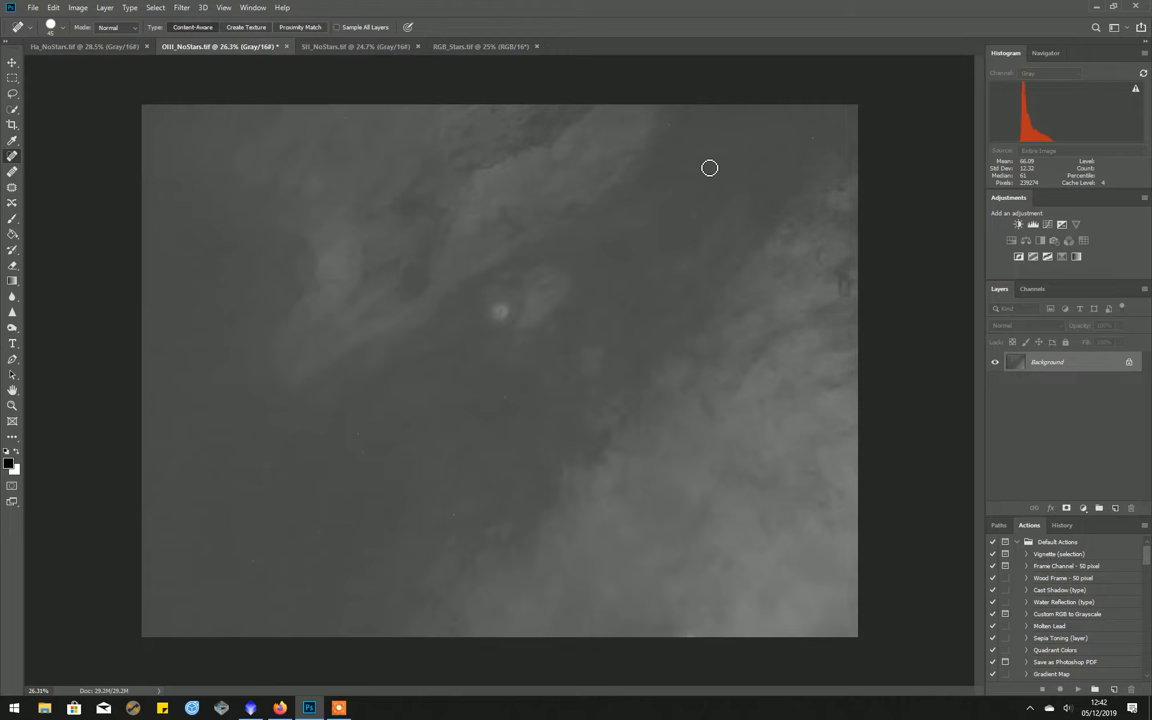
mouse_move(820, 150)
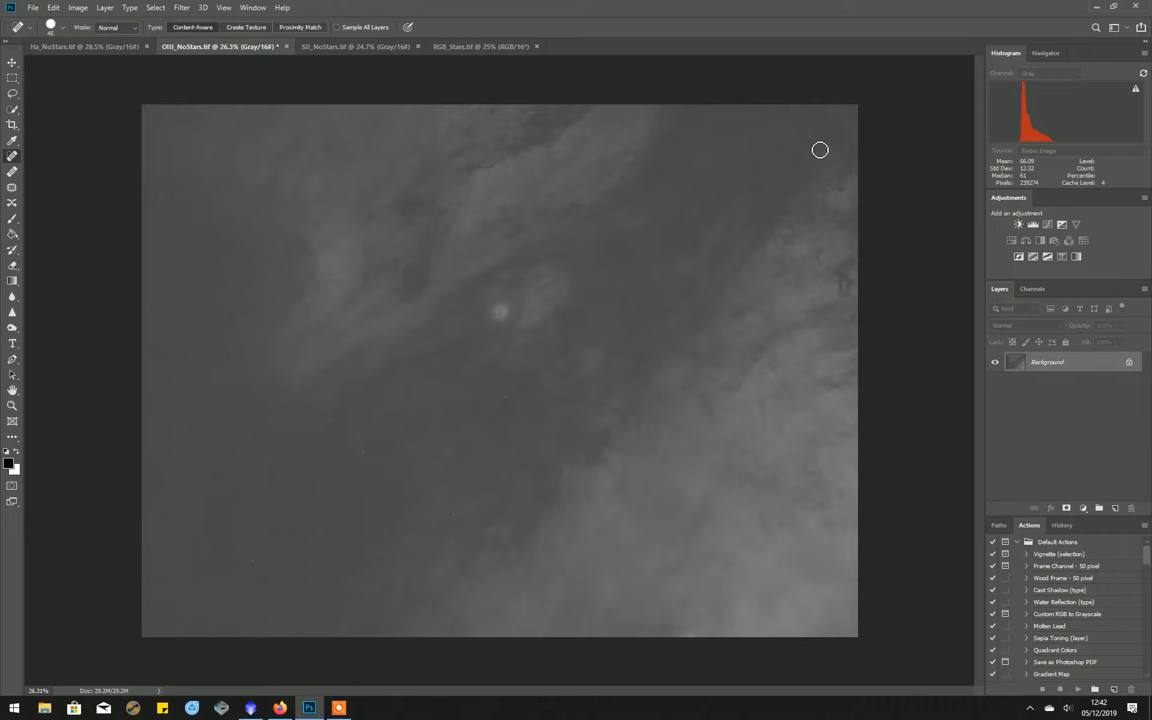
mouse_move(510, 407)
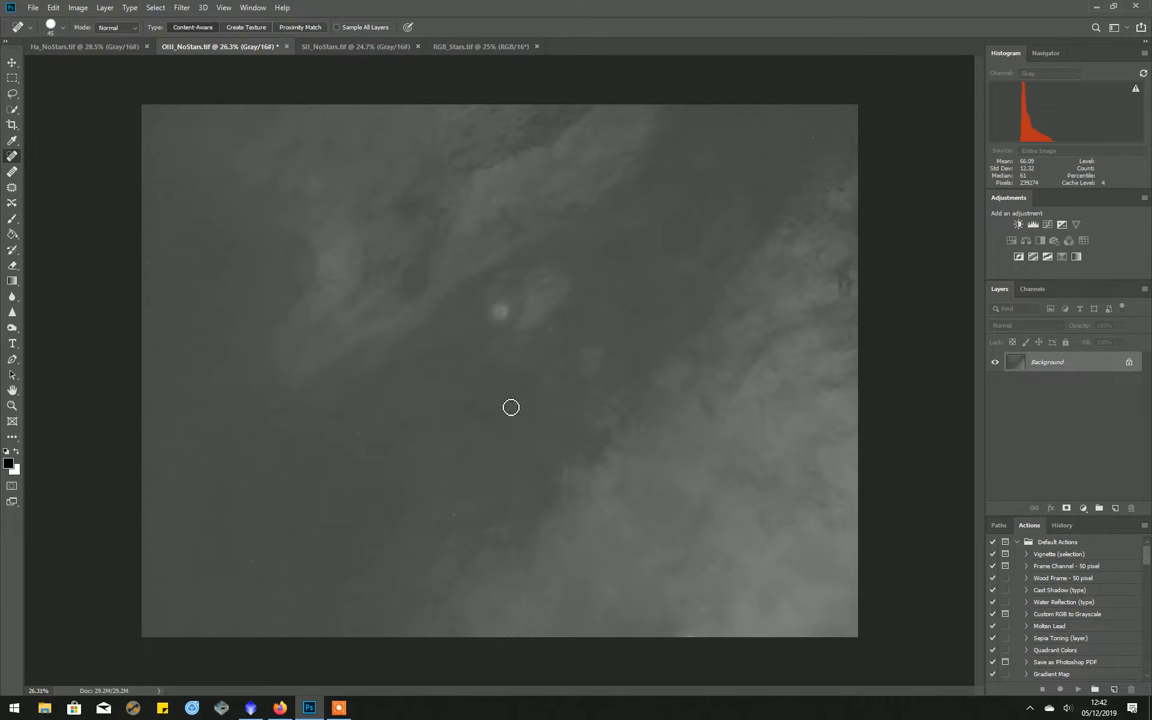
mouse_move(371, 466)
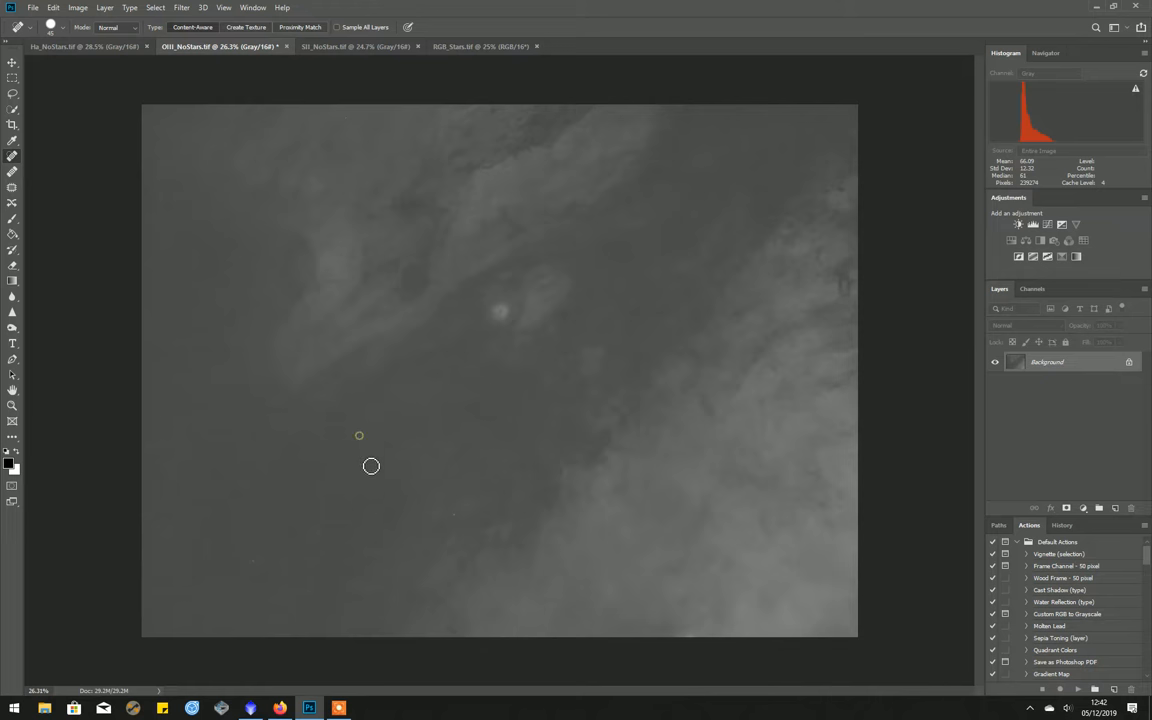
mouse_move(467, 525)
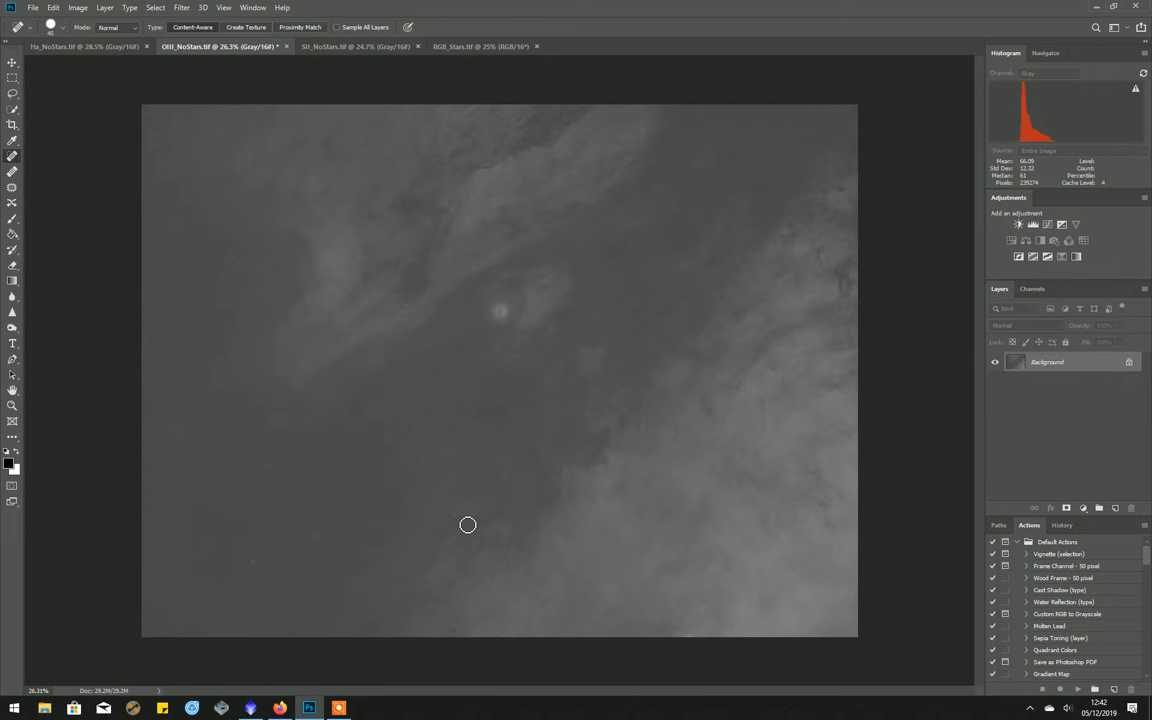
mouse_move(265, 570)
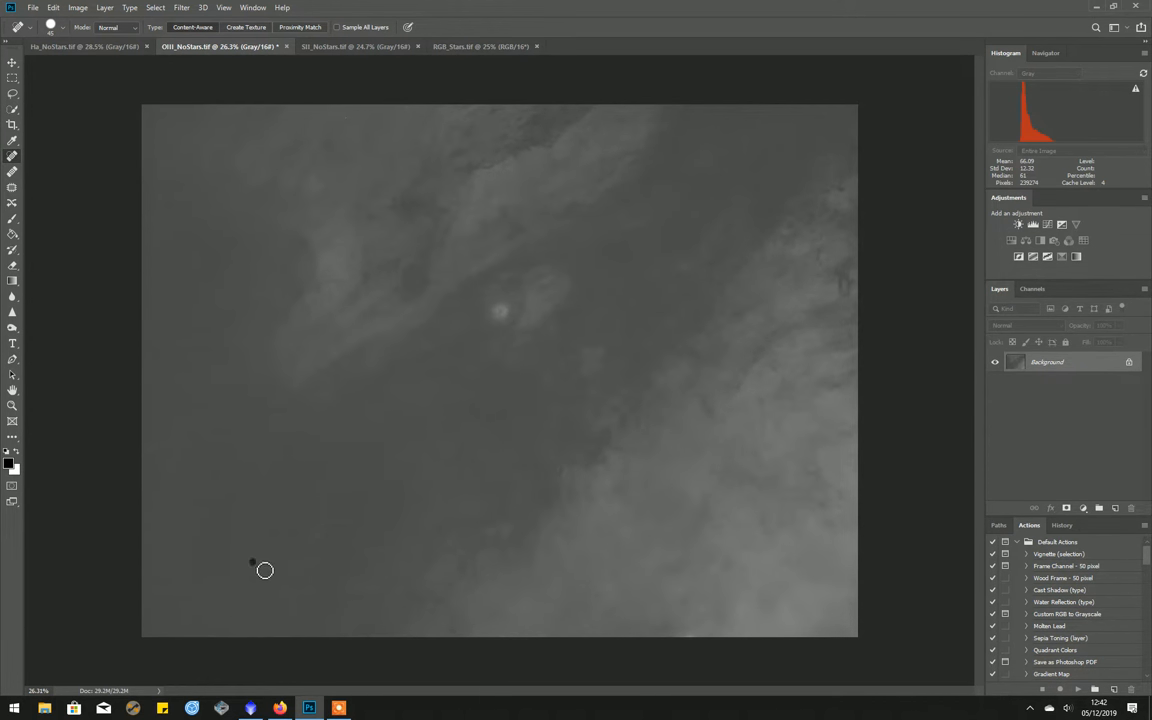
mouse_move(252, 295)
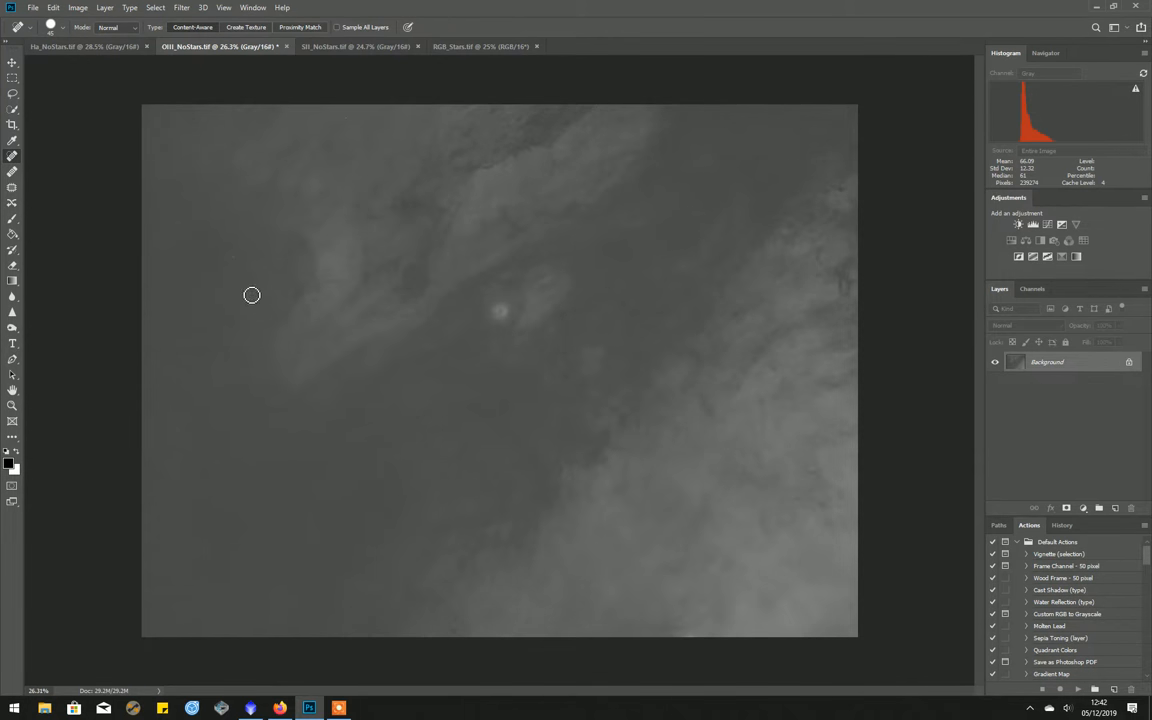
mouse_move(270, 446)
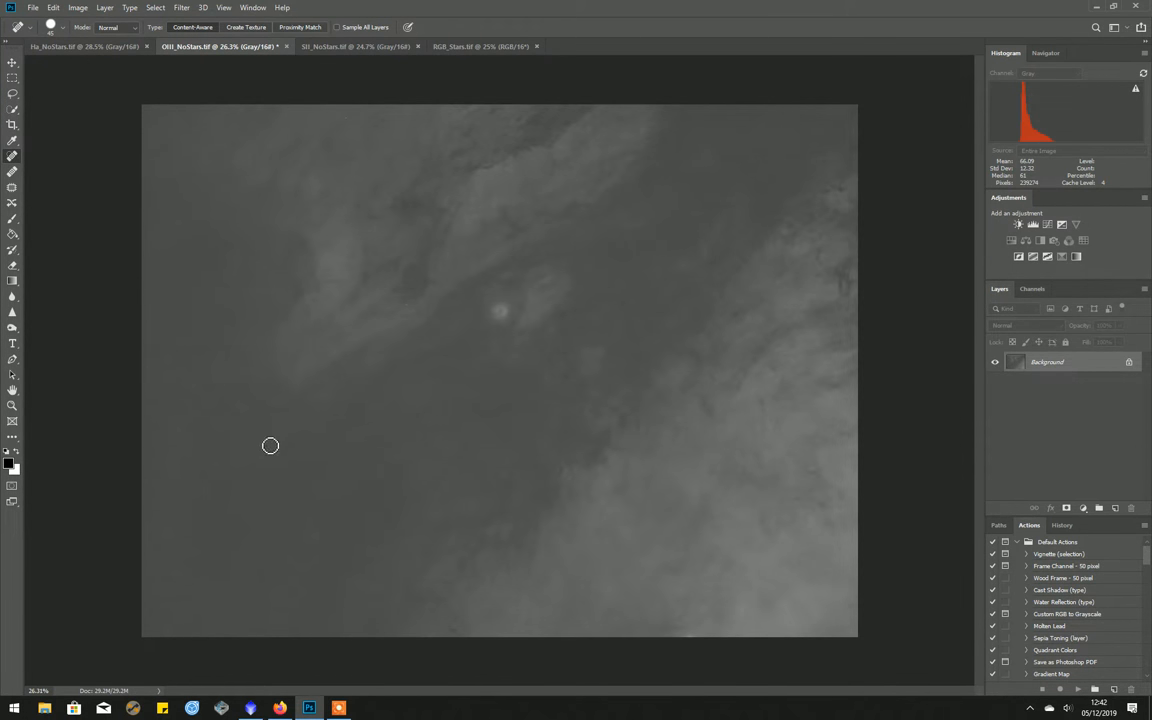
mouse_move(194, 470)
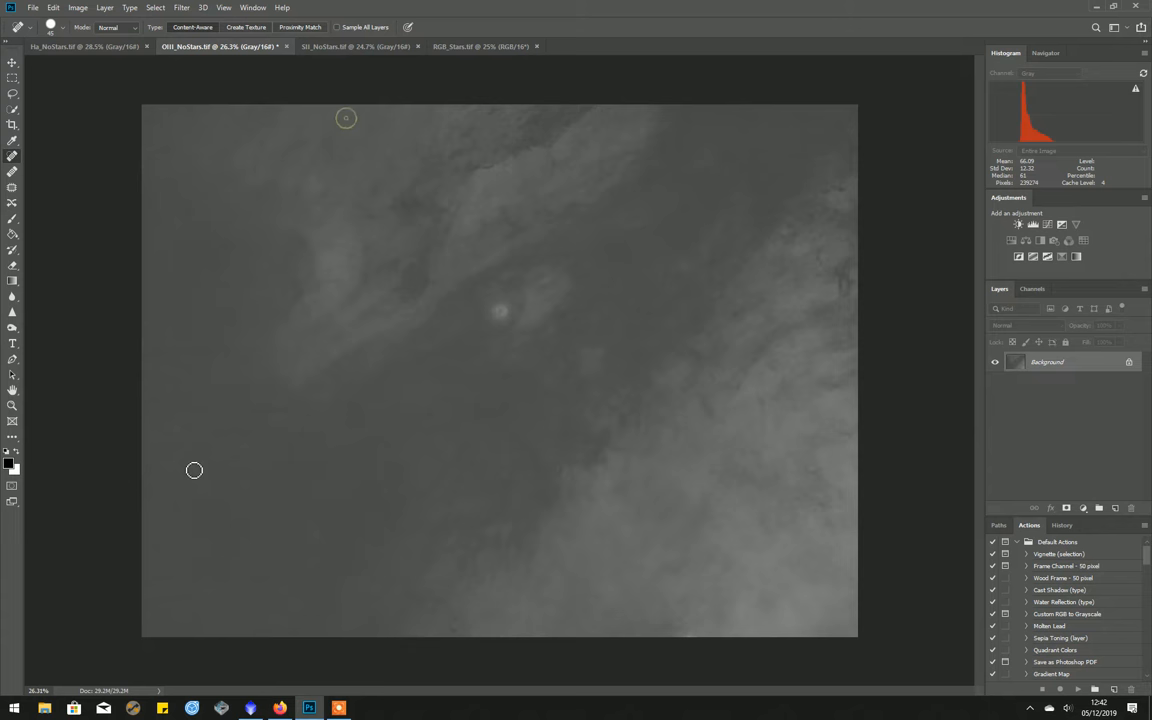
mouse_move(675, 329)
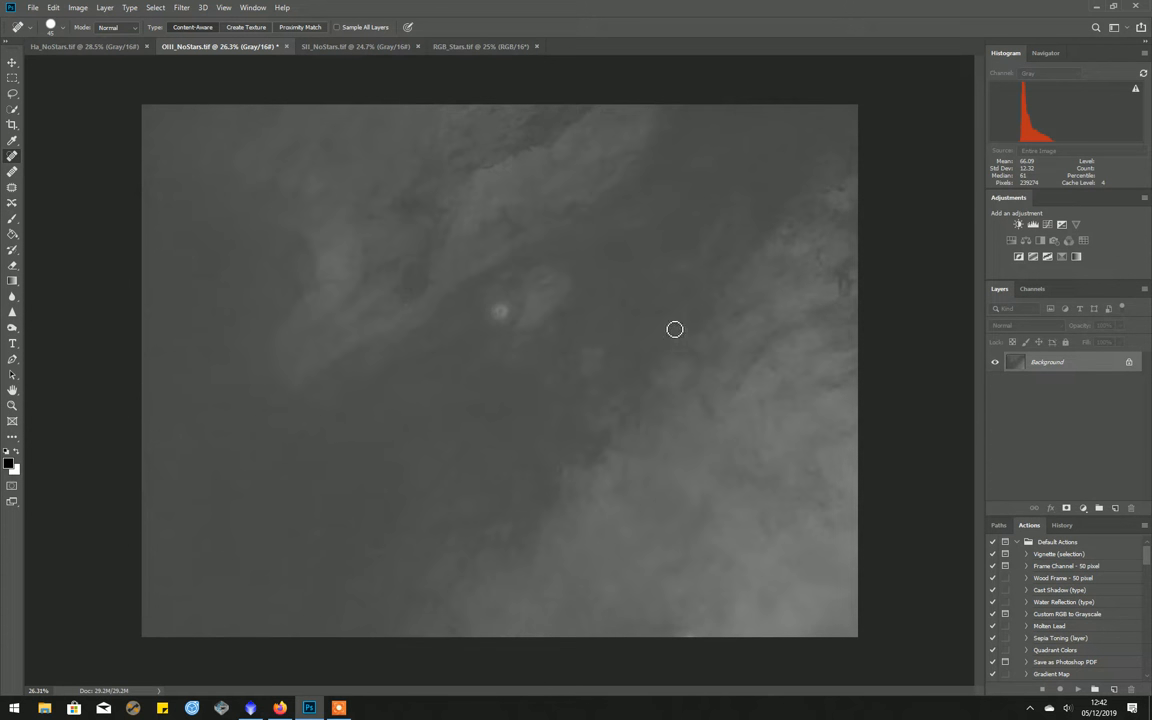
mouse_move(411, 181)
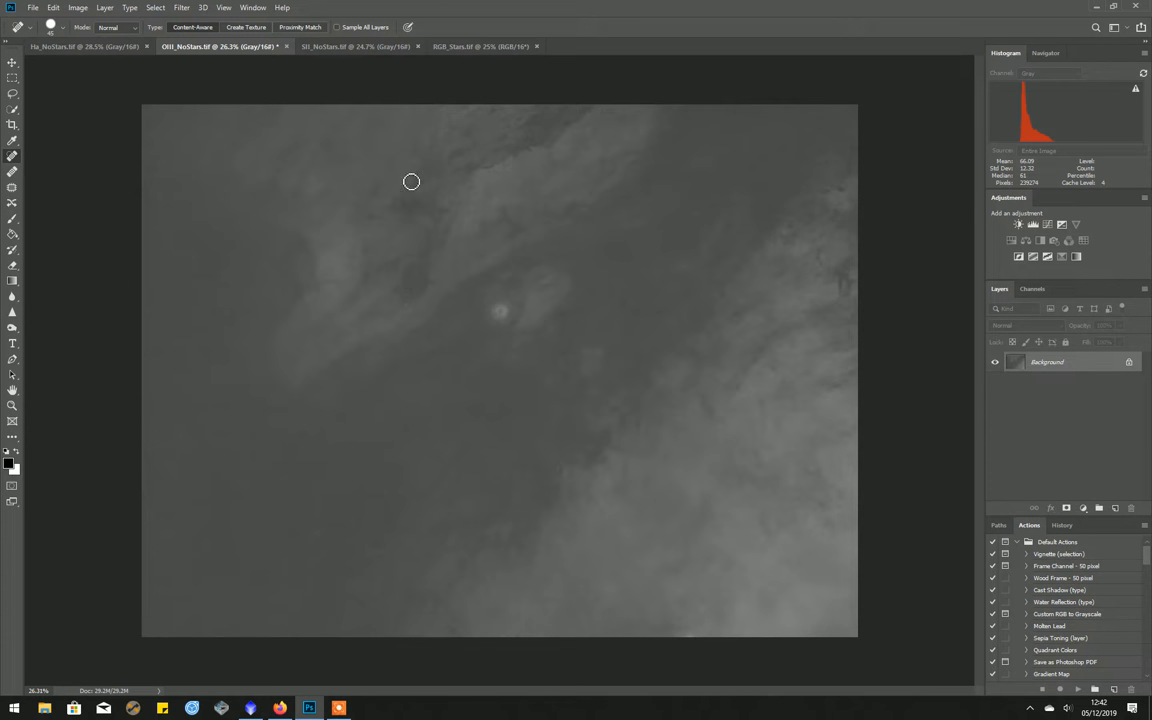
mouse_move(983, 271)
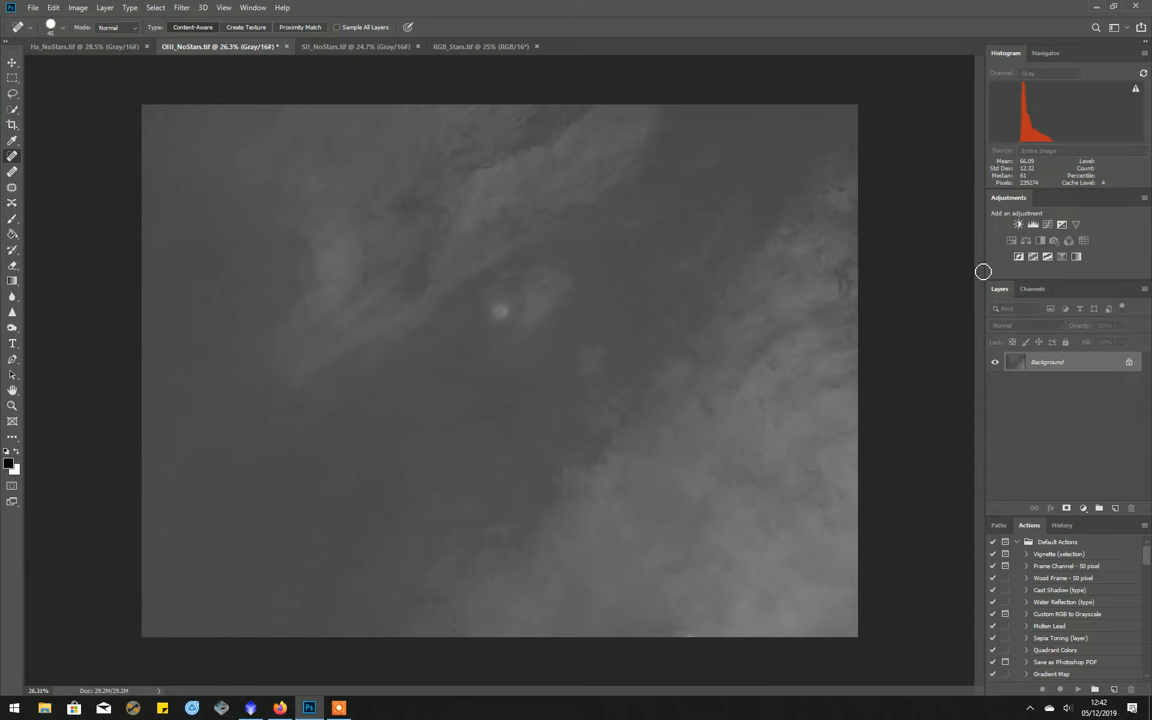
Step: Add a Levels adjustment layer raising the black input to 26 to darken the background
click(1033, 224)
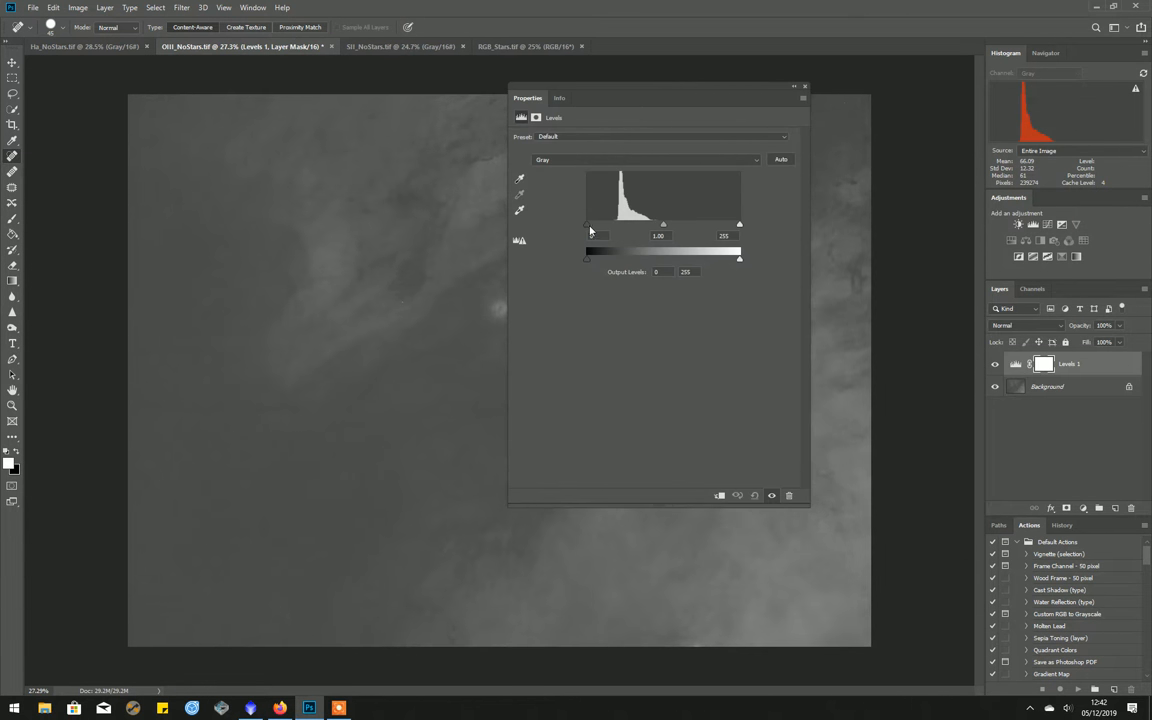
drag(587, 224, 592, 224)
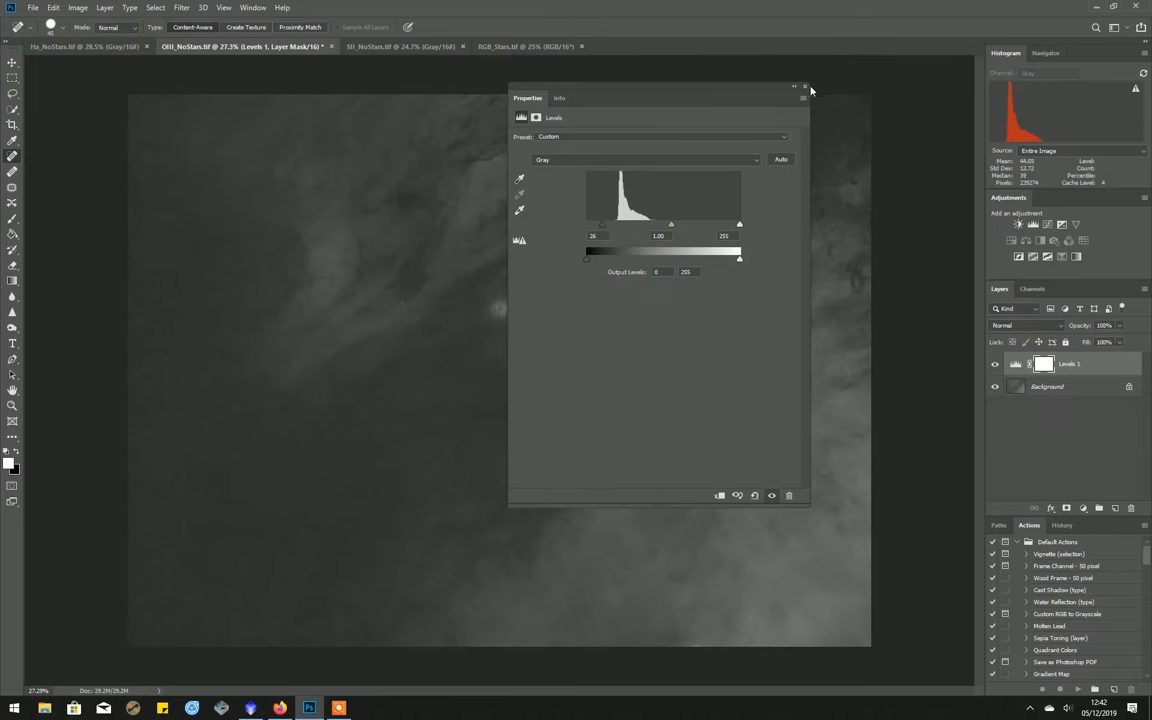
click(806, 87)
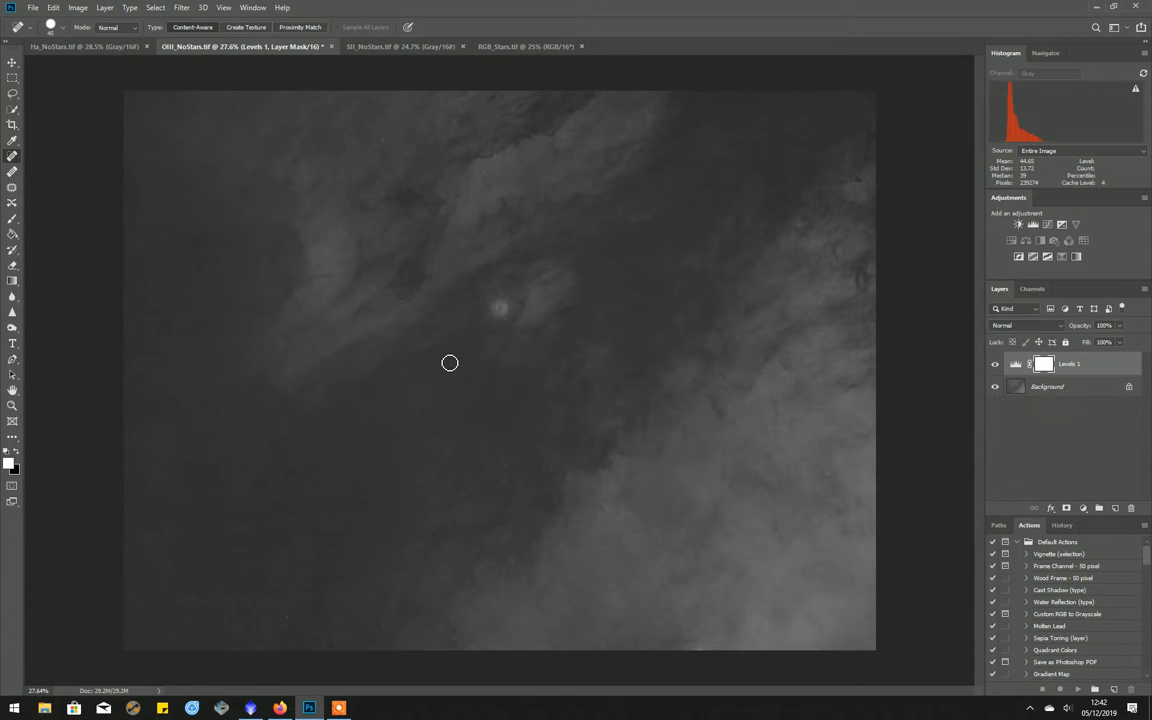
mouse_move(521, 327)
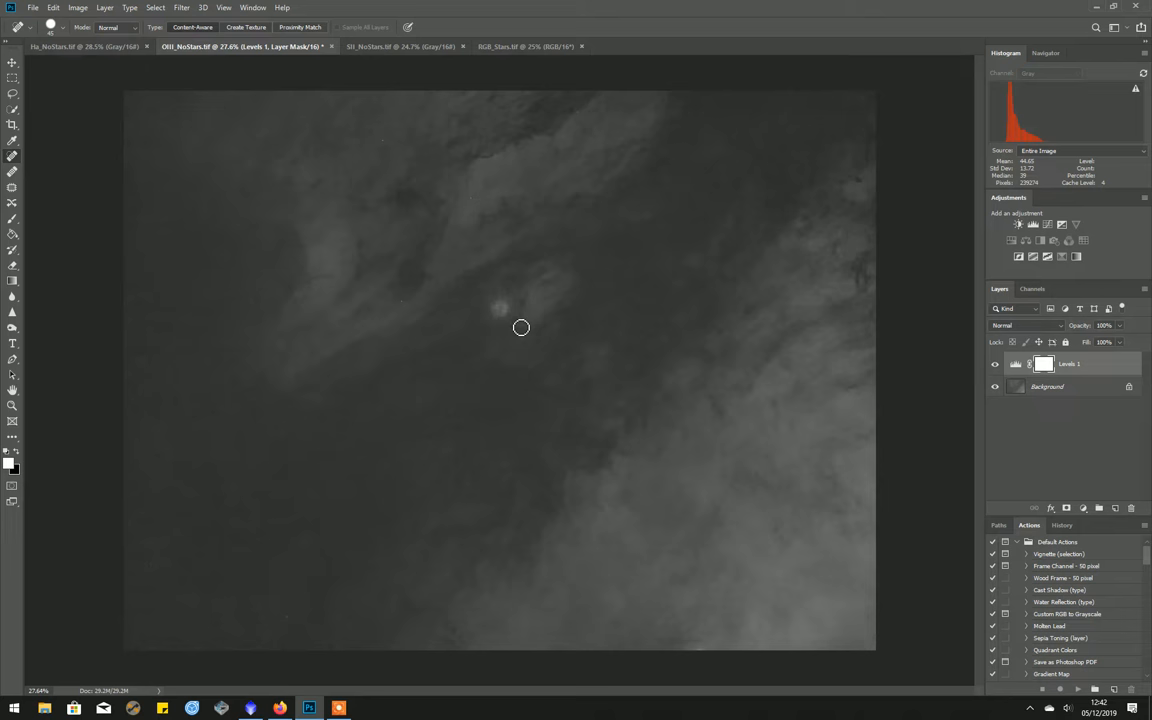
mouse_move(201, 279)
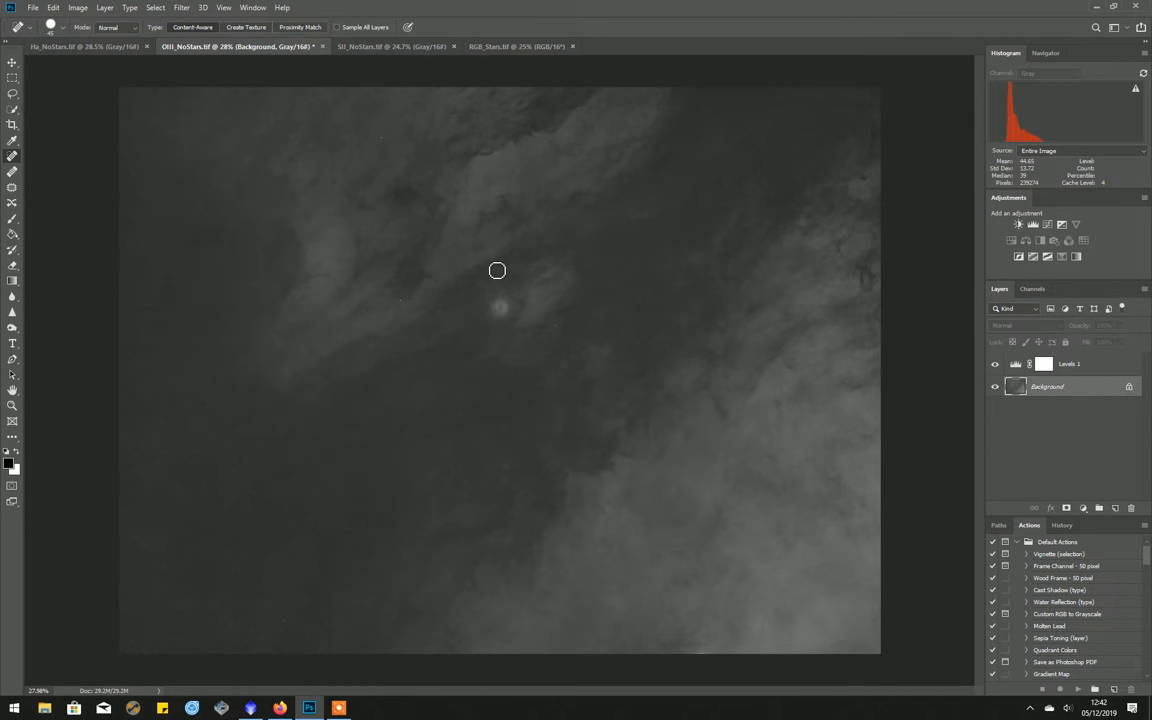
mouse_move(346, 246)
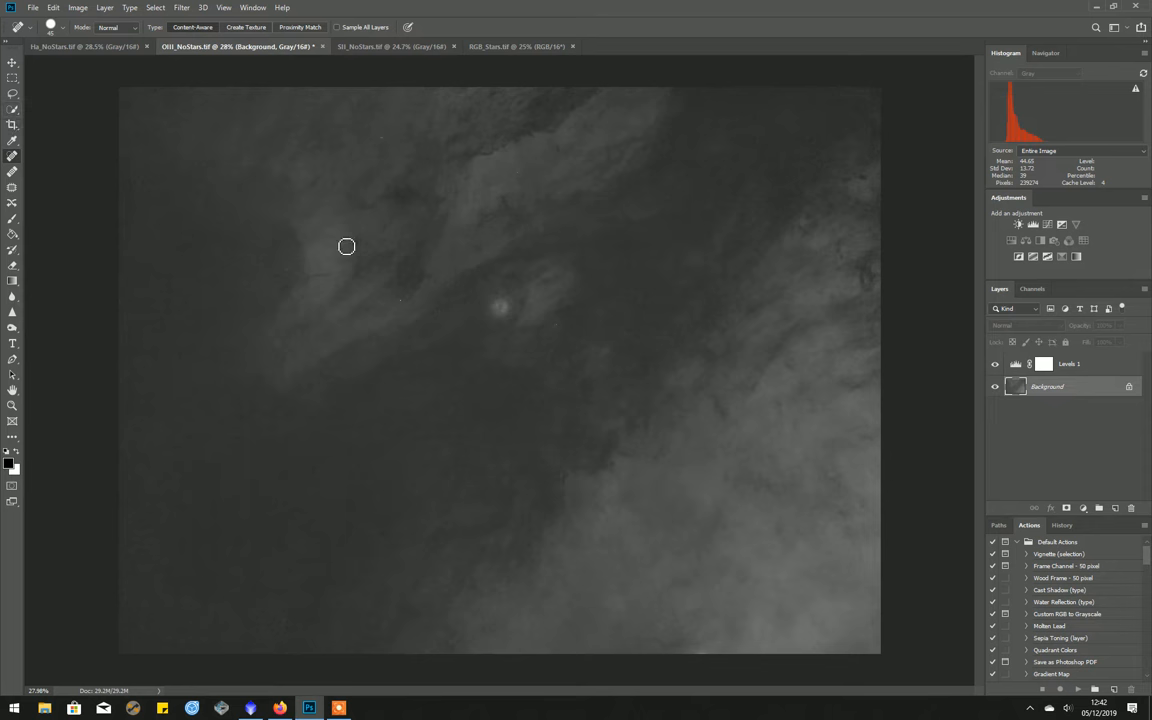
mouse_move(490, 320)
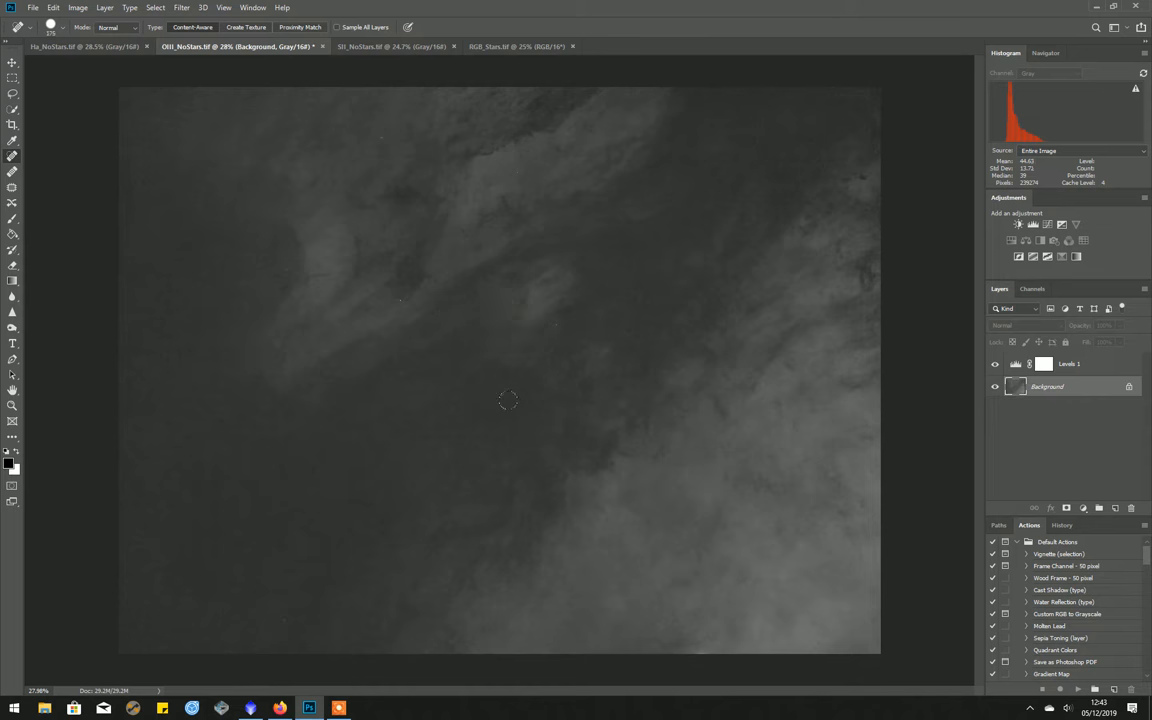
mouse_move(500, 323)
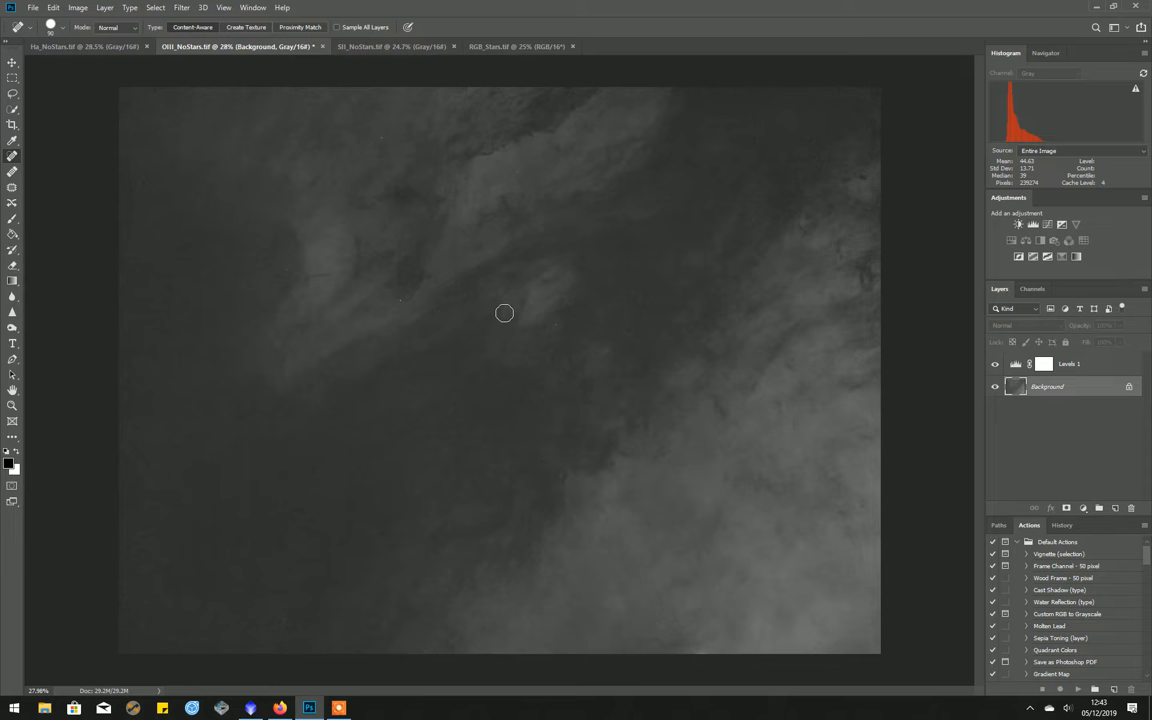
mouse_move(562, 339)
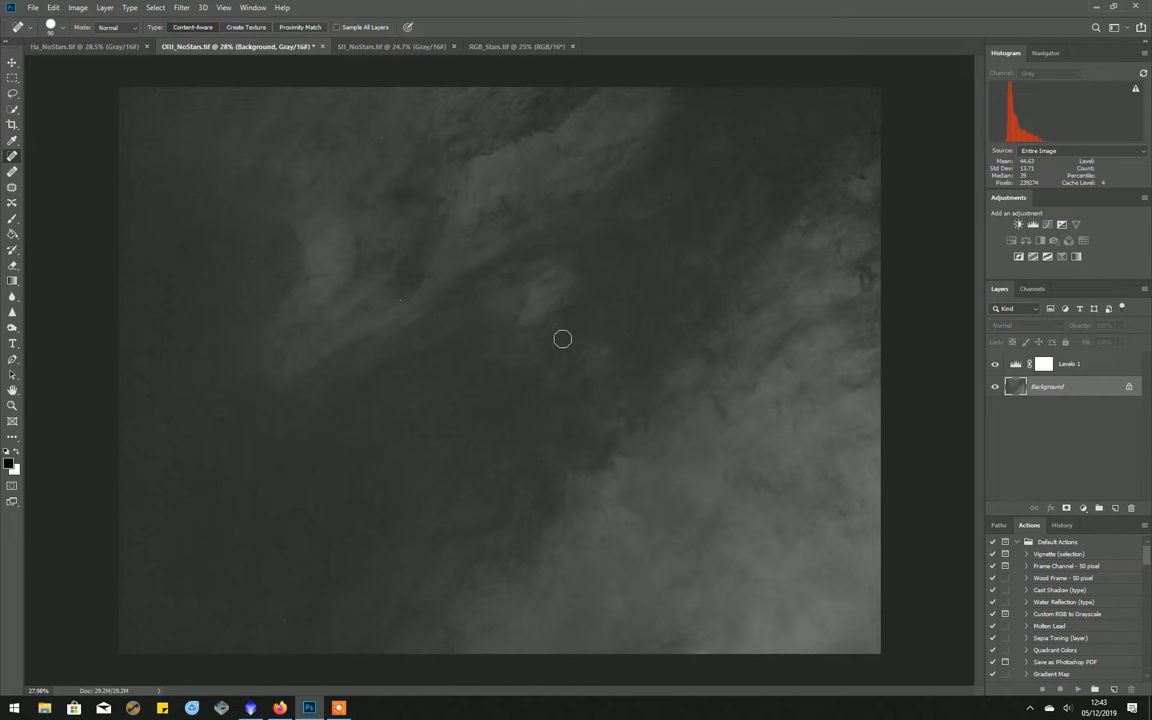
mouse_move(440, 386)
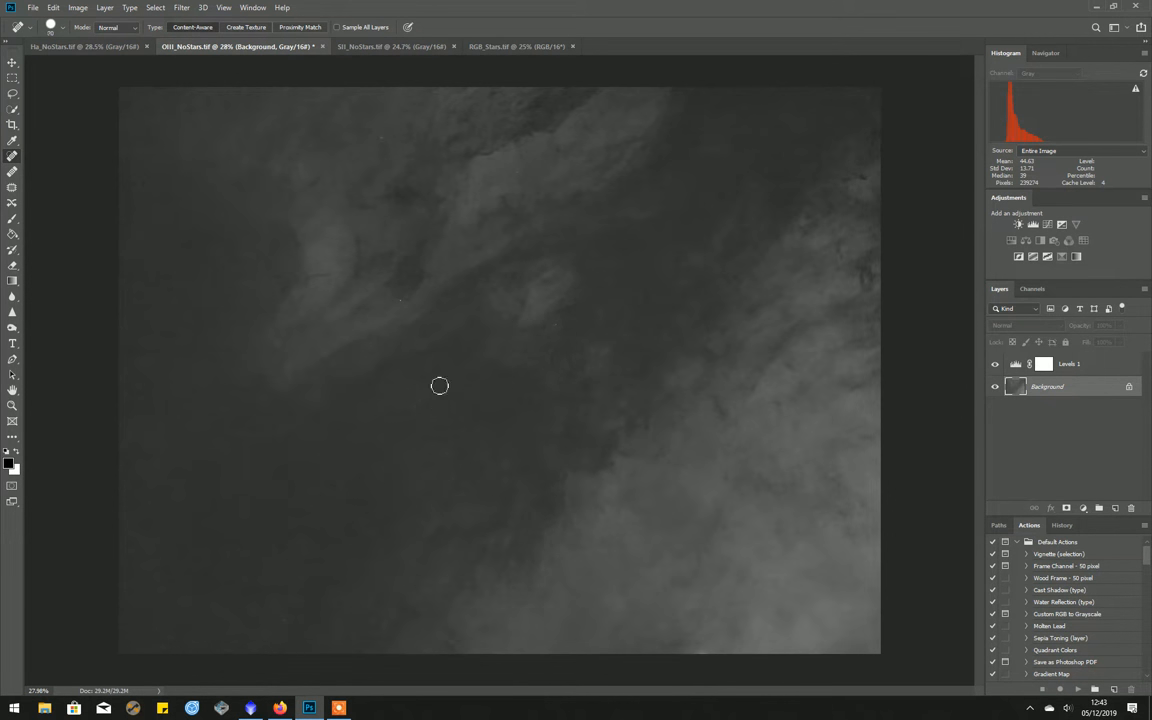
mouse_move(590, 197)
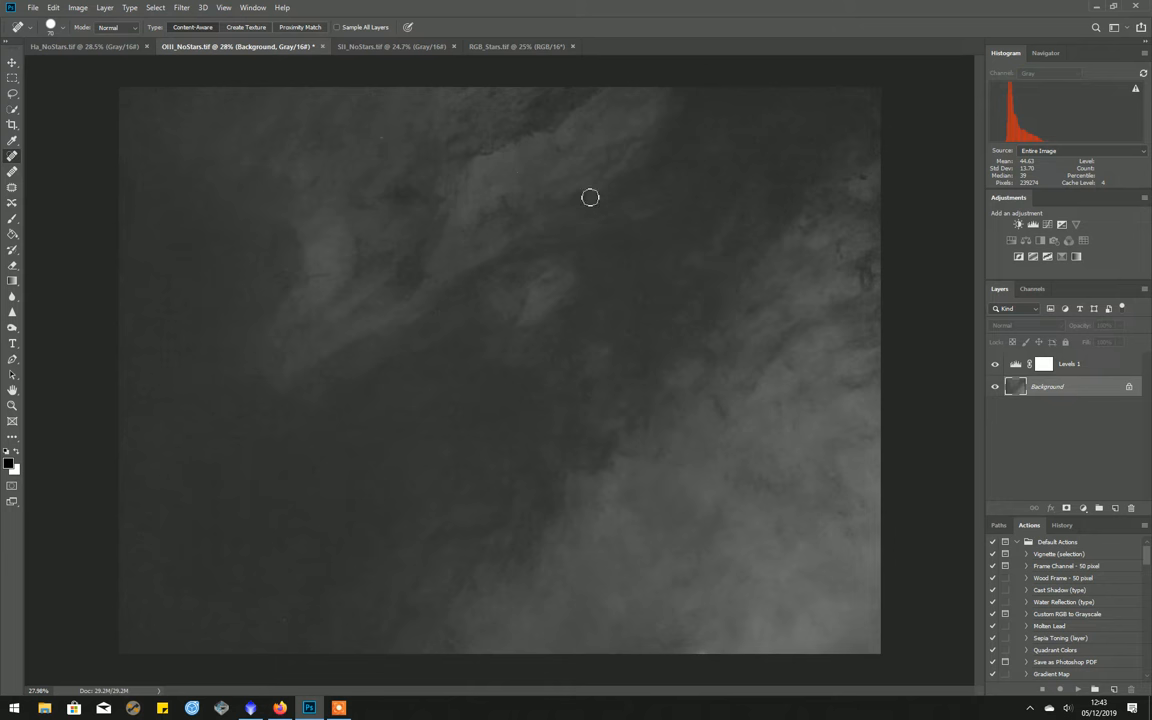
mouse_move(410, 576)
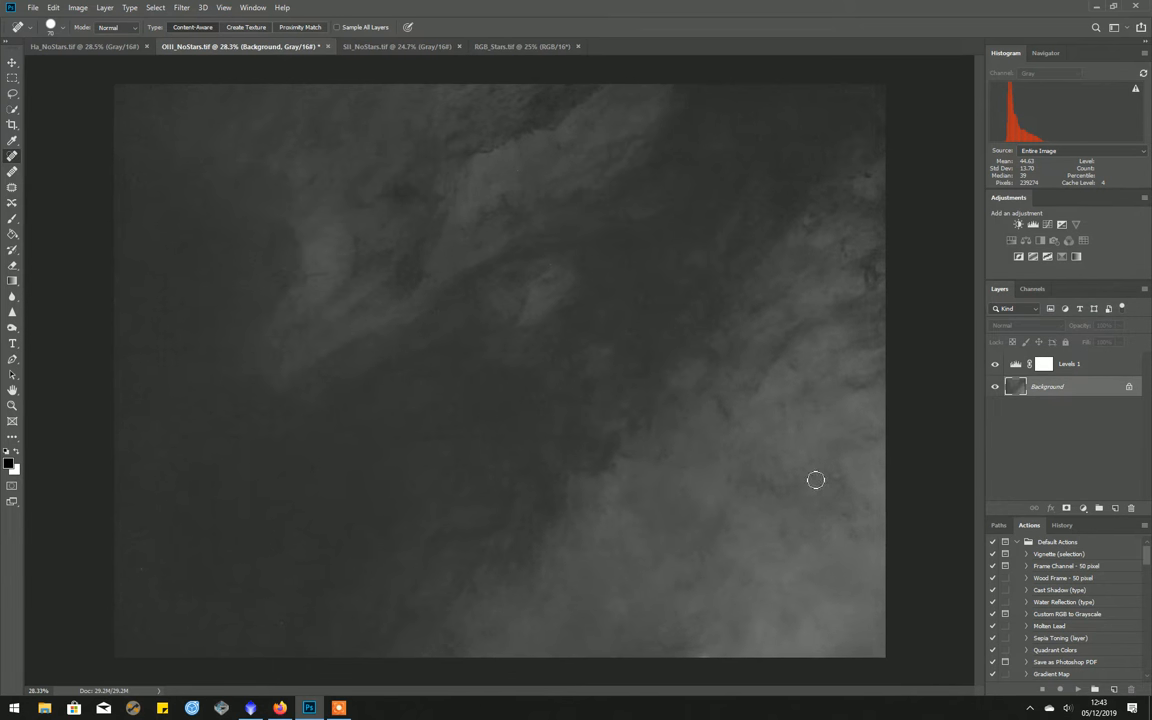
mouse_move(634, 366)
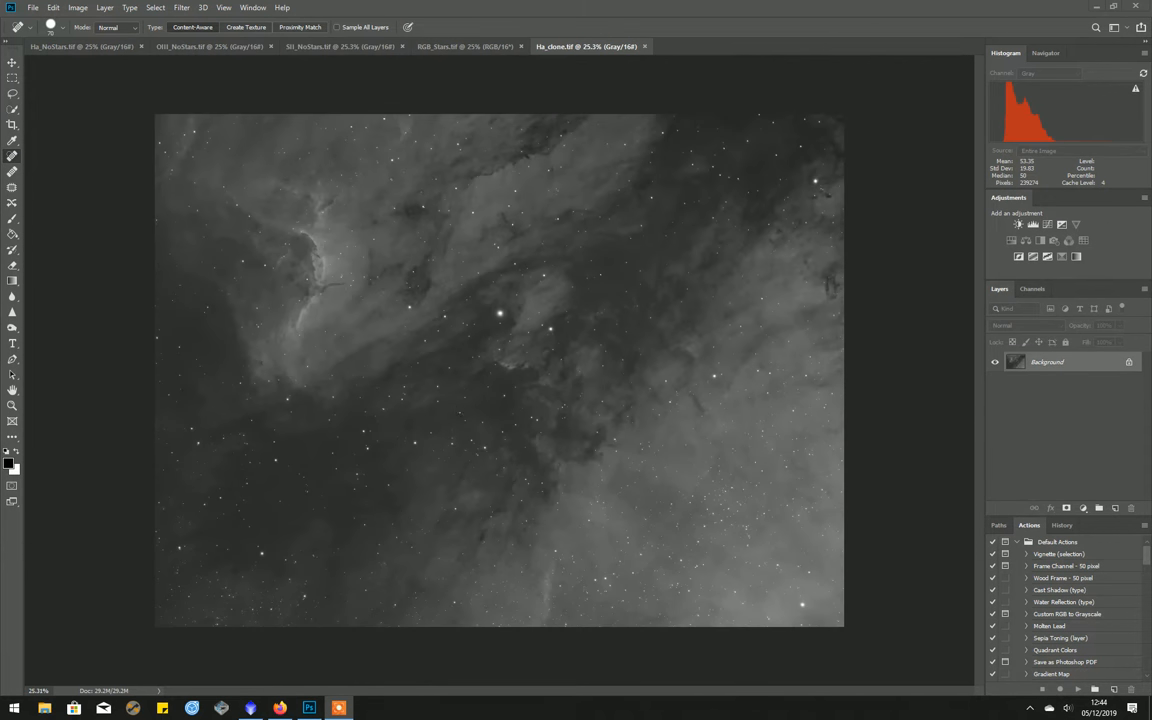
mouse_move(192, 127)
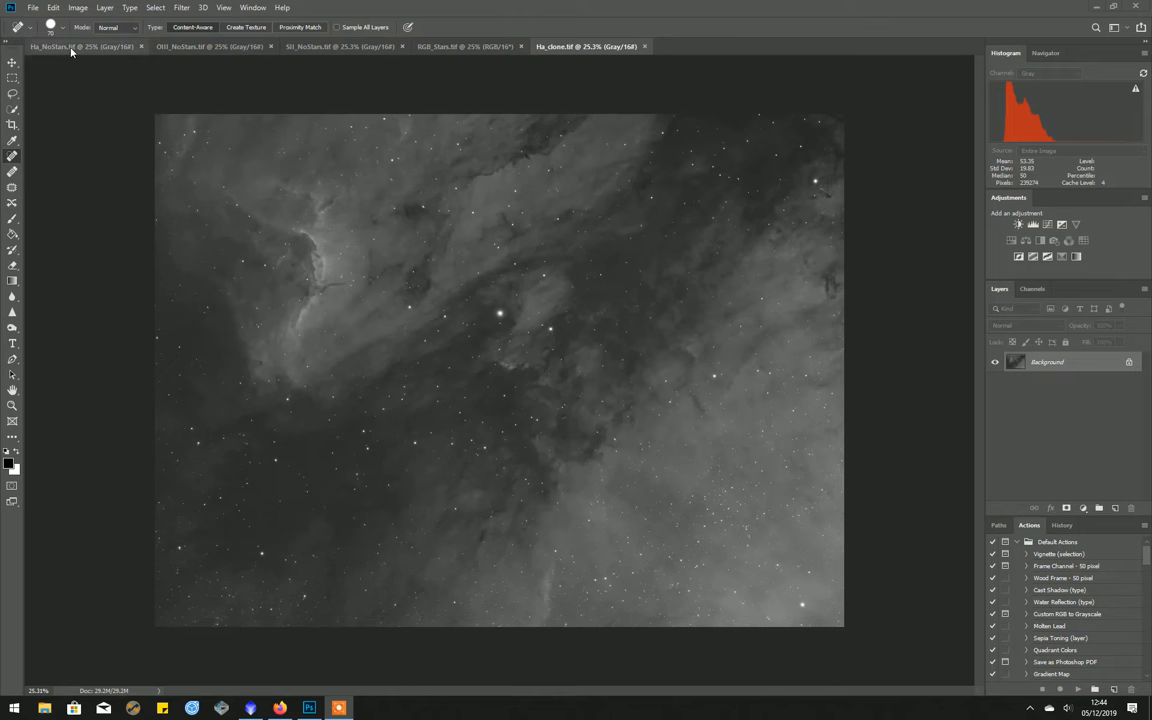
mouse_move(118, 58)
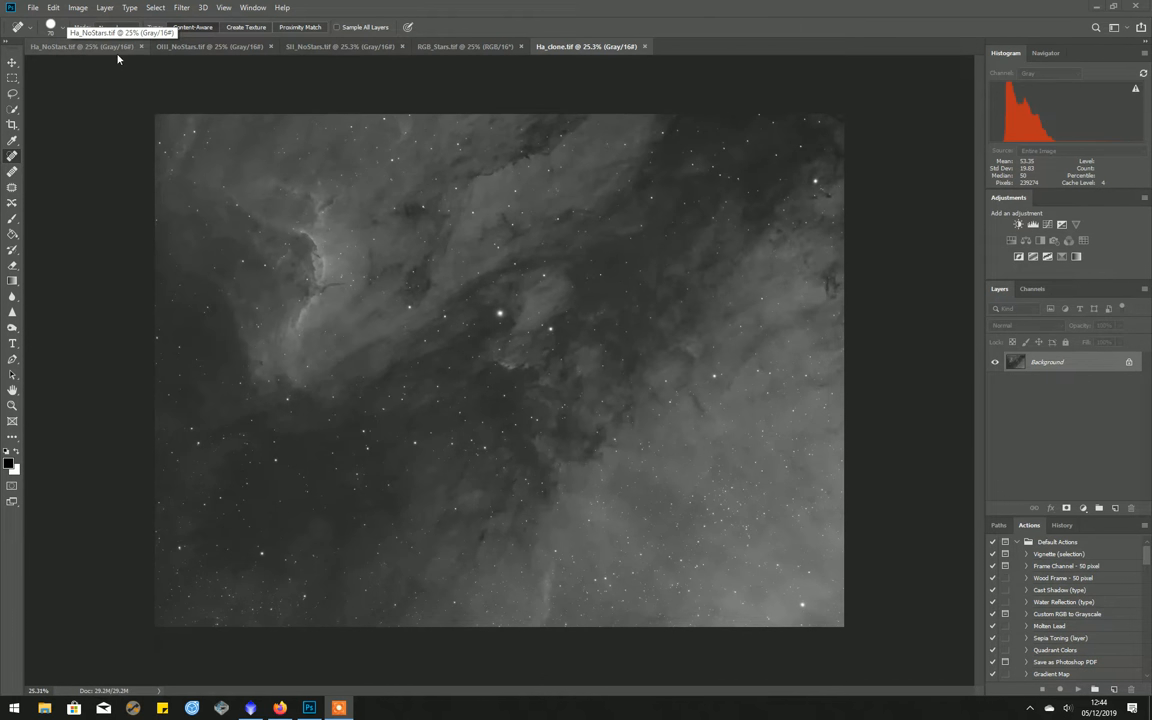
mouse_move(573, 55)
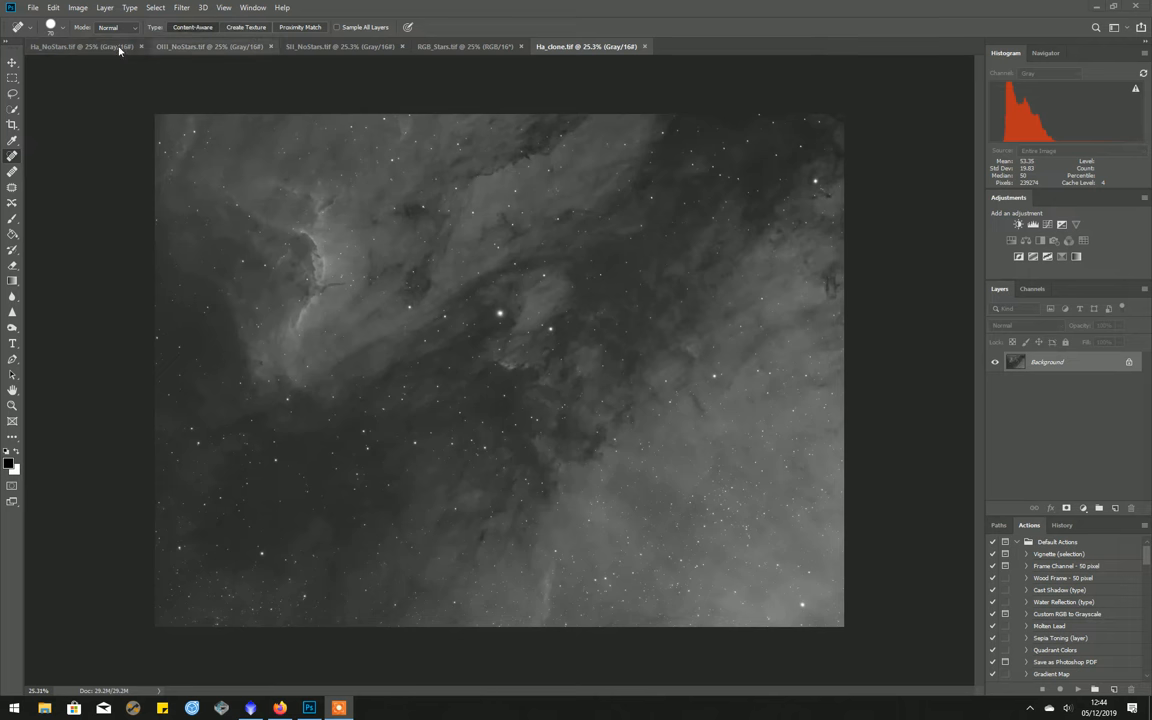
Step: View the starless Ha, OIII and SII documents in turn, ending on OIII_NoStars
click(80, 46)
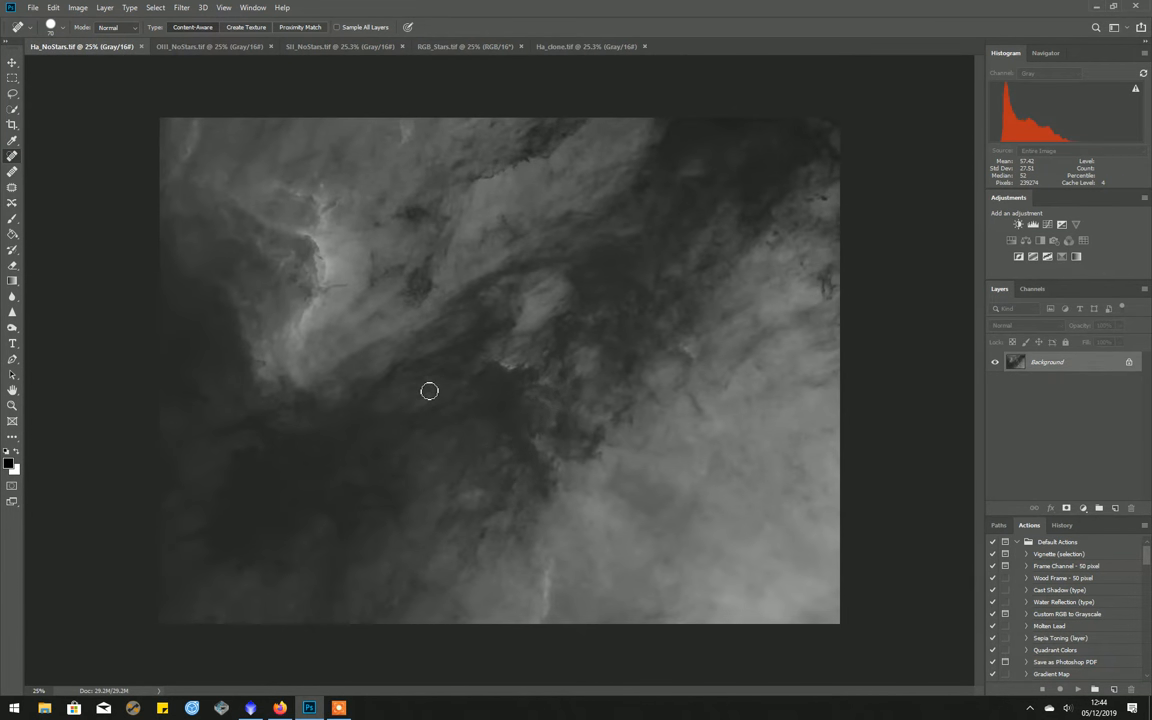
mouse_move(696, 320)
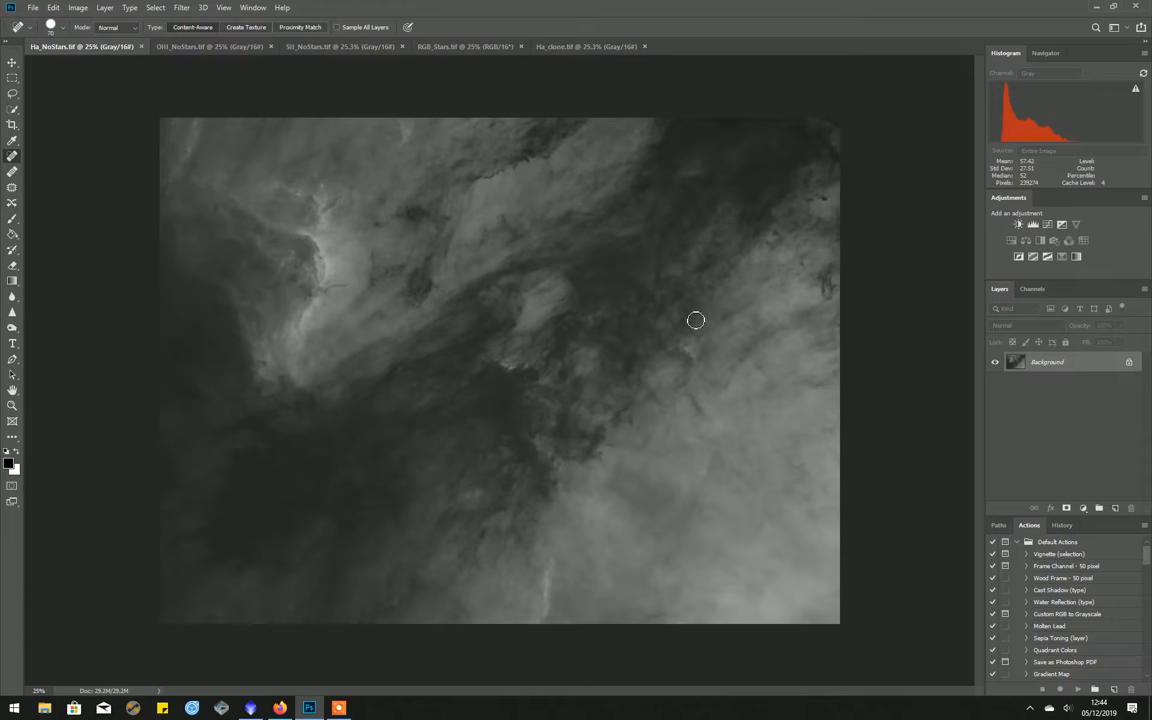
mouse_move(467, 389)
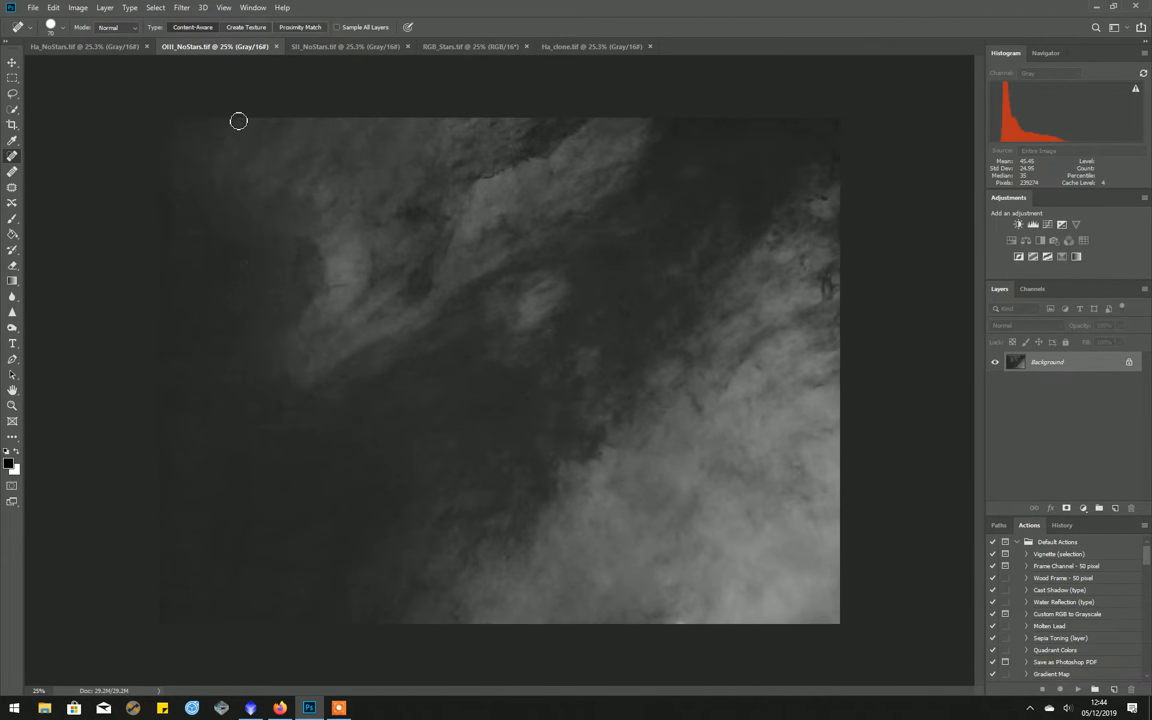
click(345, 46)
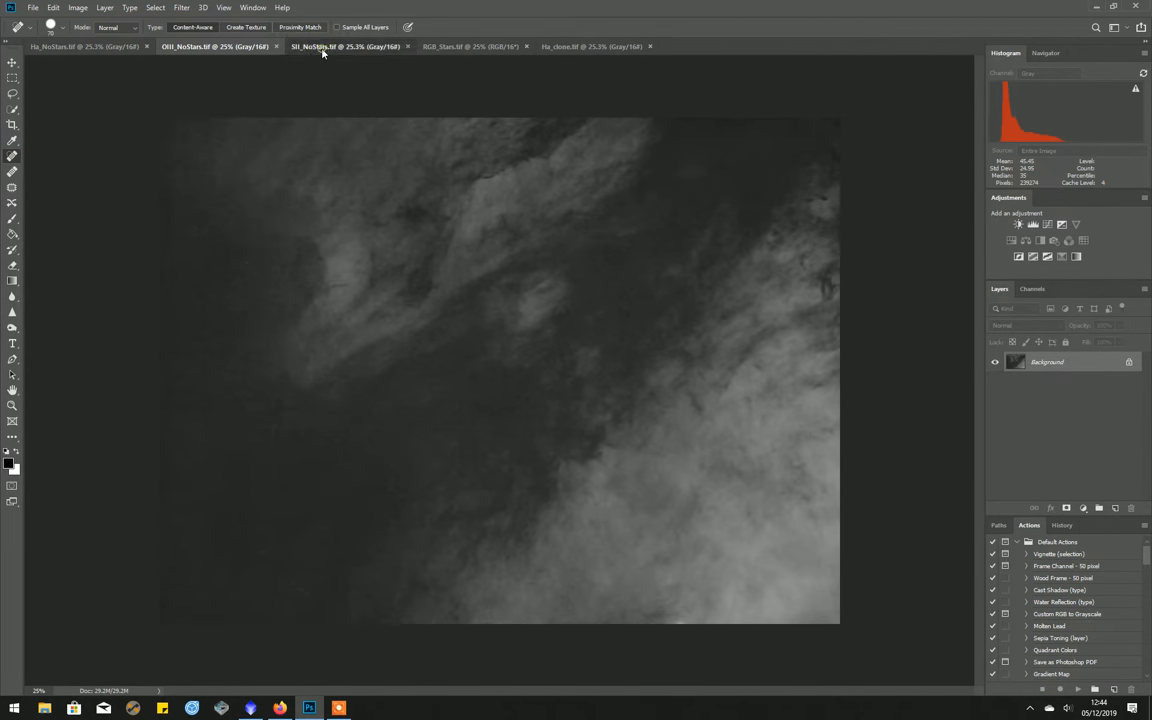
click(345, 46)
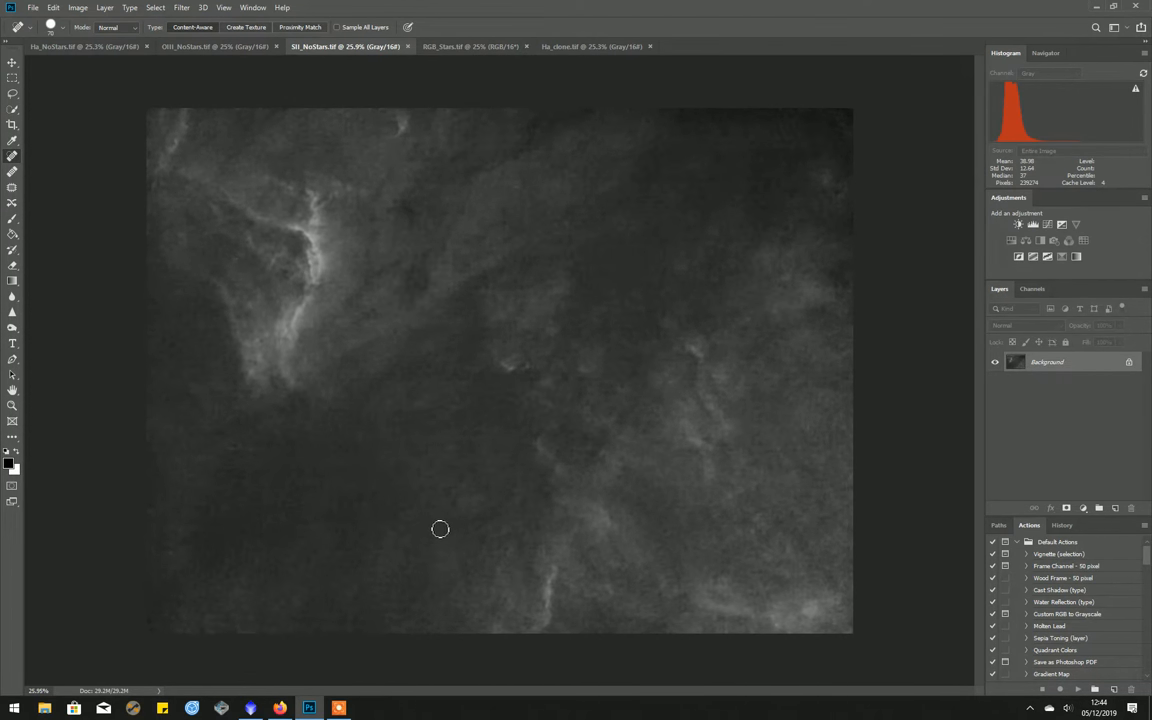
mouse_move(717, 424)
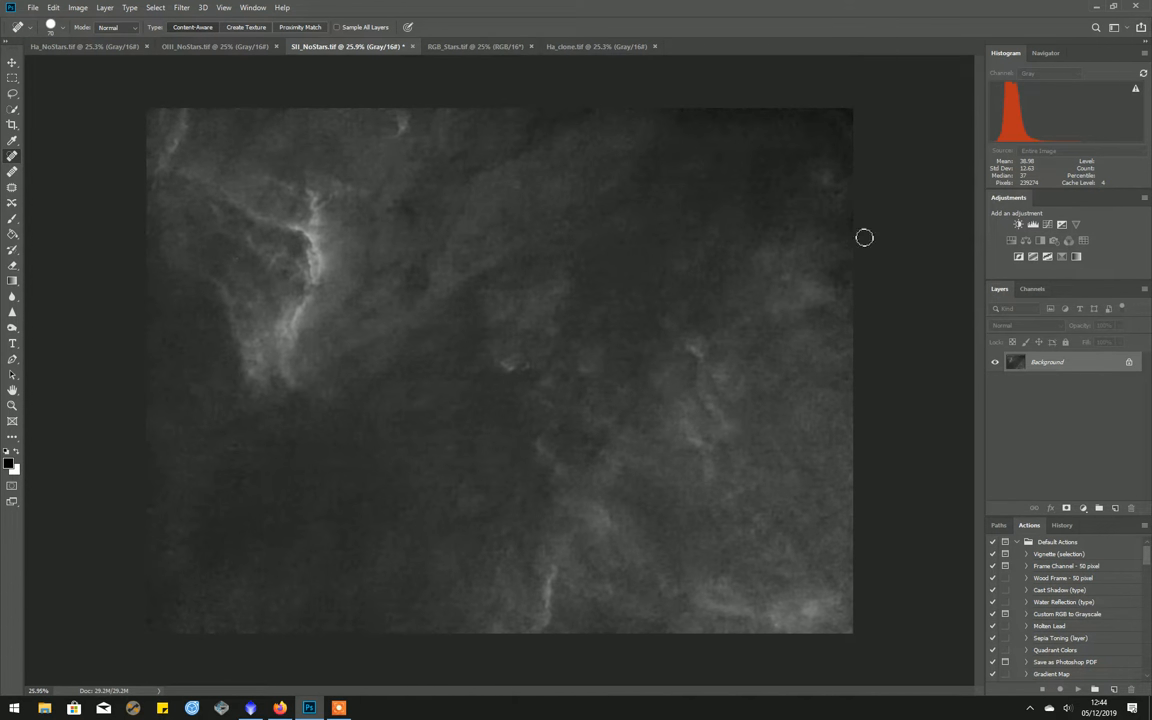
mouse_move(575, 227)
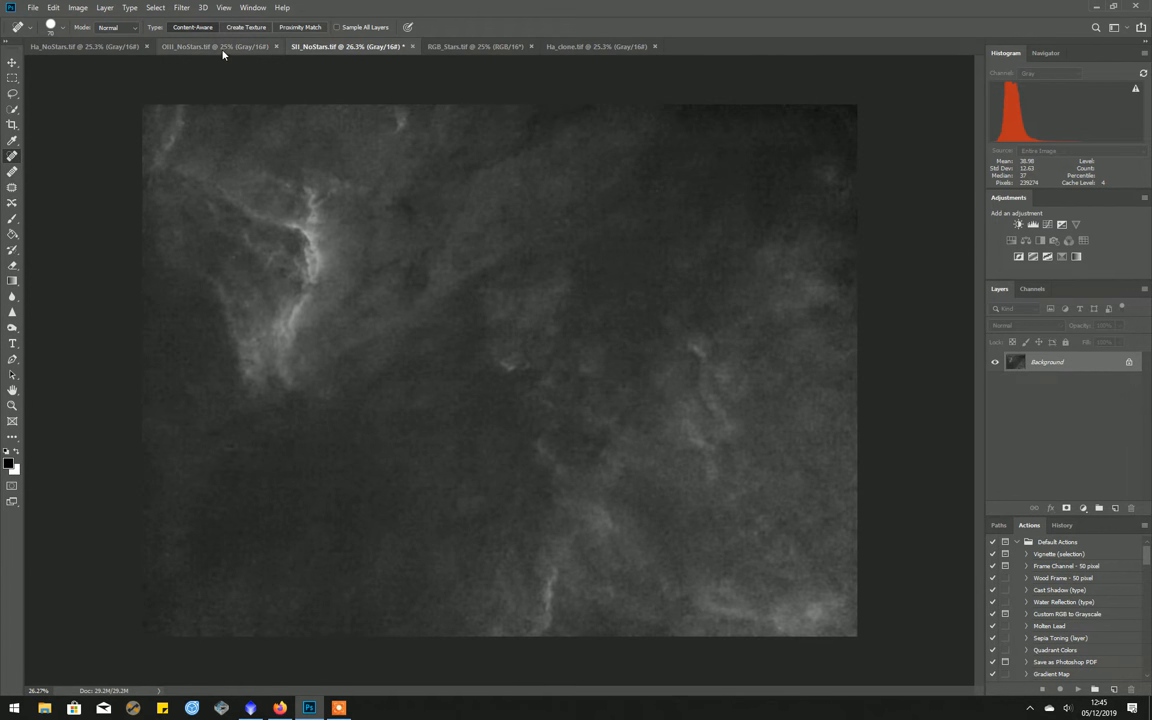
click(213, 46)
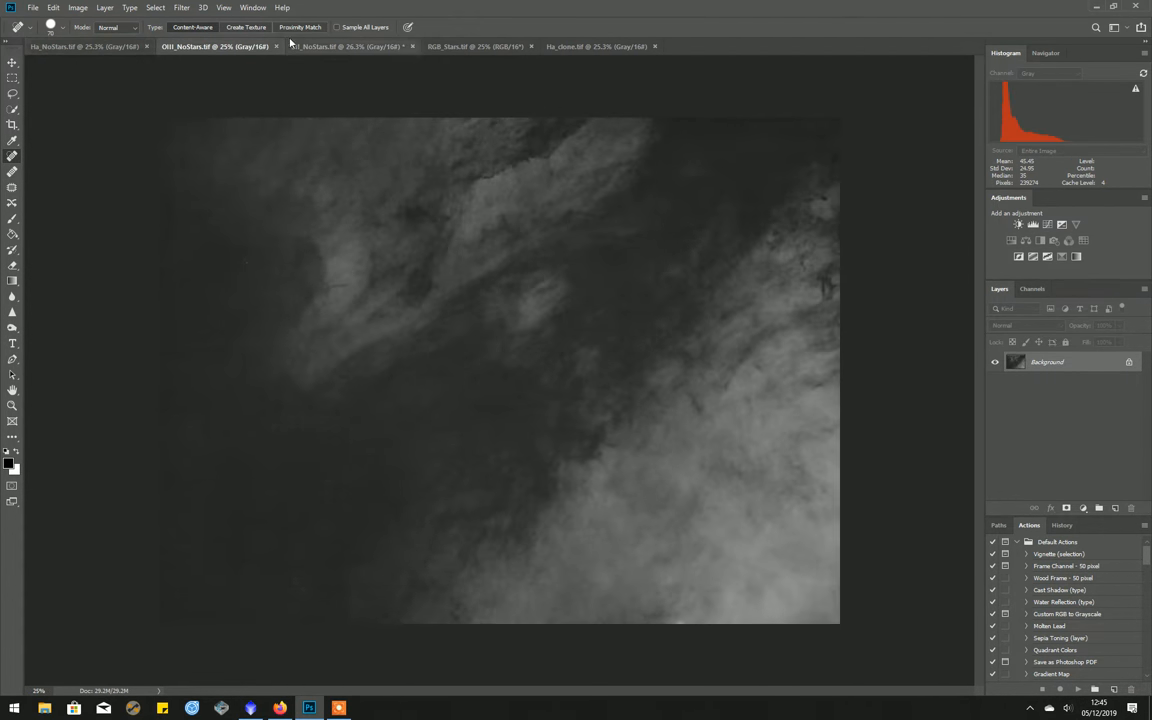
Step: Switch to Ha_NoStars and select the whole image with Ctrl+A
click(85, 46)
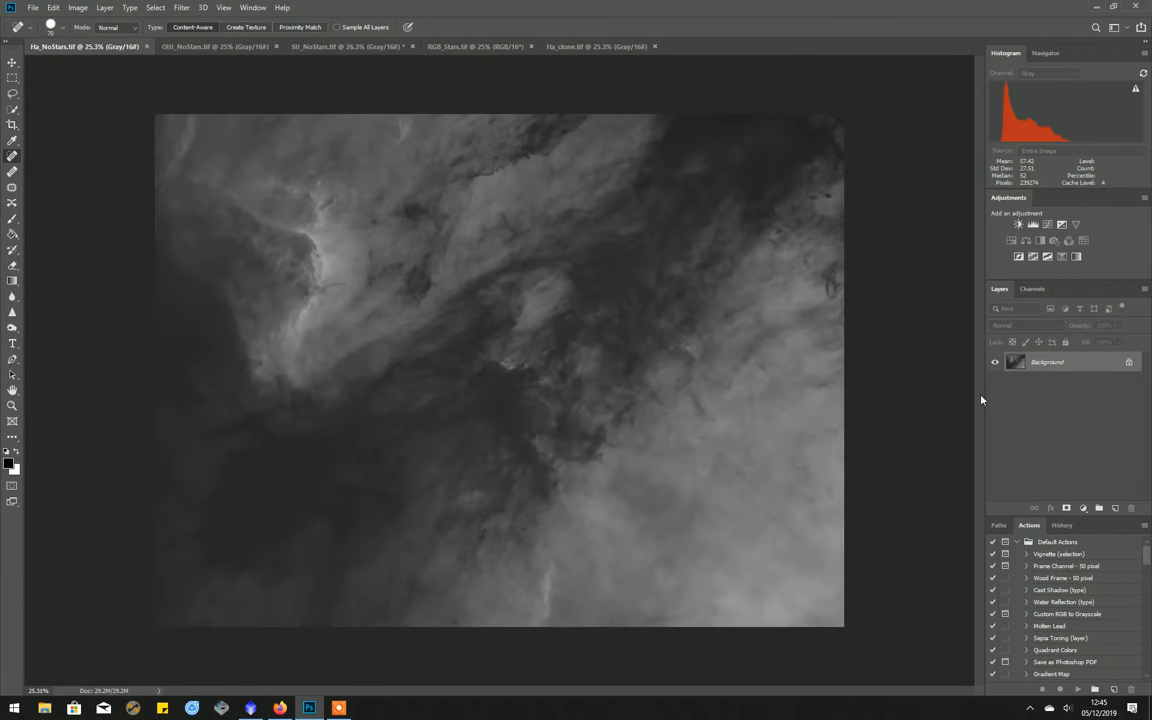
mouse_move(595, 228)
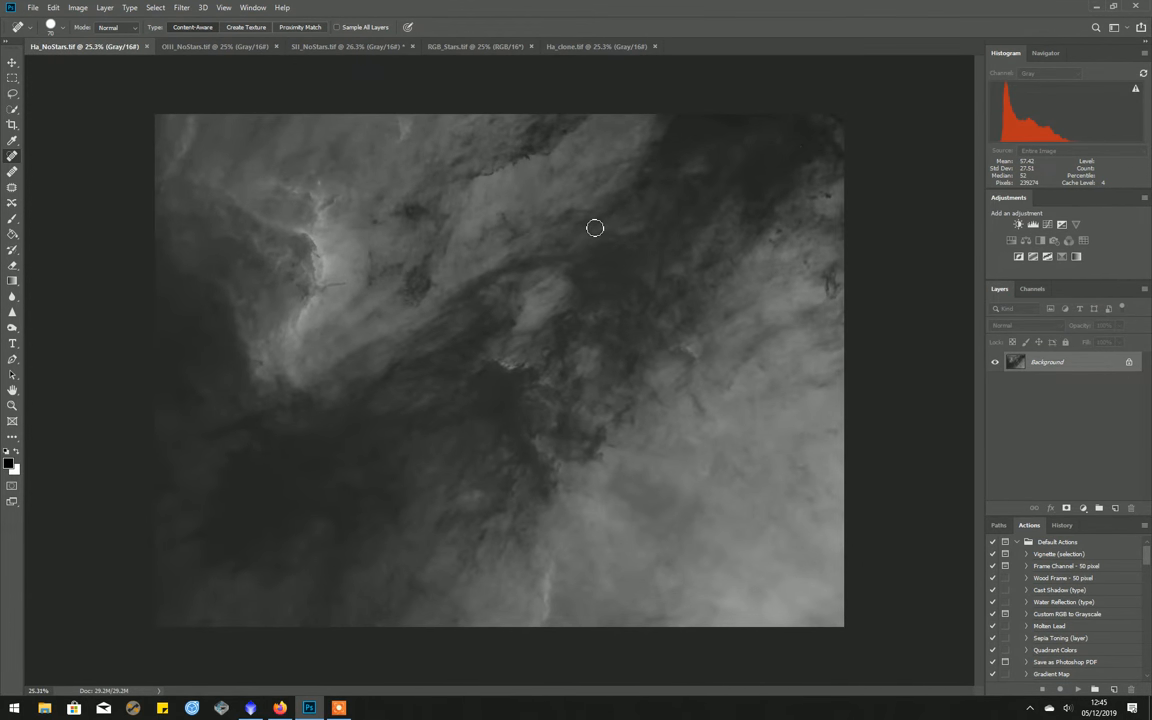
key(ctrl+a)
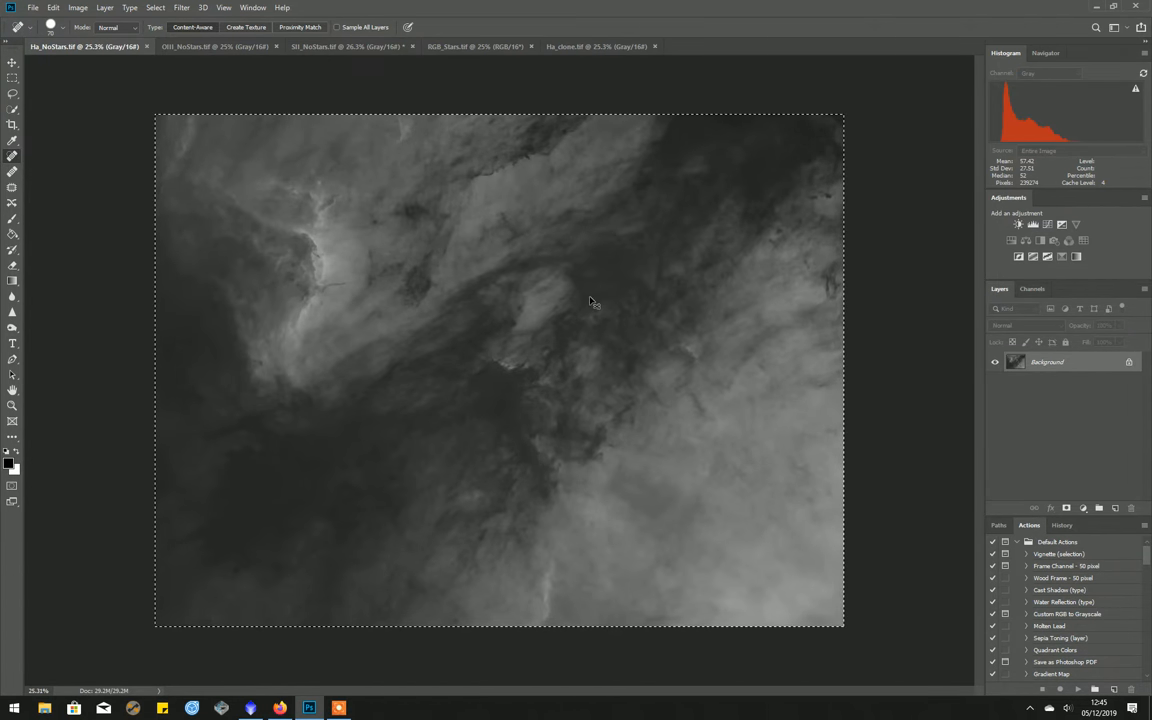
click(33, 7)
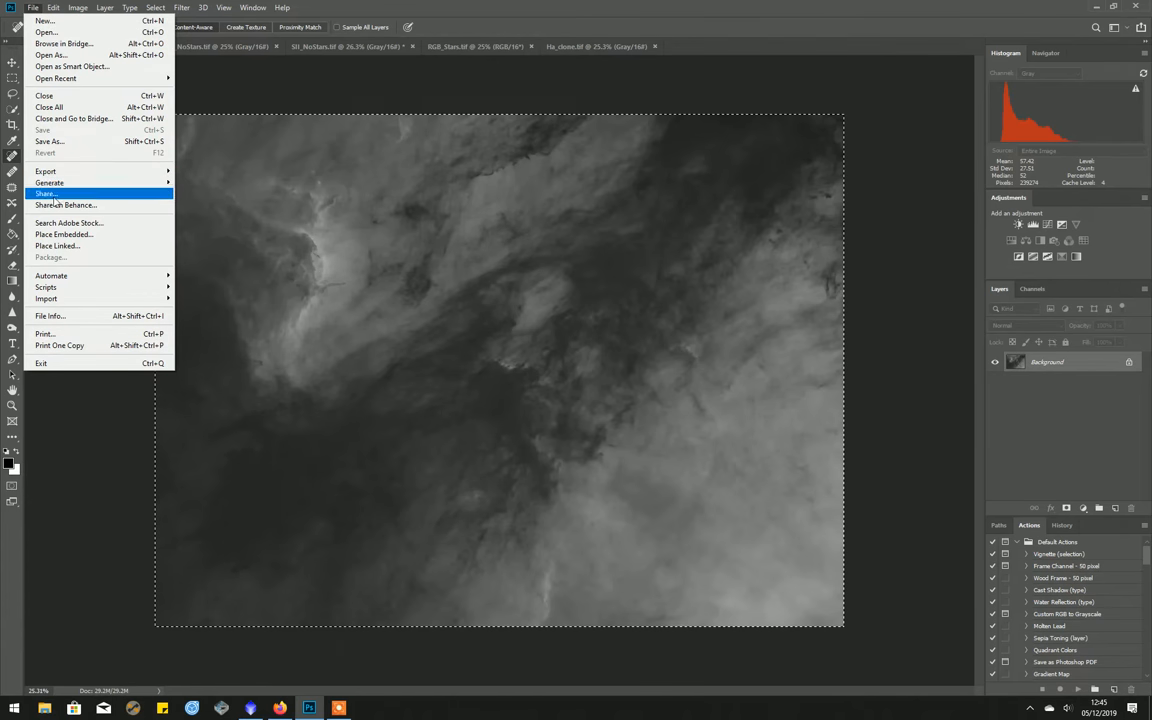
mouse_move(50, 55)
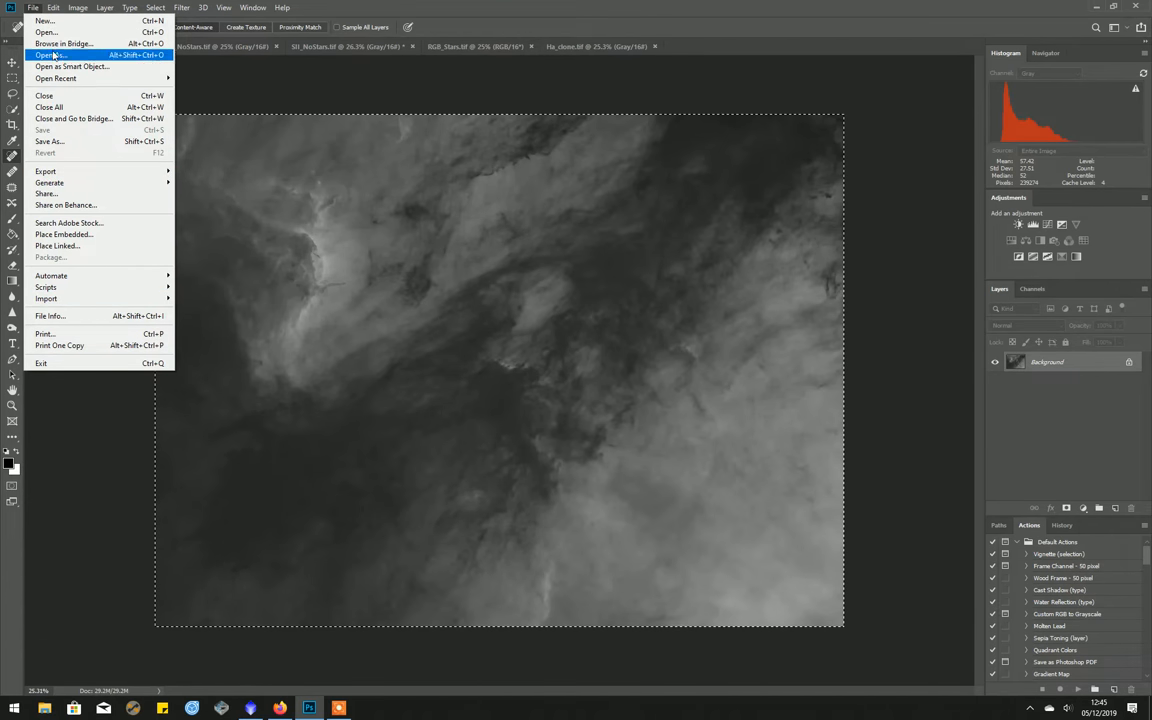
Step: Create a new document matching the Ha frame, with Color Mode set to RGB Color
click(45, 21)
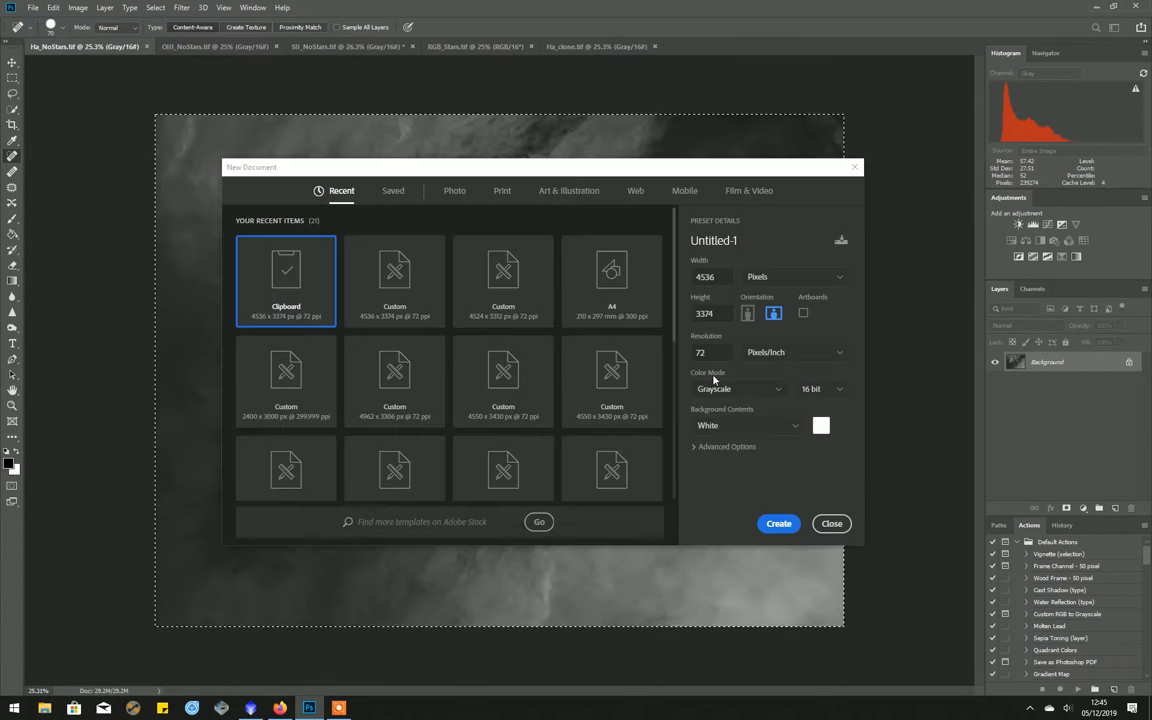
click(740, 389)
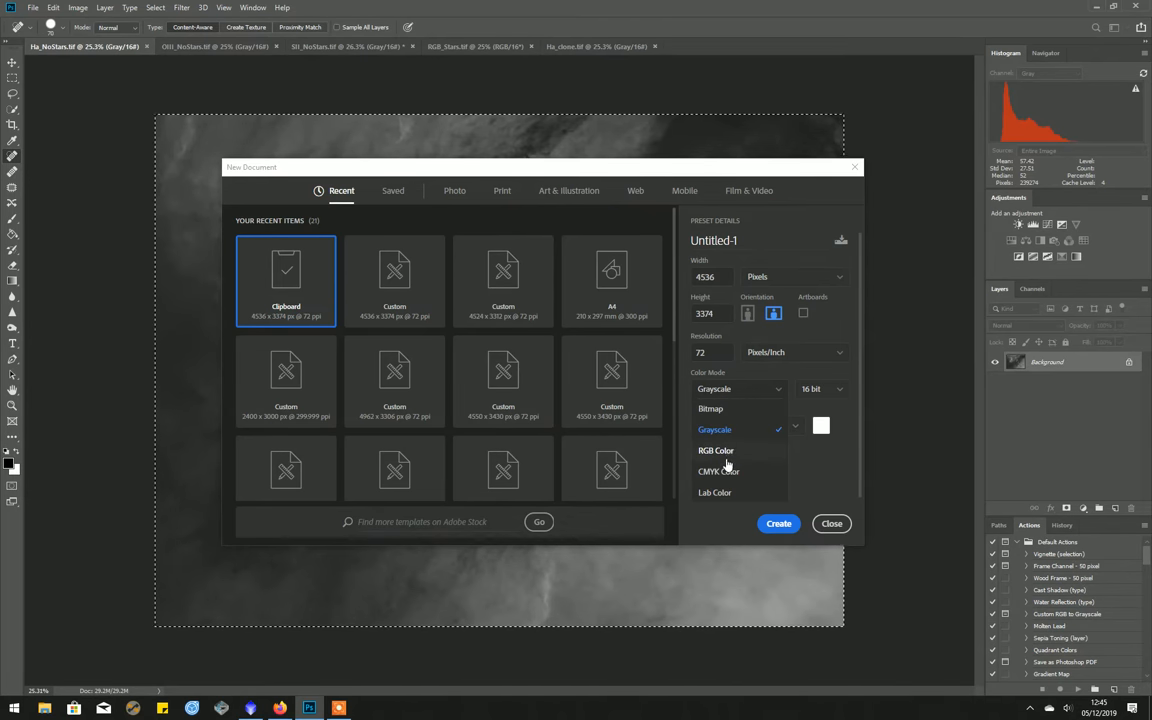
click(831, 523)
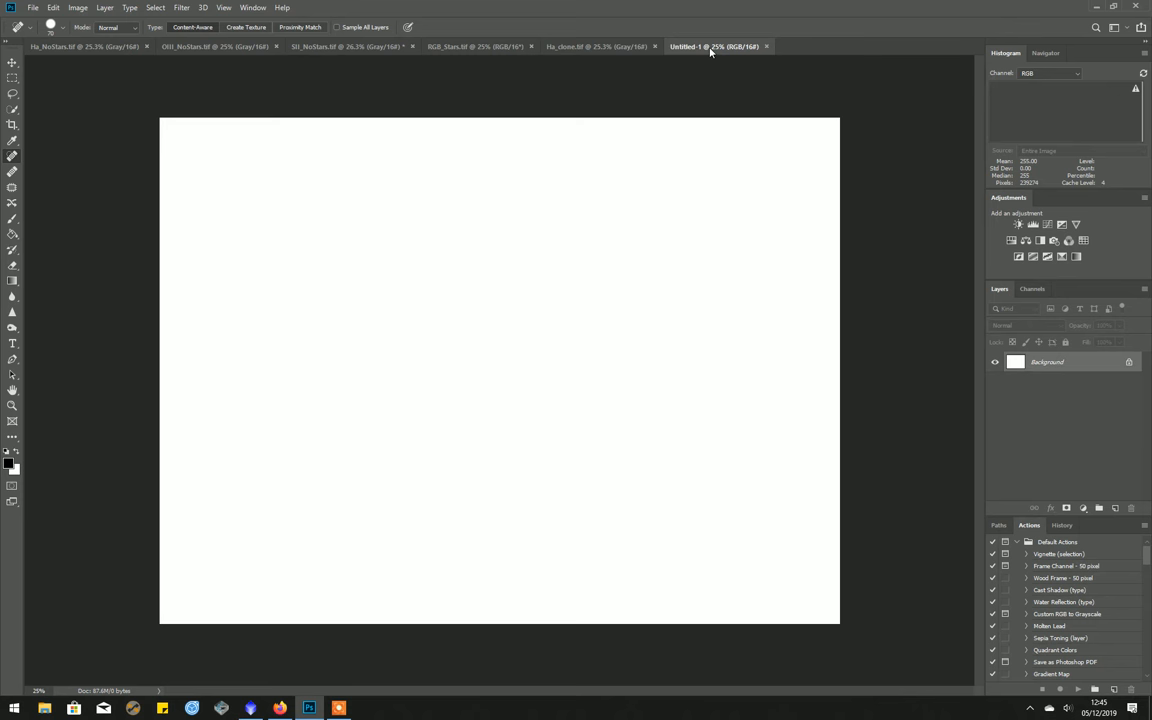
Step: Paste the starless Ha data into the Green channel and the SII data into Red
click(1033, 289)
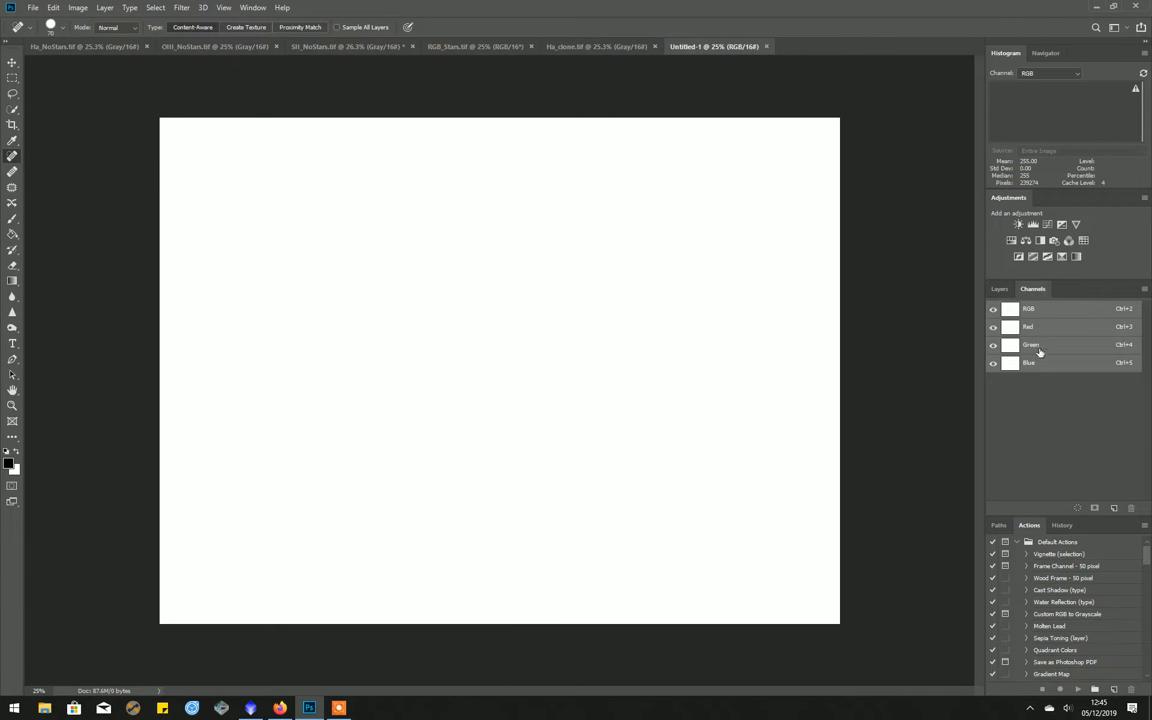
click(1031, 344)
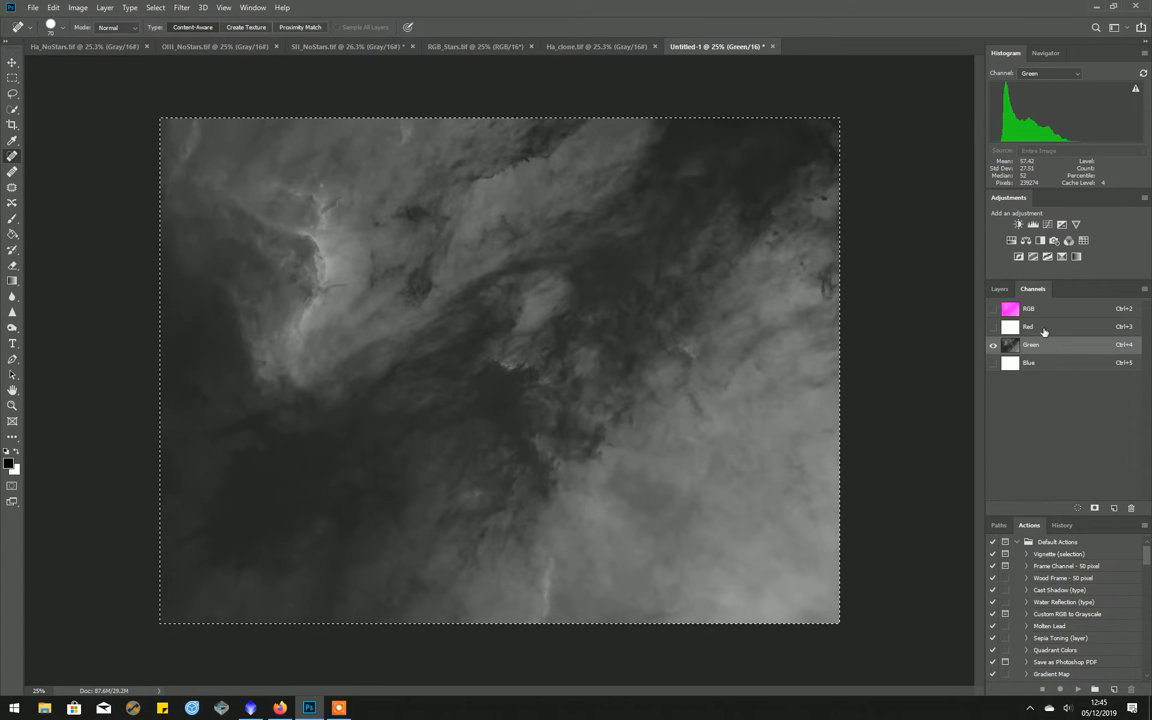
click(1028, 326)
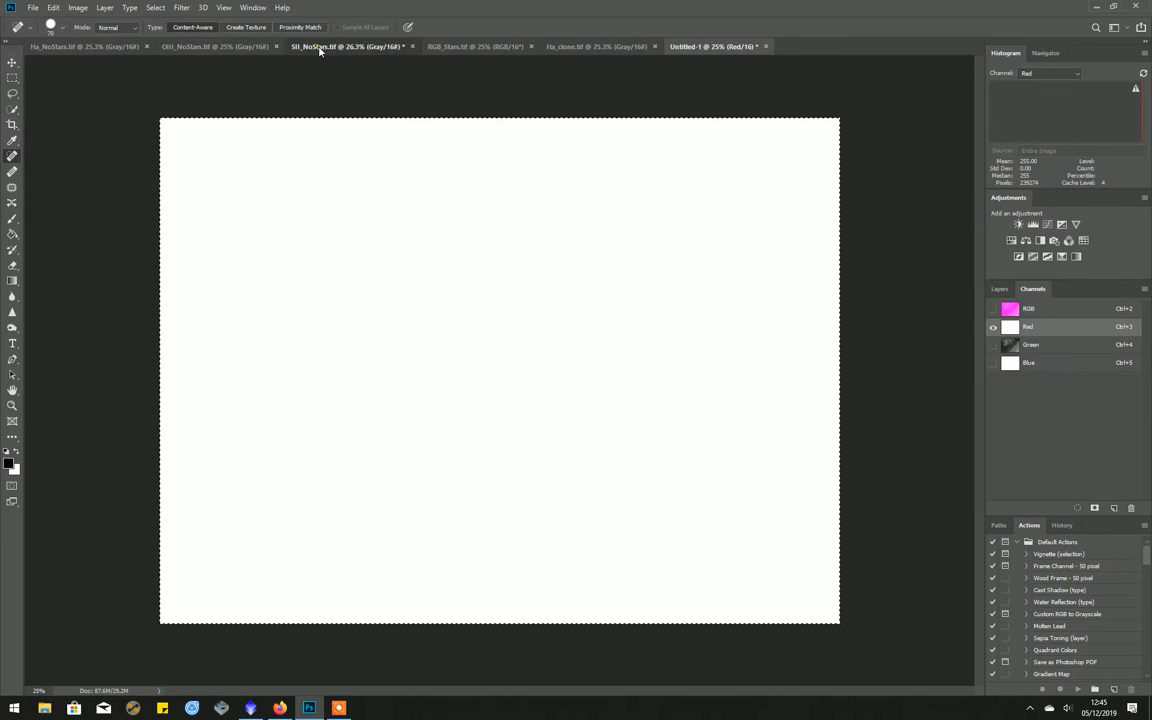
click(347, 46)
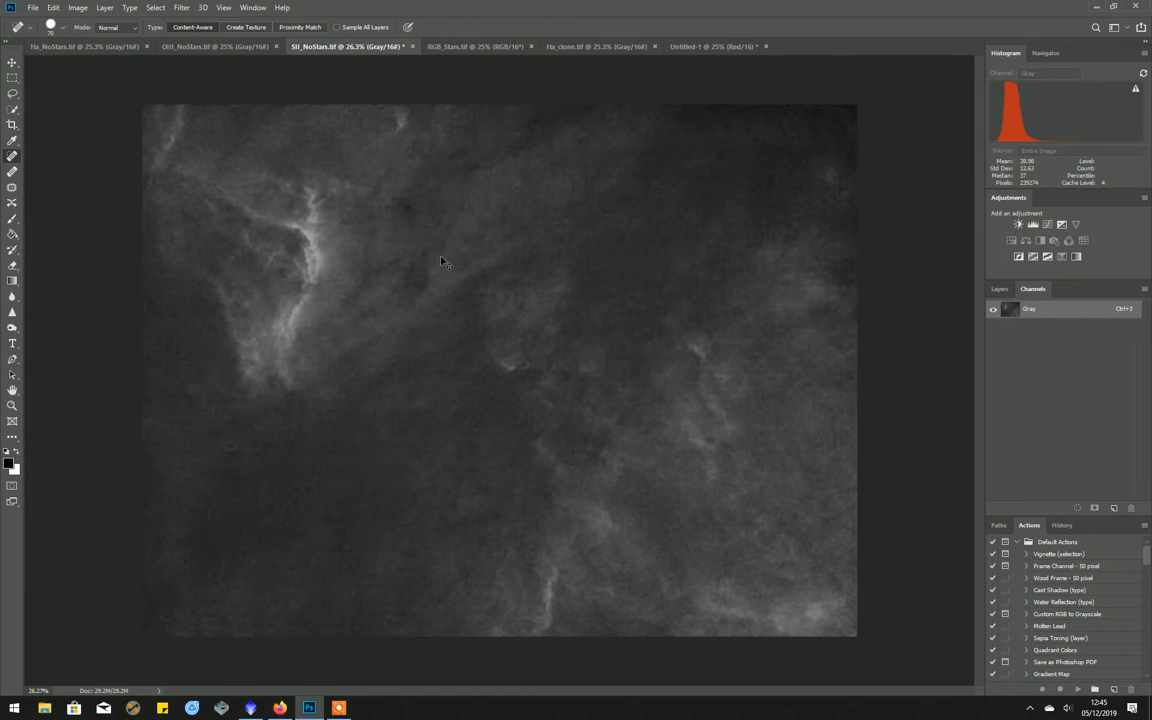
click(712, 46)
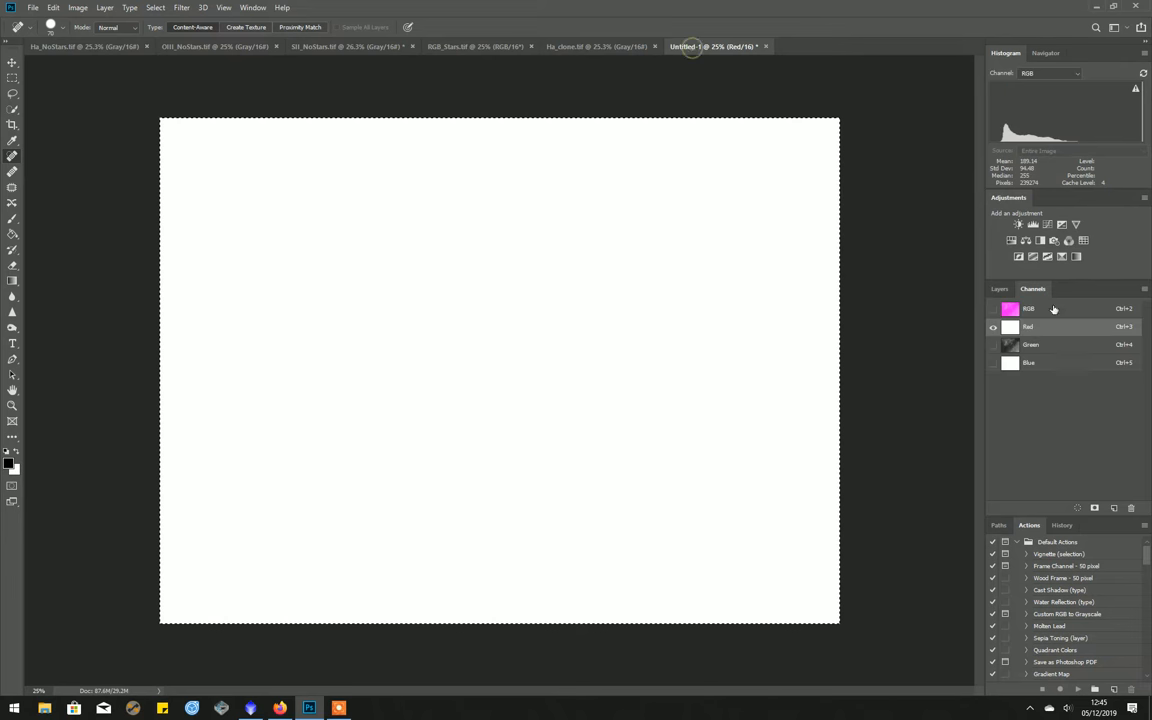
mouse_move(1051, 343)
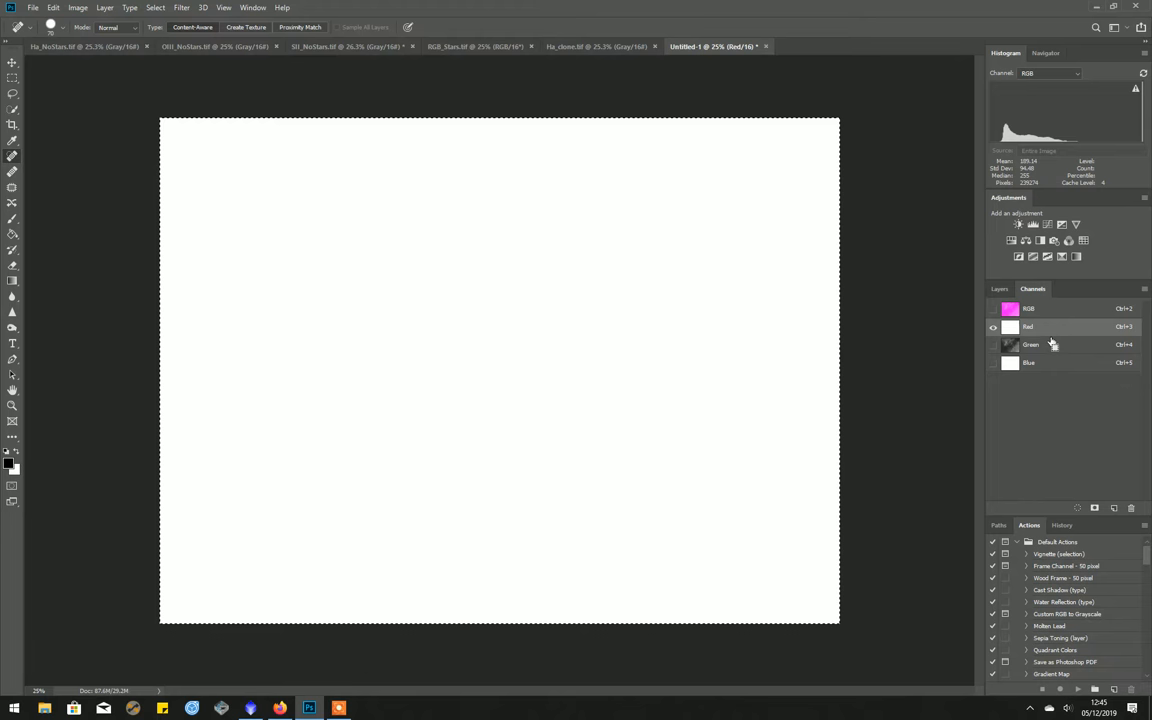
Step: Paste the starless OIII data into the Blue channel and show the RGB composite
click(1030, 362)
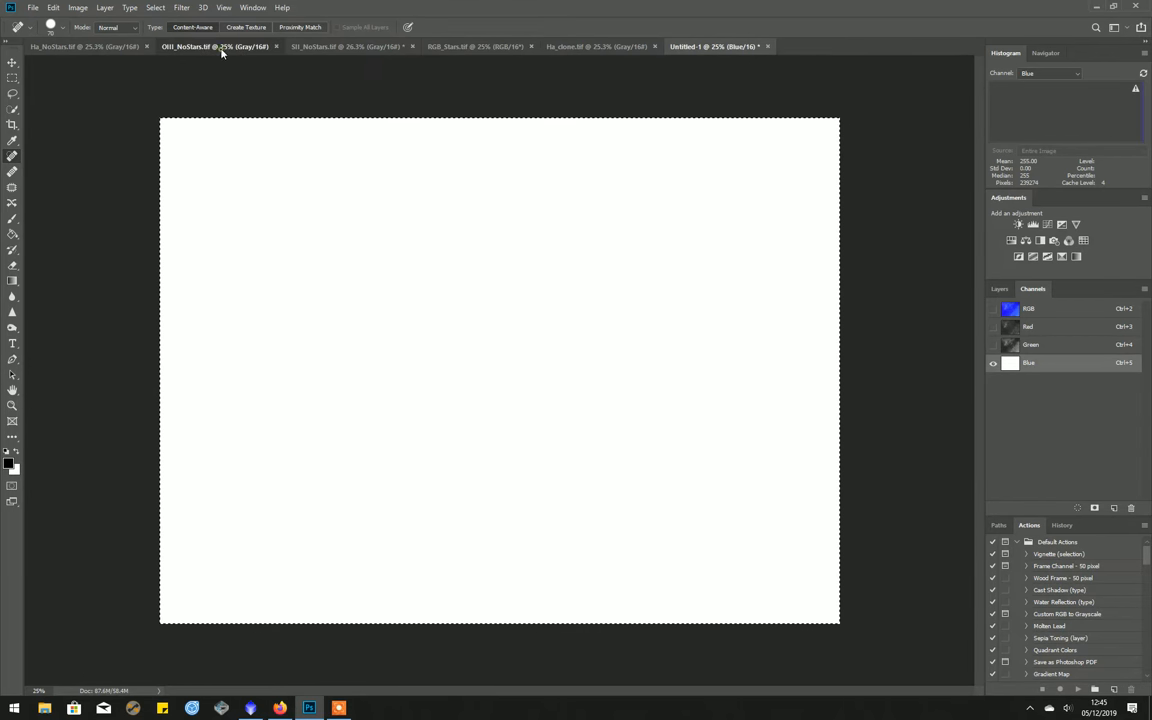
click(215, 46)
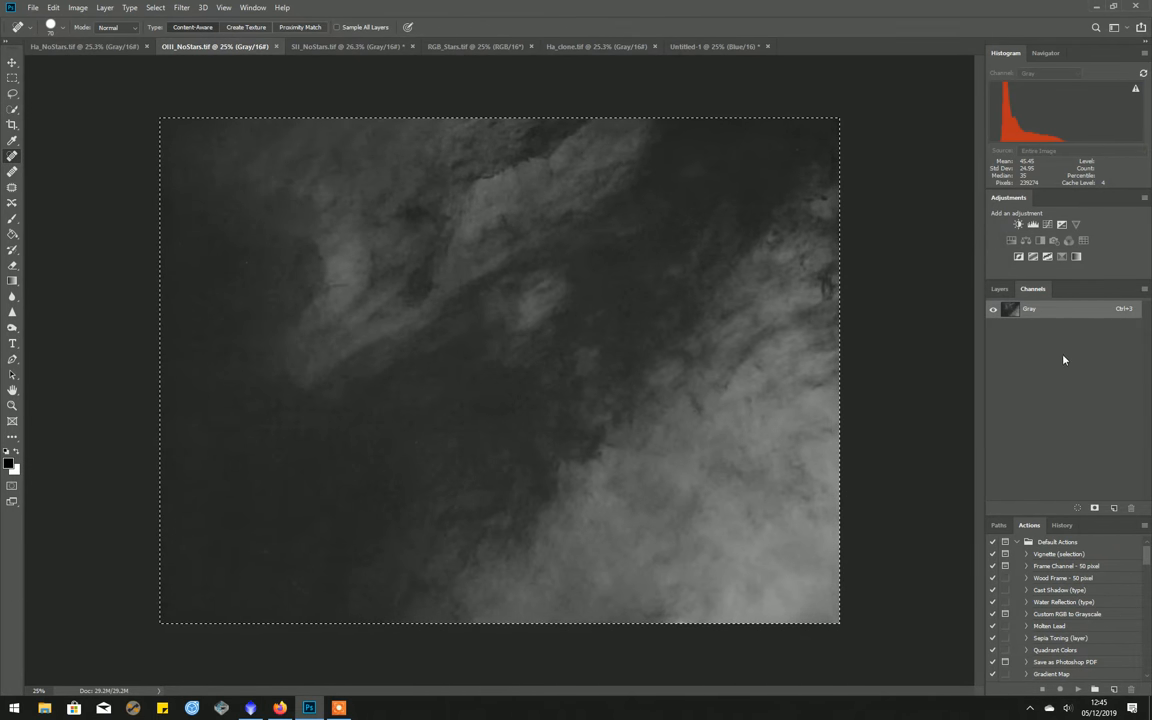
mouse_move(778, 108)
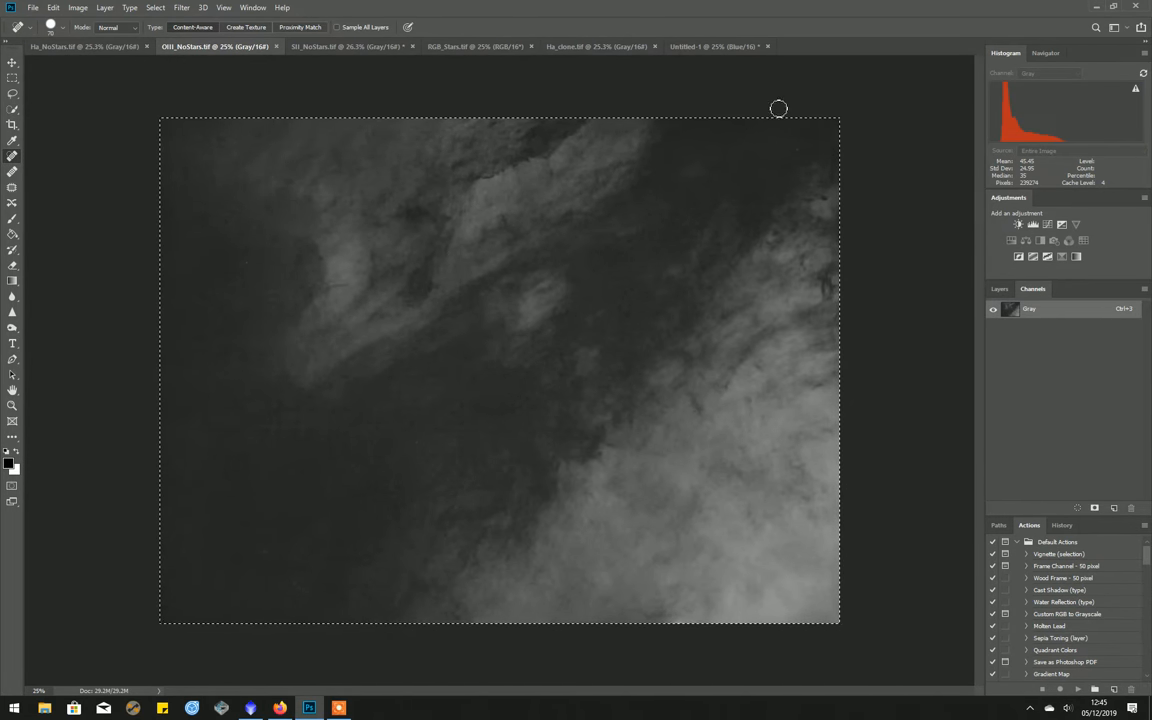
click(710, 46)
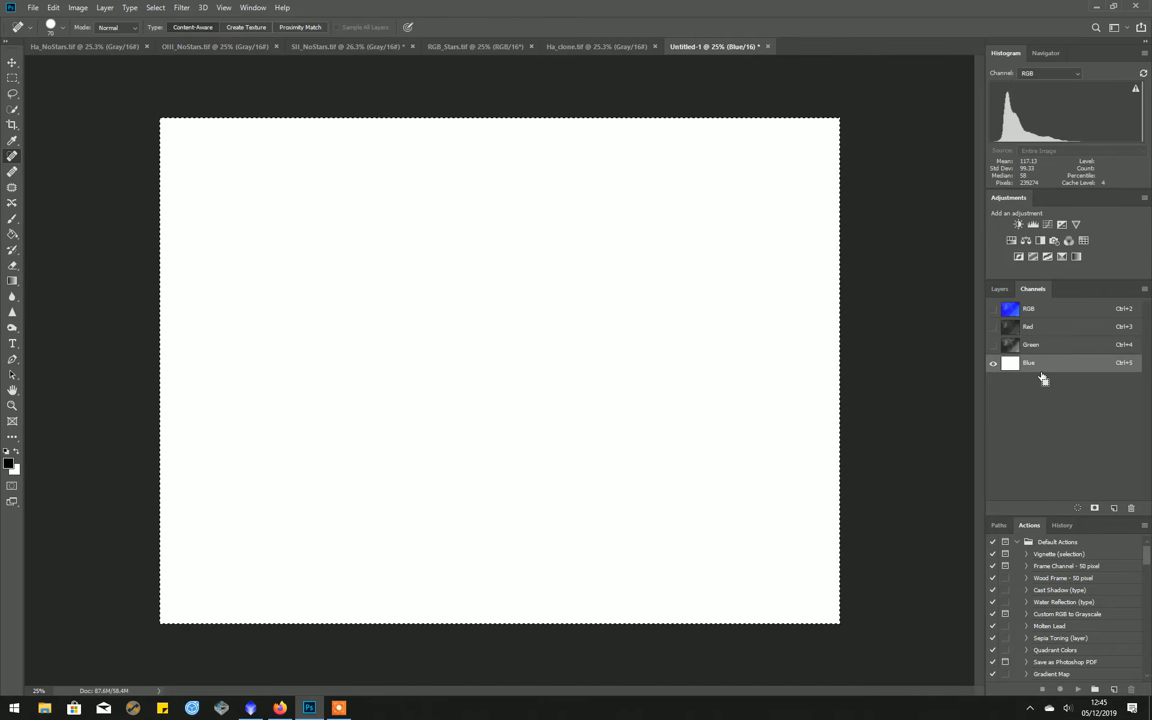
click(993, 308)
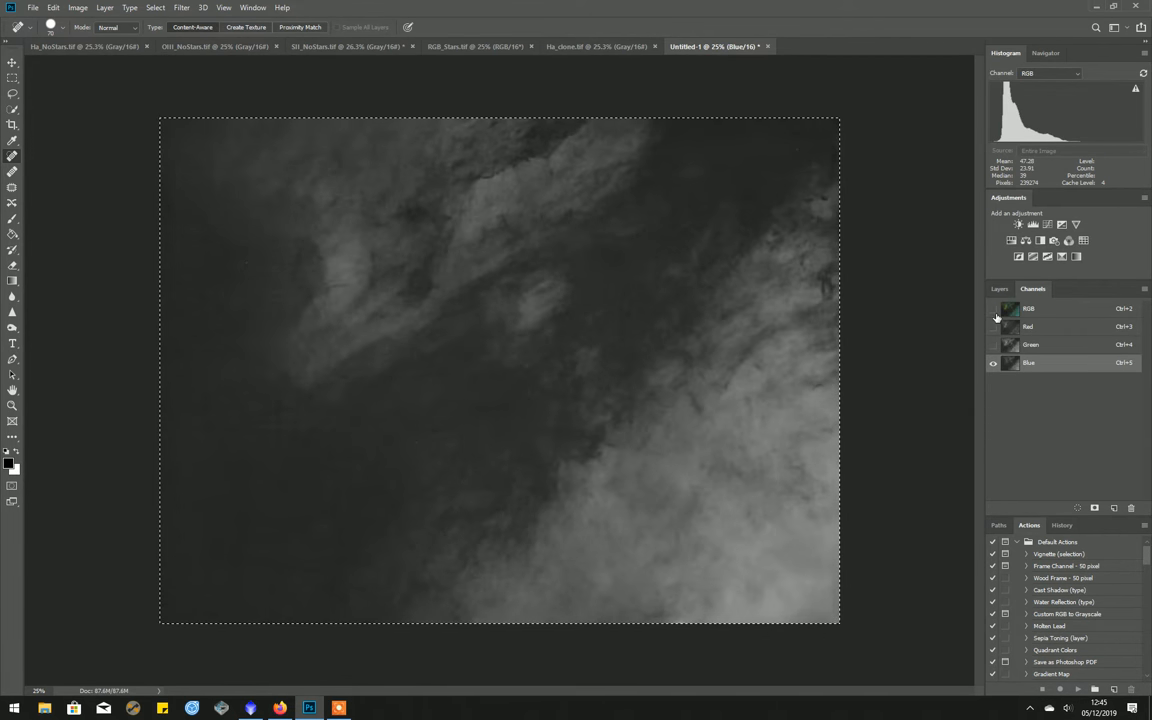
click(994, 308)
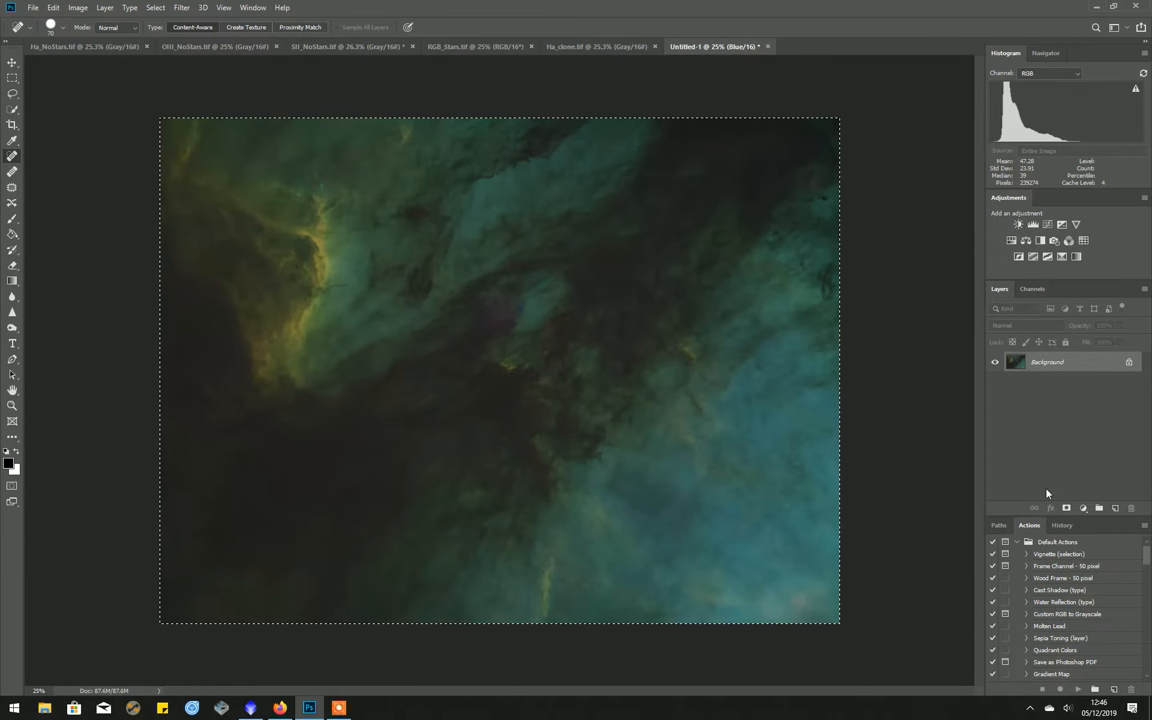
mouse_move(1022, 531)
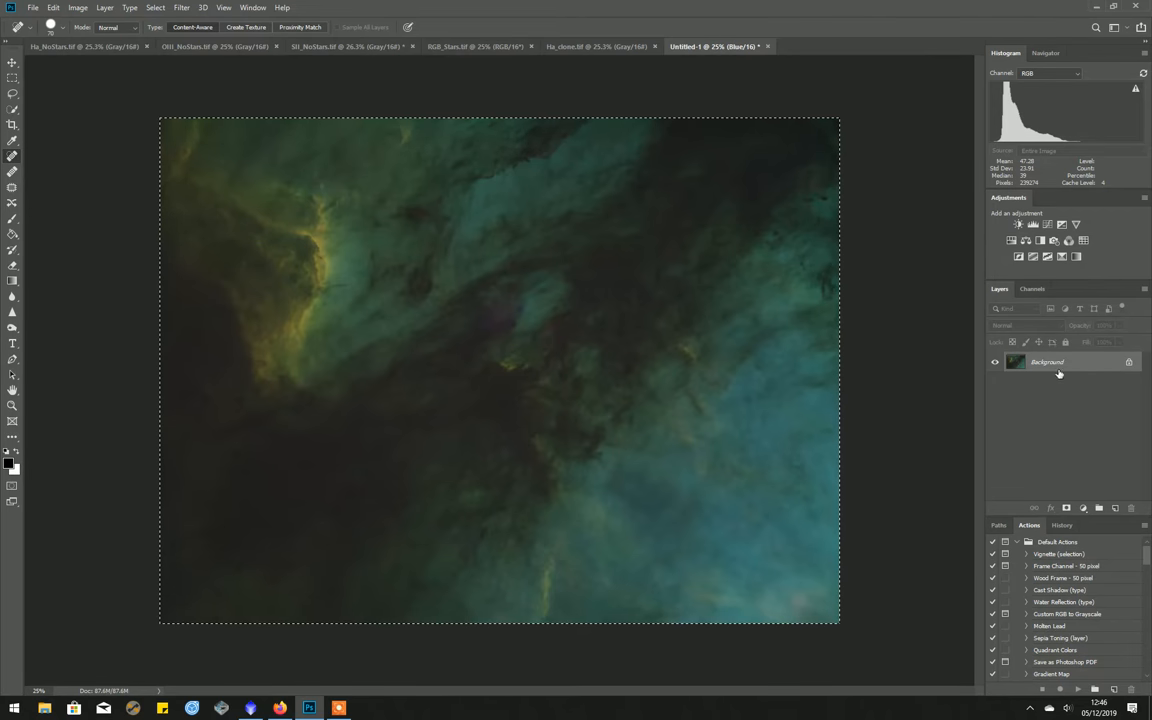
Step: Duplicate the Background layer to get Background copy above the composite
right_click(1047, 361)
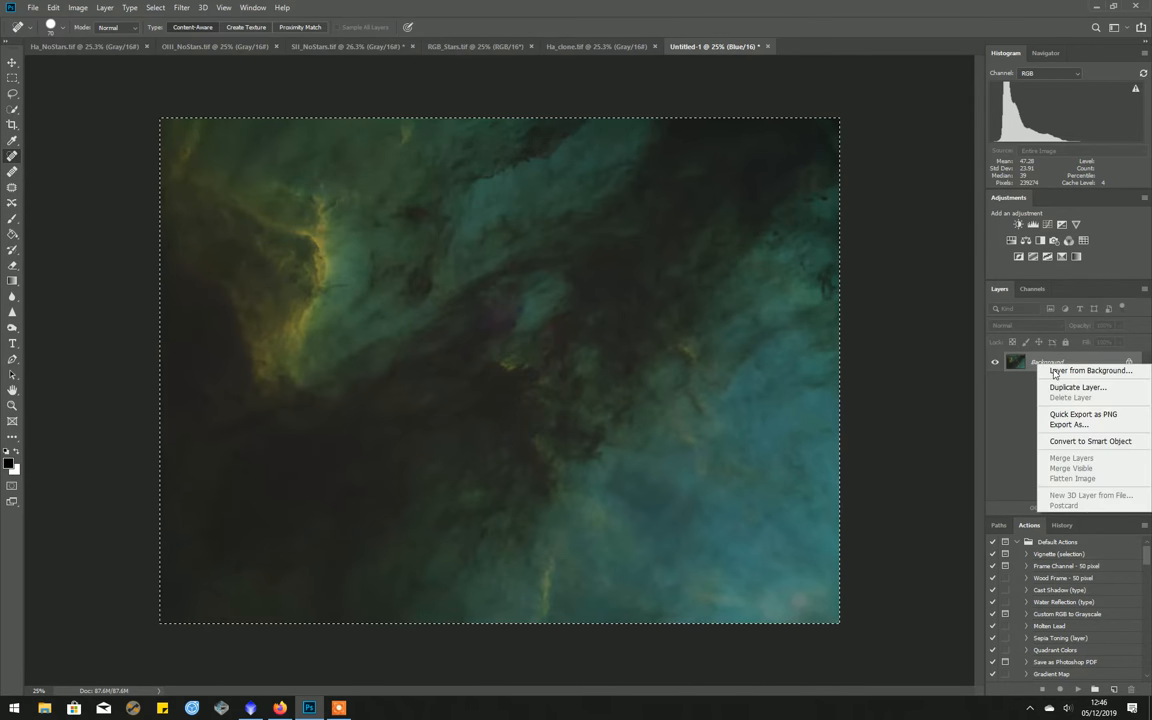
mouse_move(1078, 388)
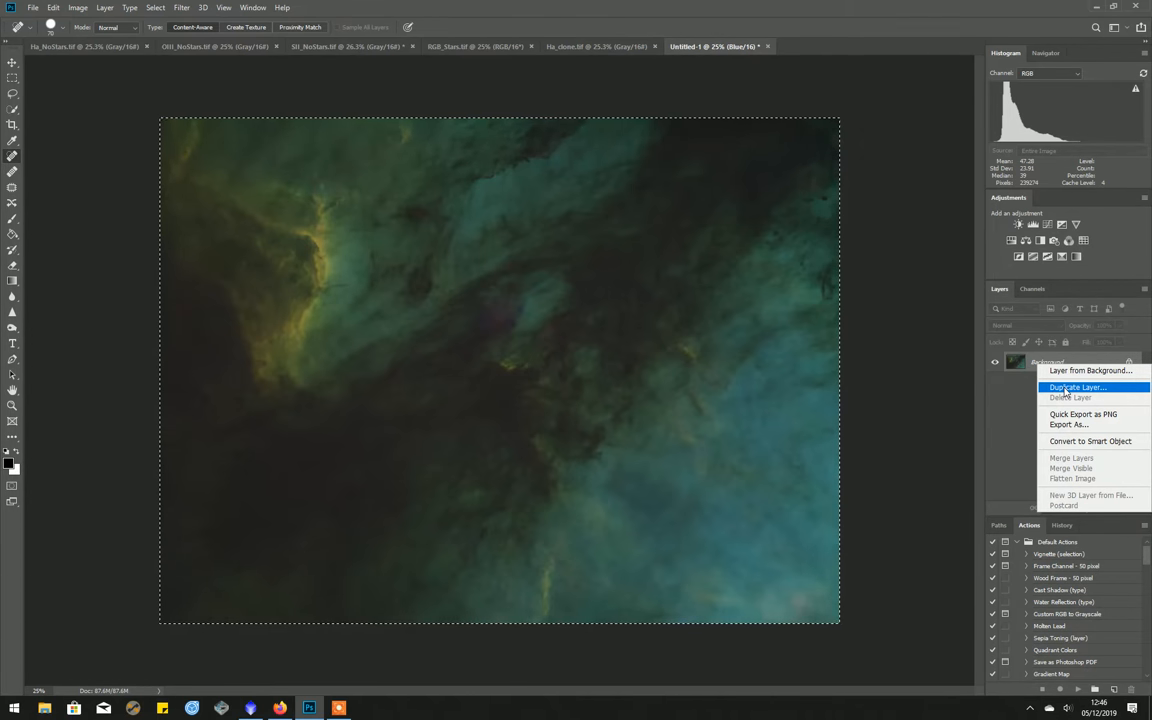
click(1078, 387)
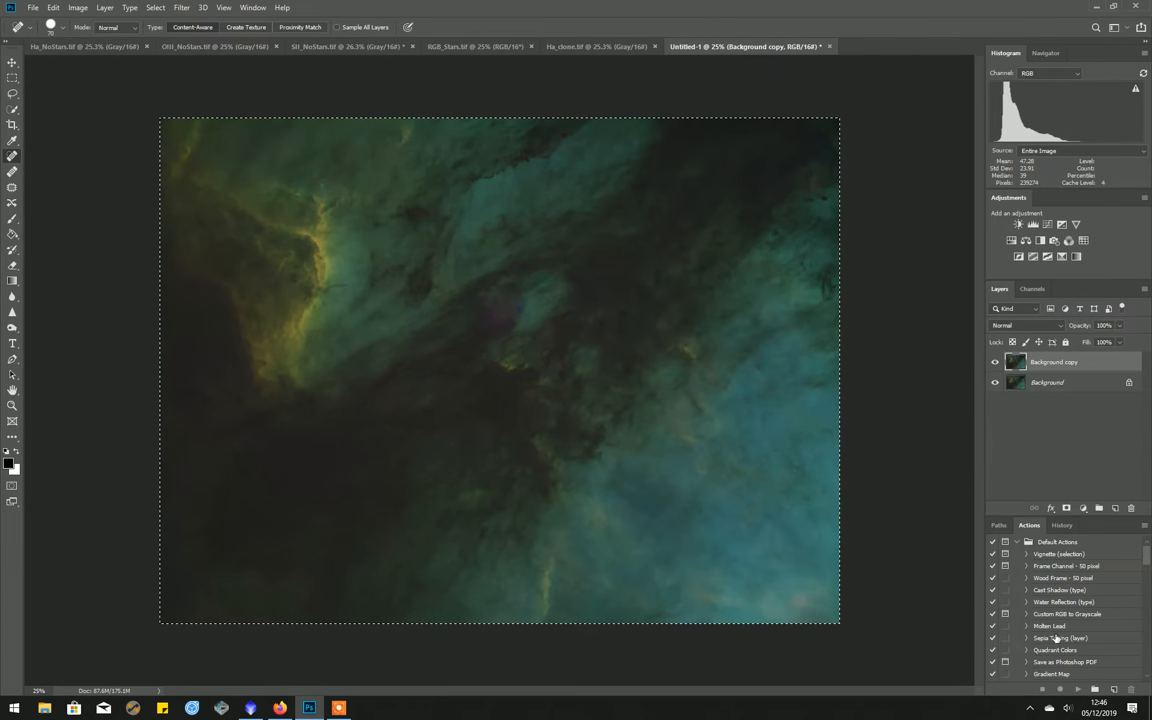
Step: Locate the Convert to Hubble action in the Actions panel for the Background copy layer
scroll(down, 3)
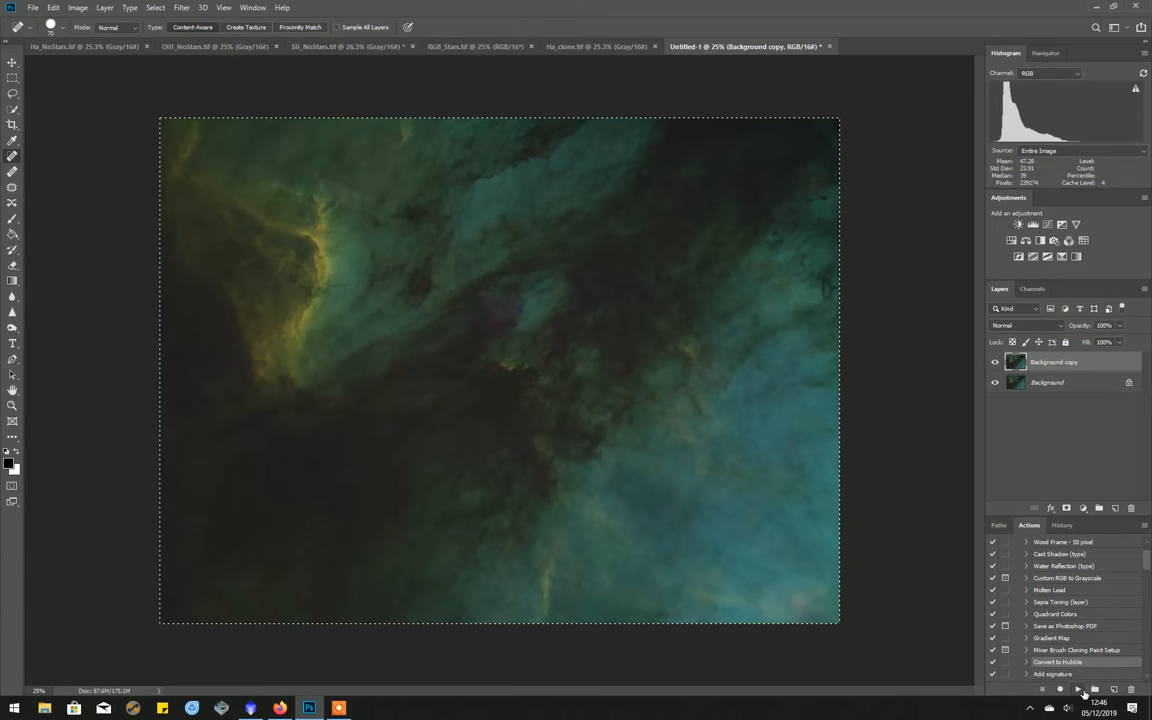
mouse_move(1075, 690)
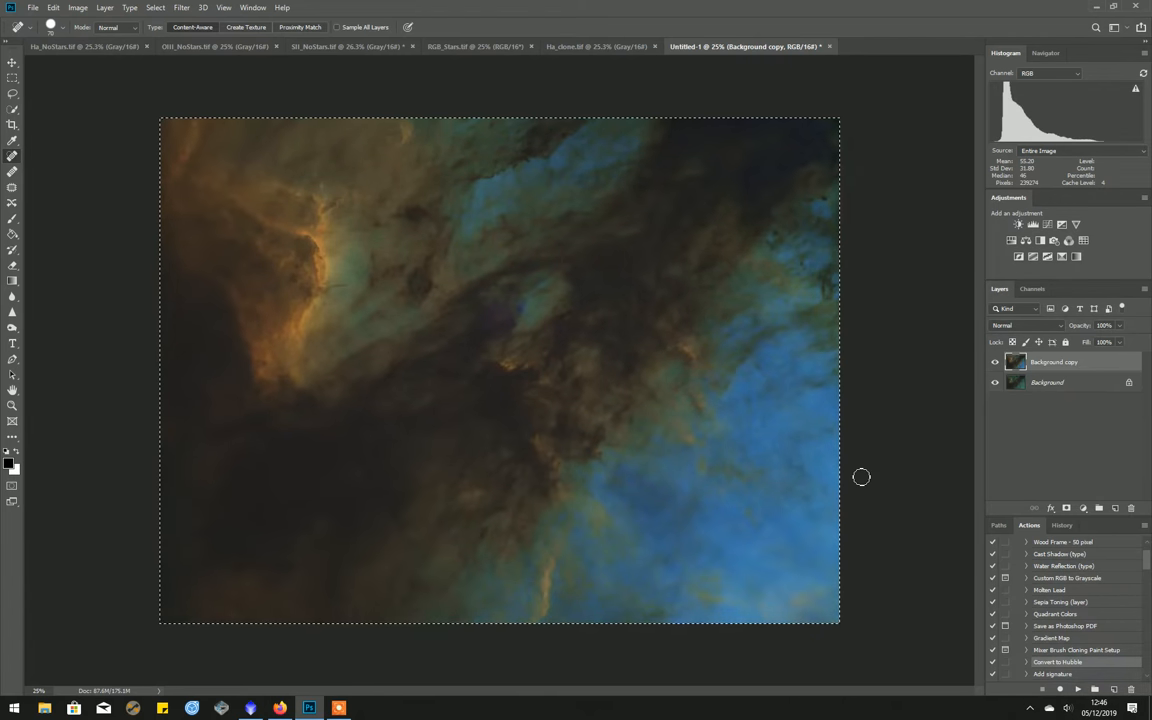
mouse_move(791, 488)
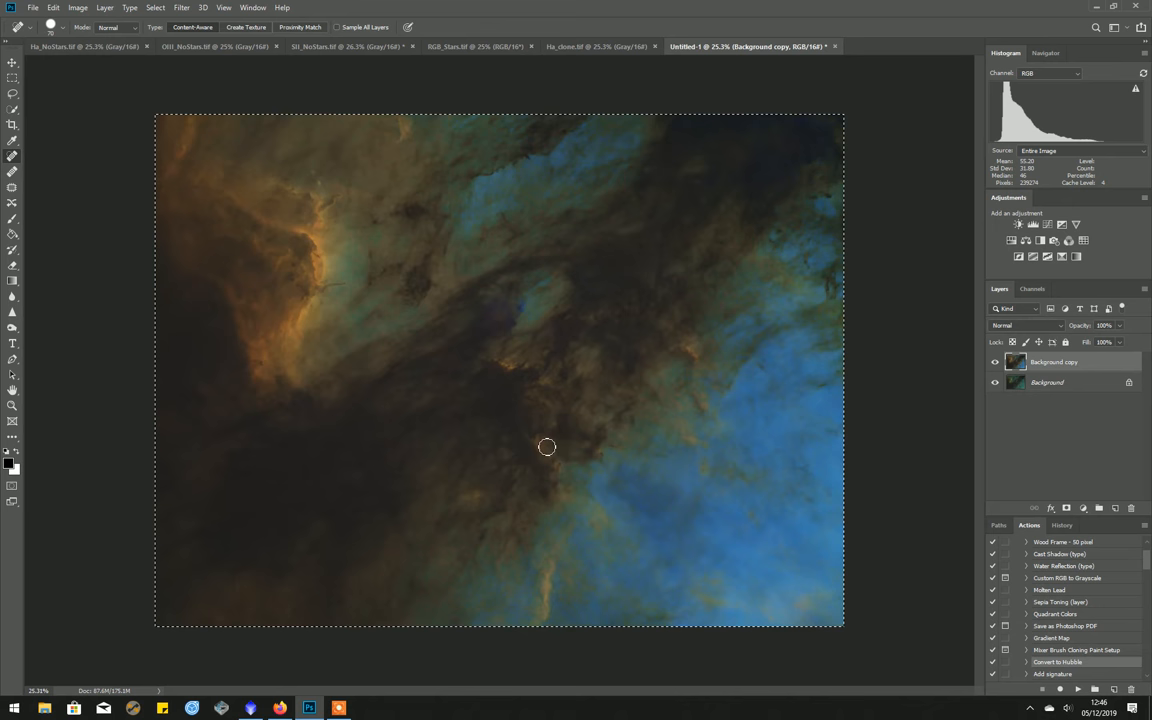
mouse_move(531, 343)
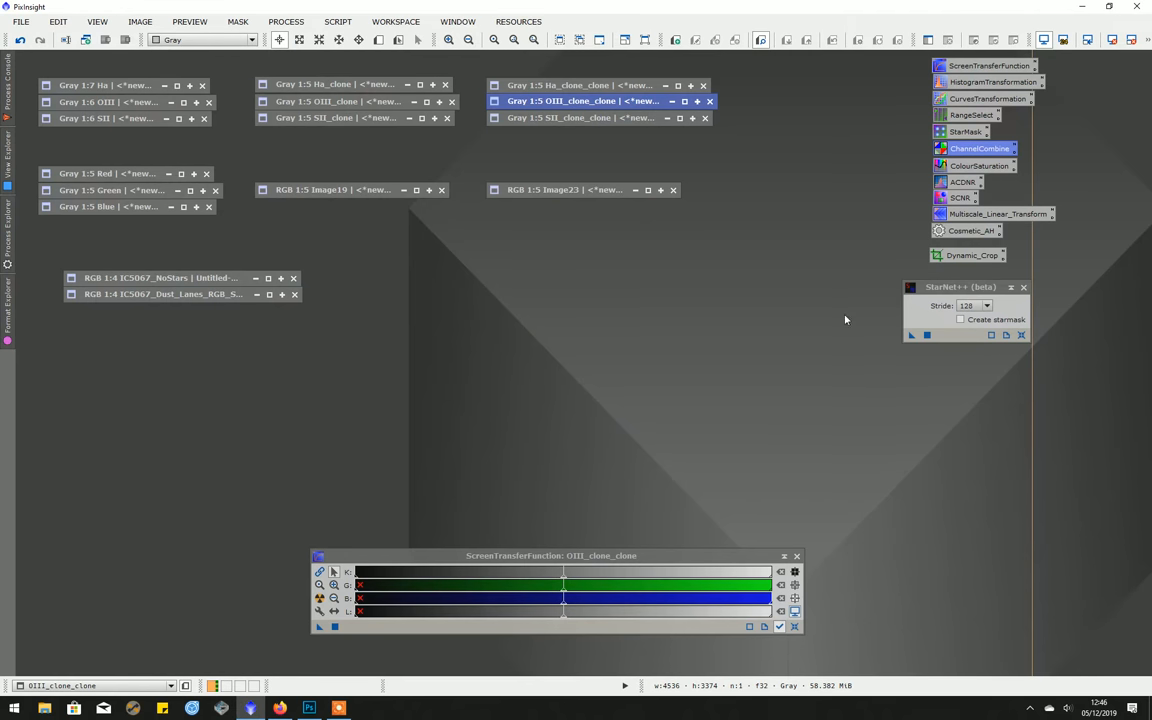
Step: Open IC5067_NoStars in PixInsight, enlarge its window and start Save As
click(160, 278)
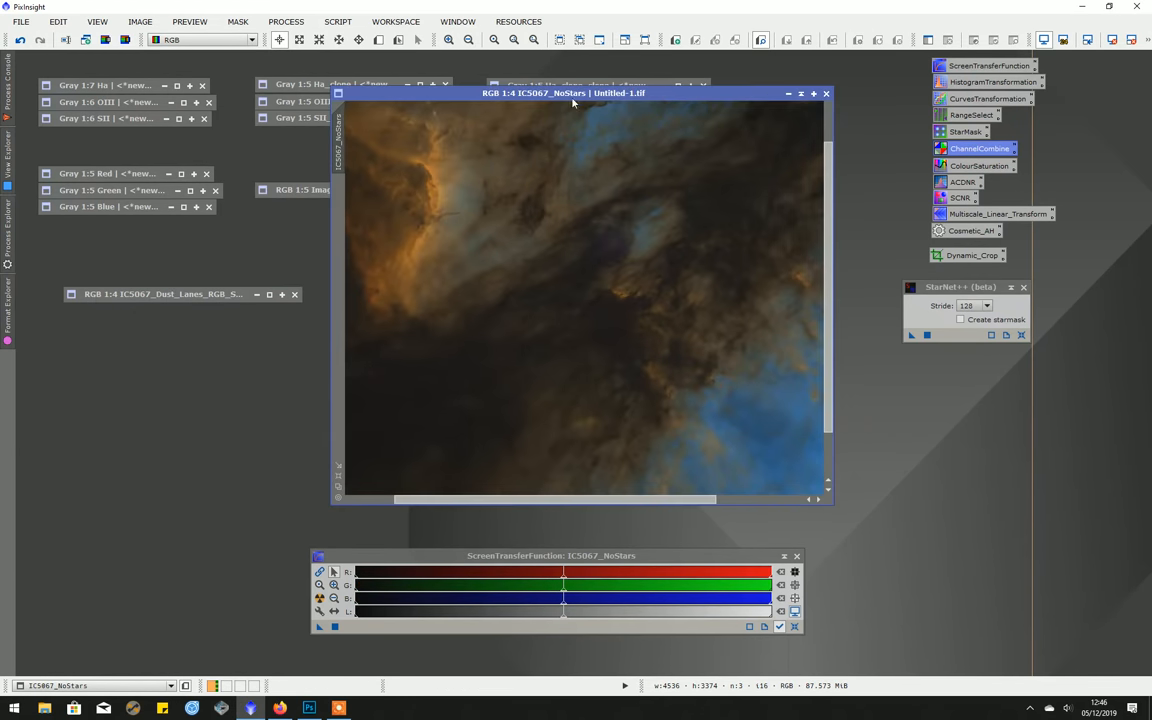
drag(580, 93, 369, 63)
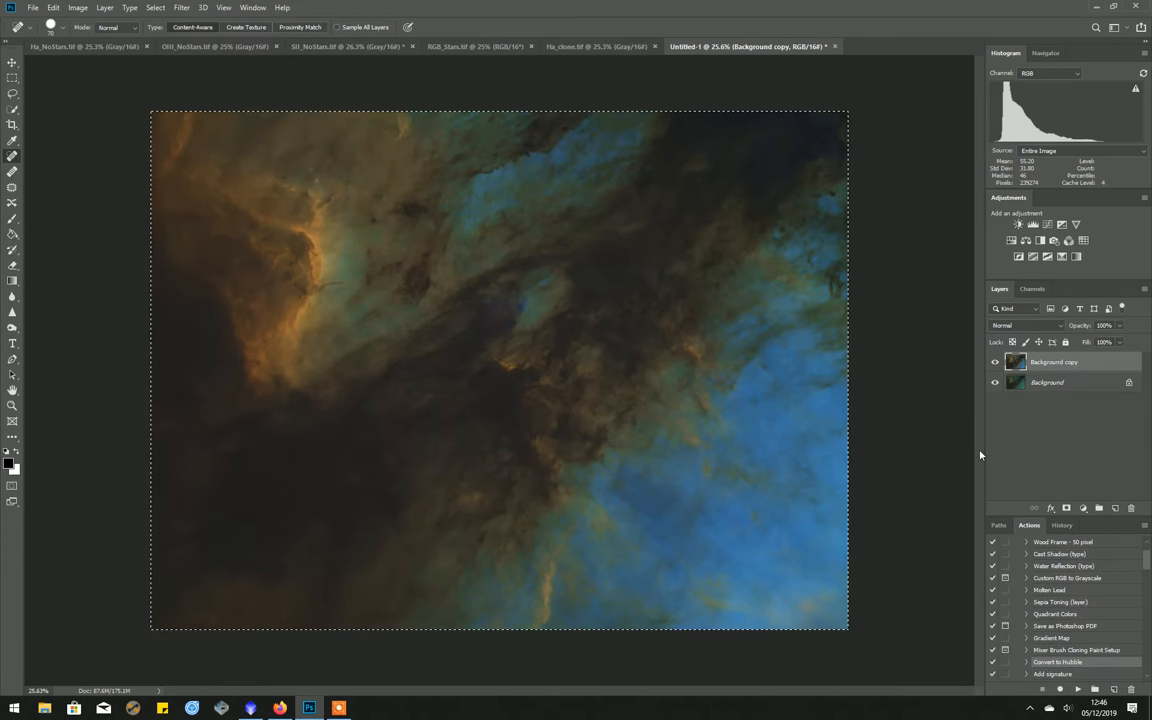
mouse_move(345, 673)
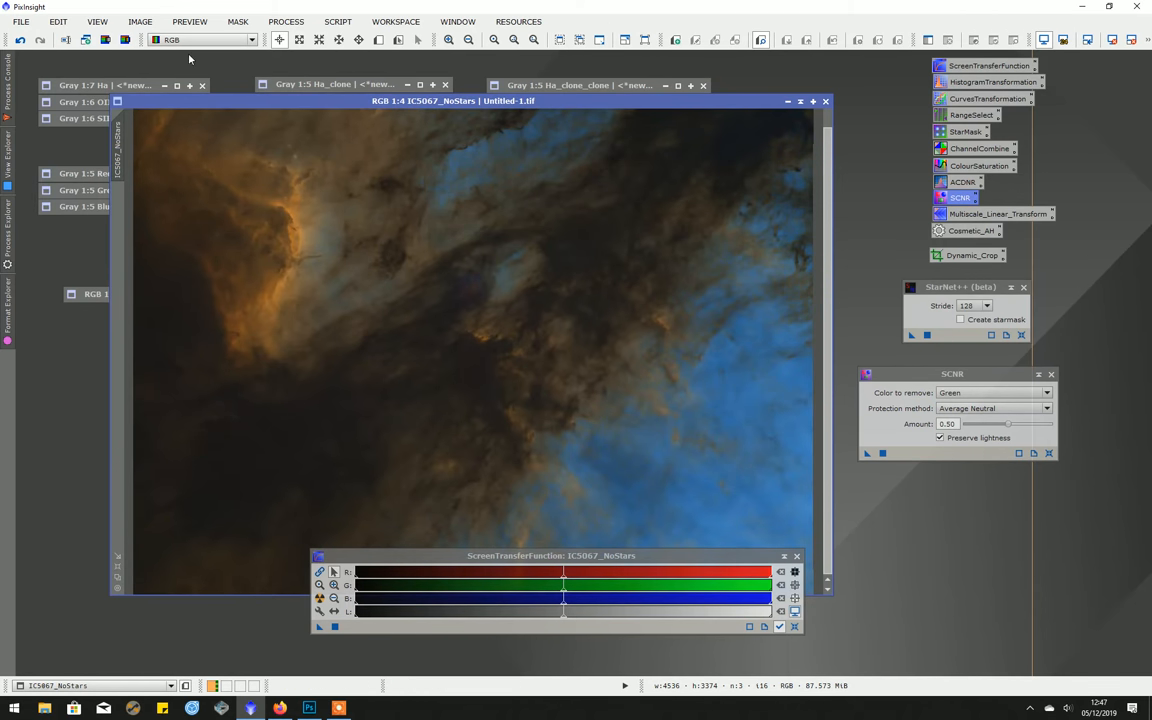
click(20, 21)
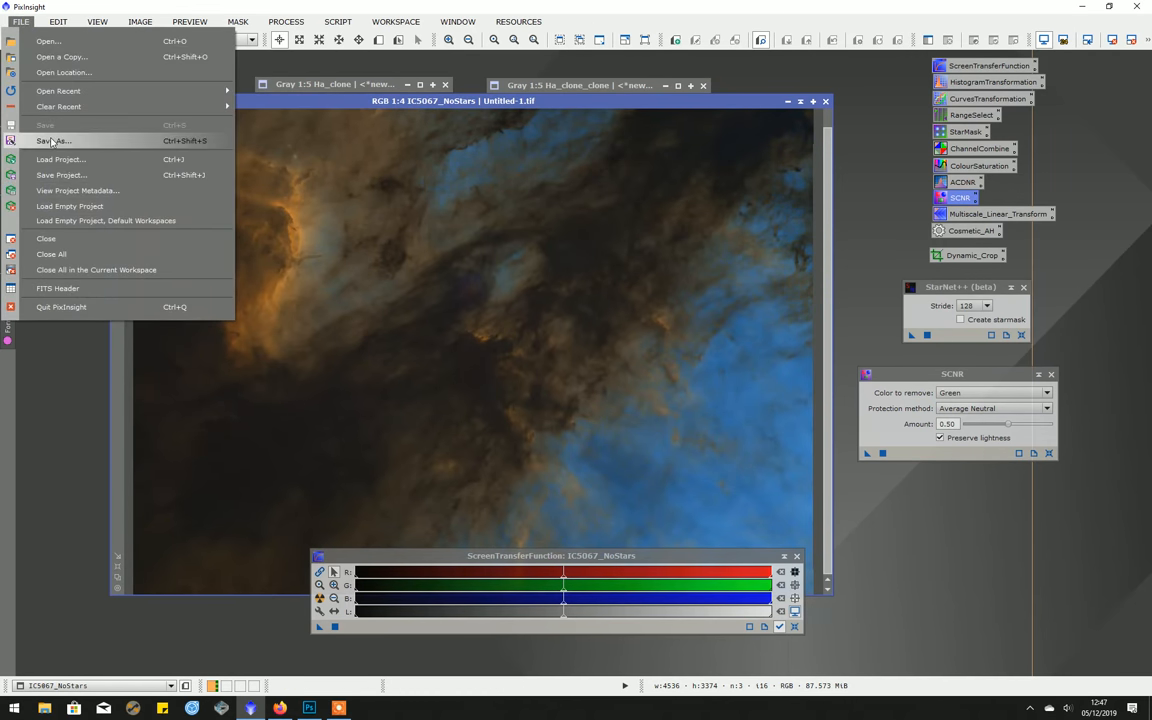
click(52, 140)
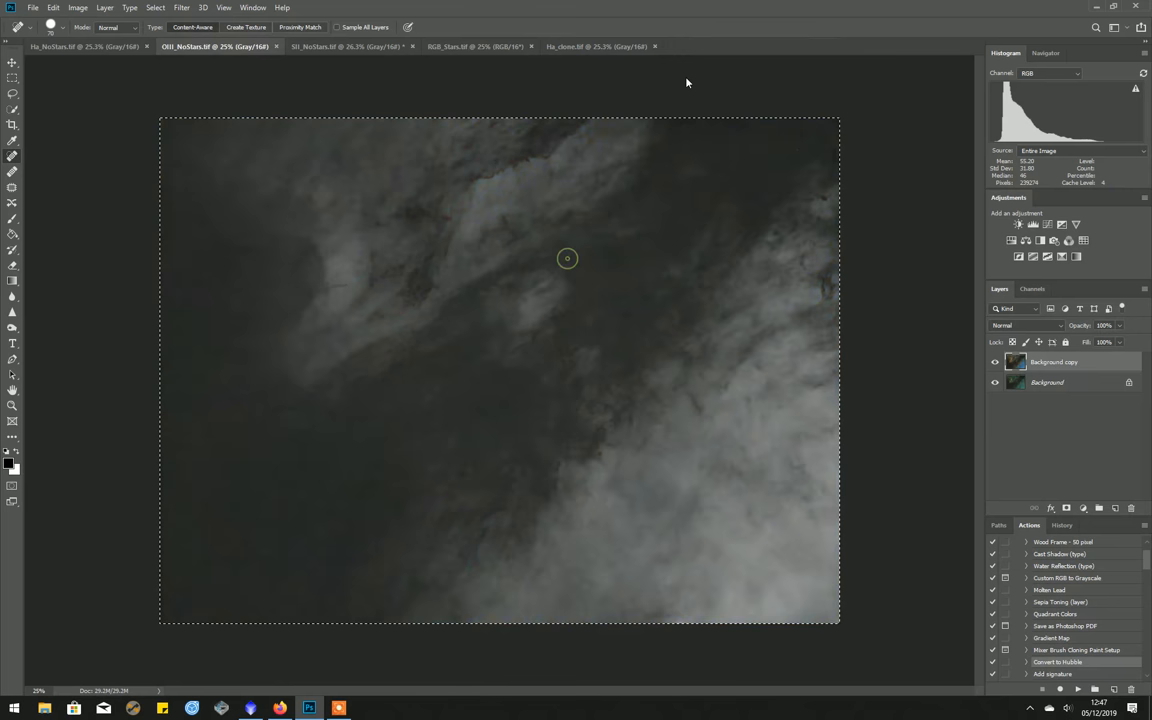
Step: Close Ha_clone, RGB_Stars, OIII_NoStars and SII_NoStars, discarding changes
click(655, 46)
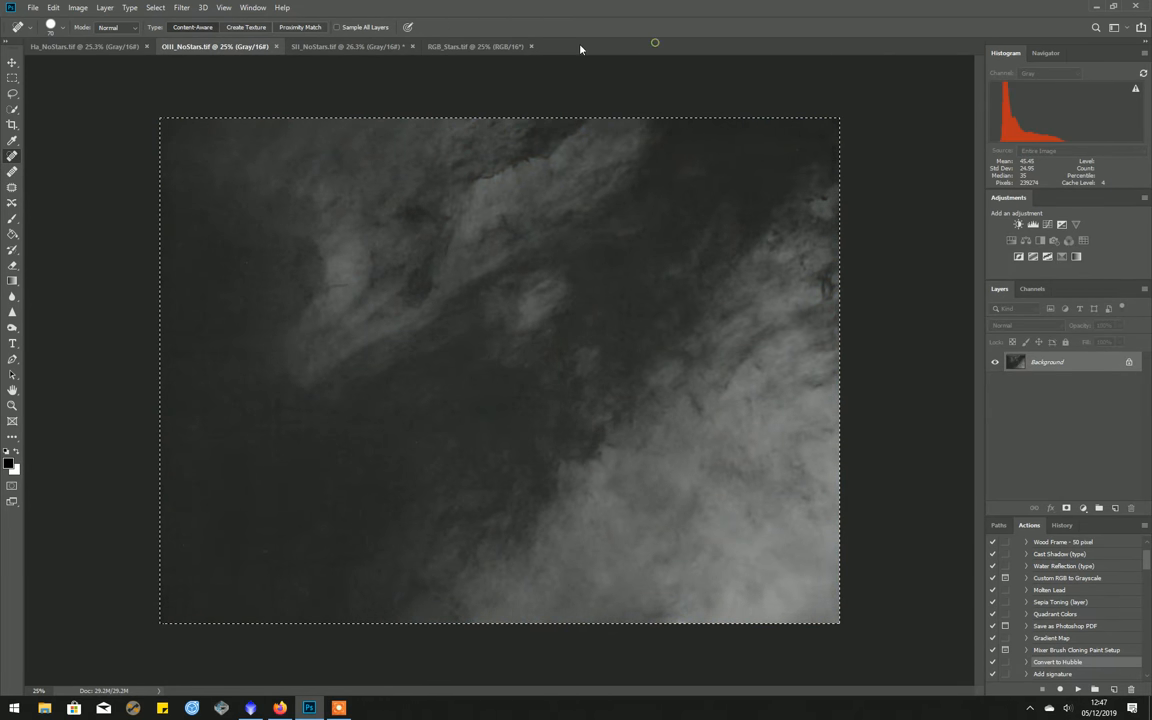
click(531, 46)
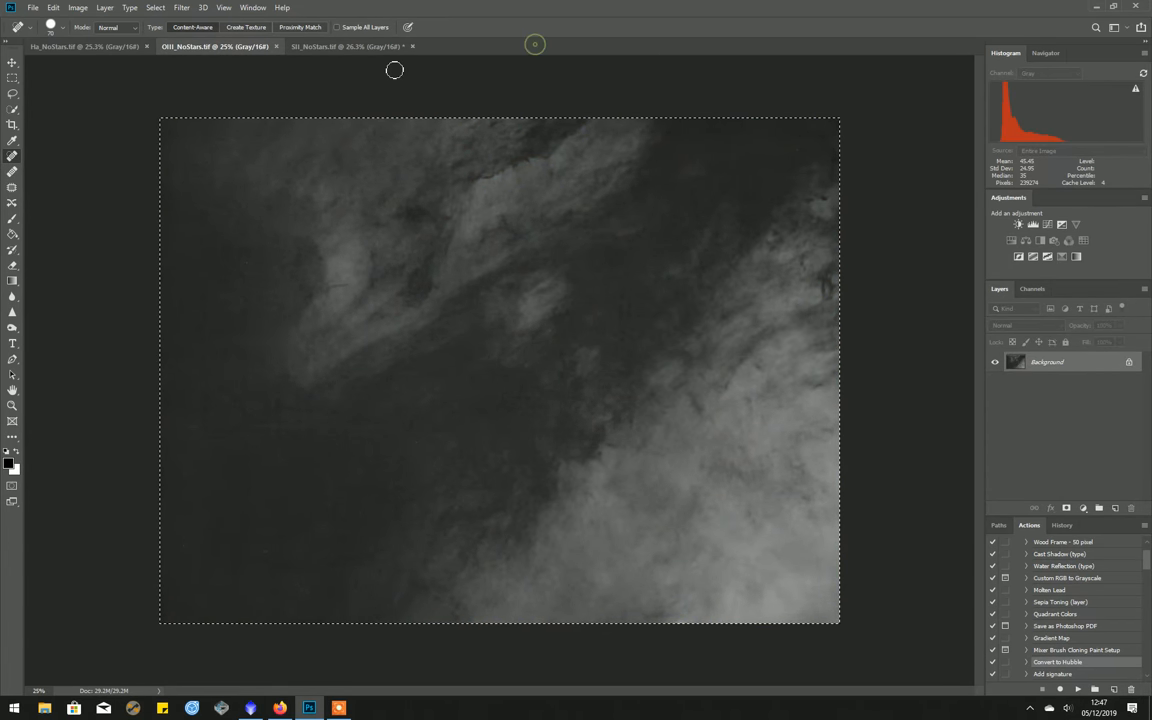
click(345, 46)
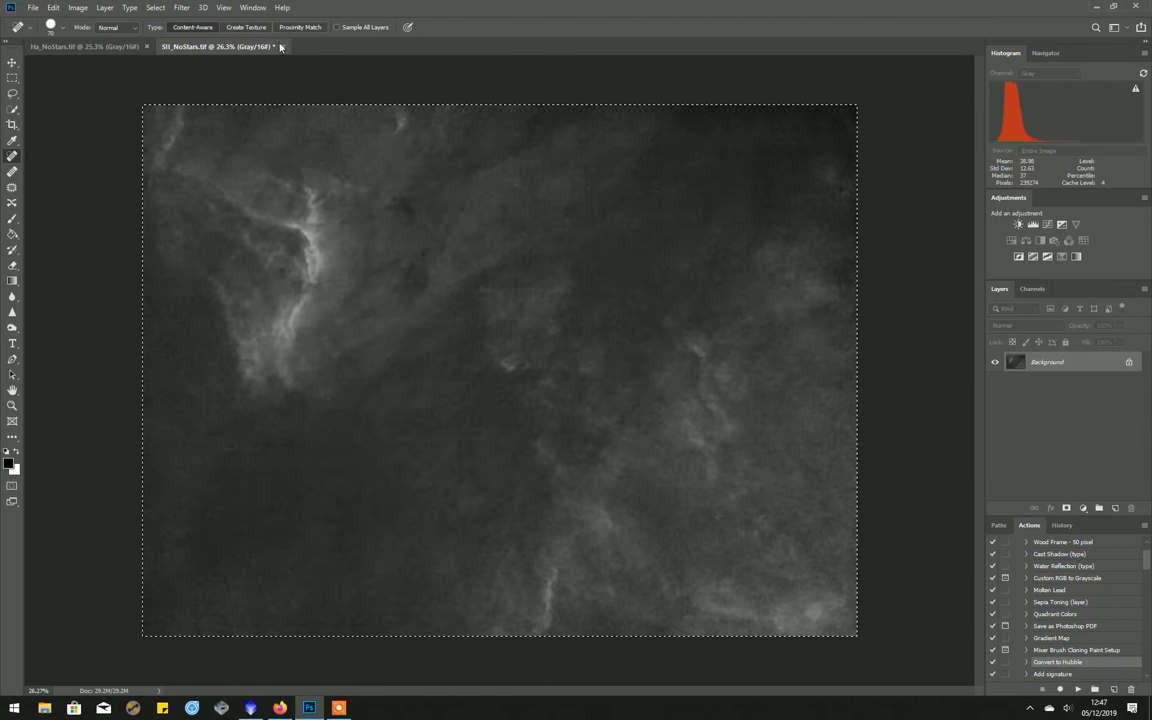
click(283, 46)
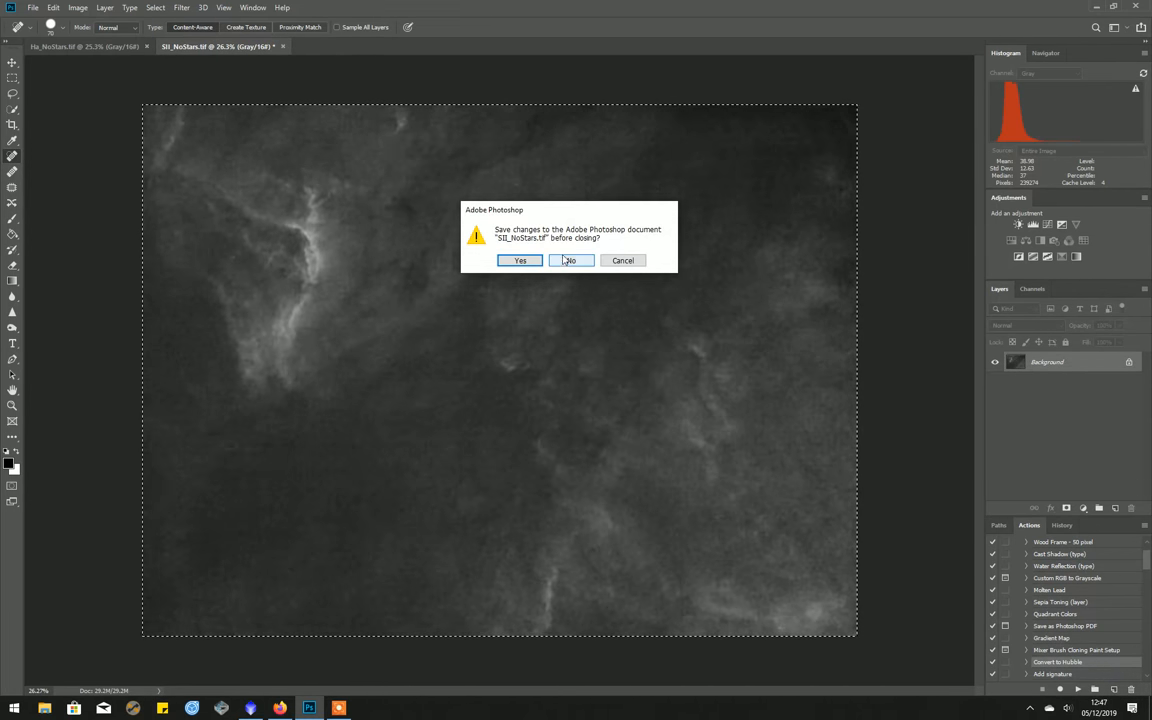
click(570, 260)
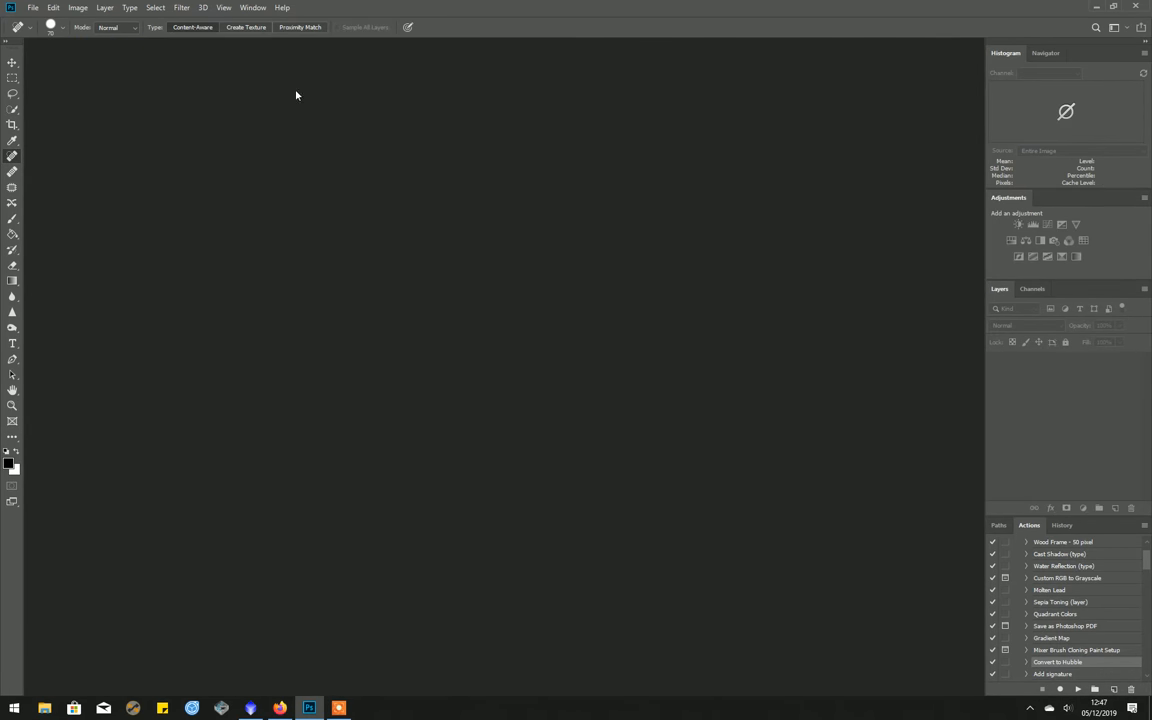
mouse_move(603, 302)
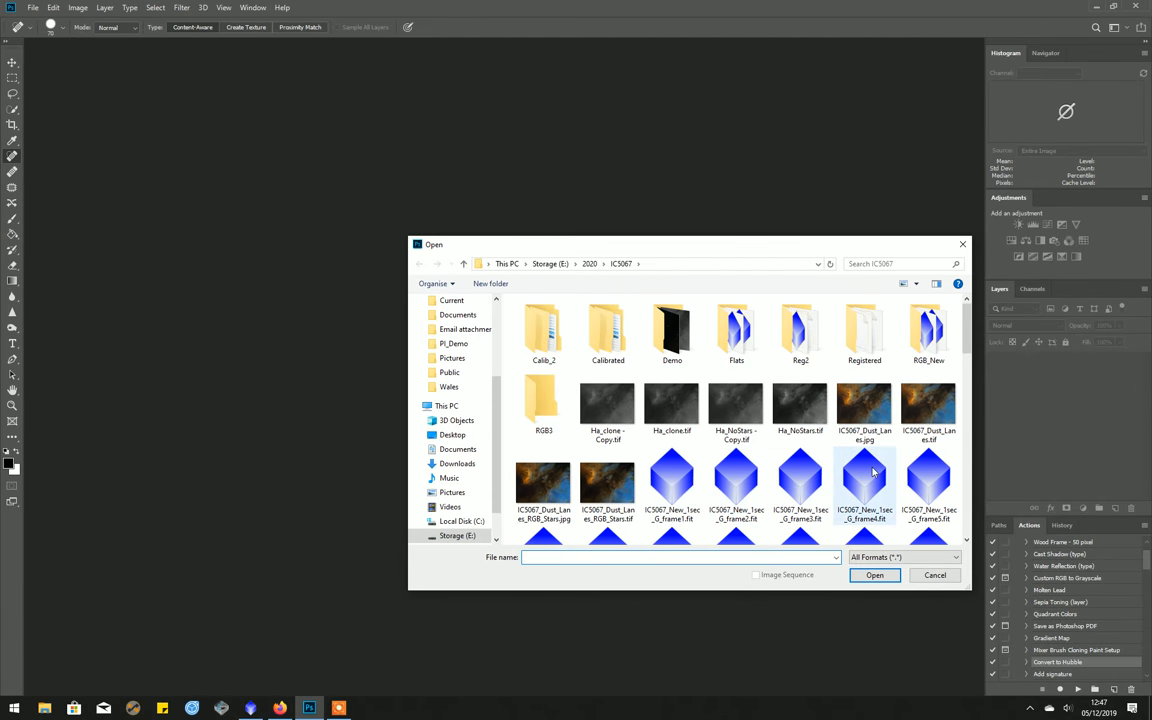
Step: Reopen the saved Hubble-palette Untitled-1.tif image
scroll(down, 3)
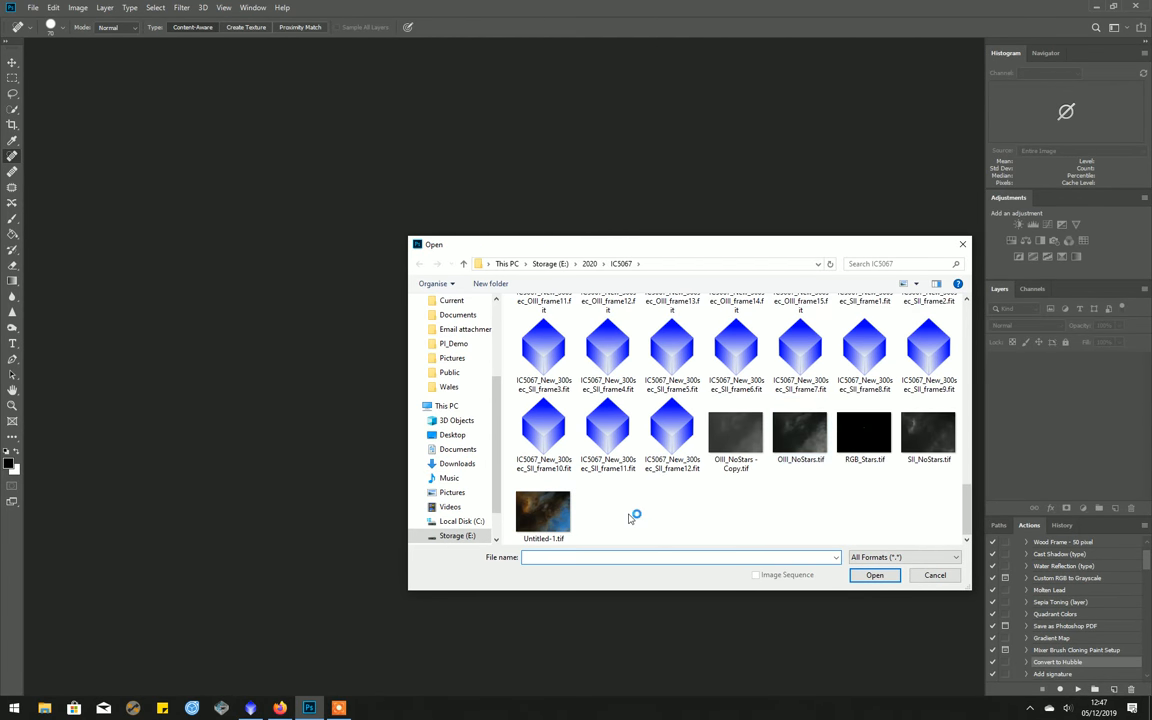
click(874, 575)
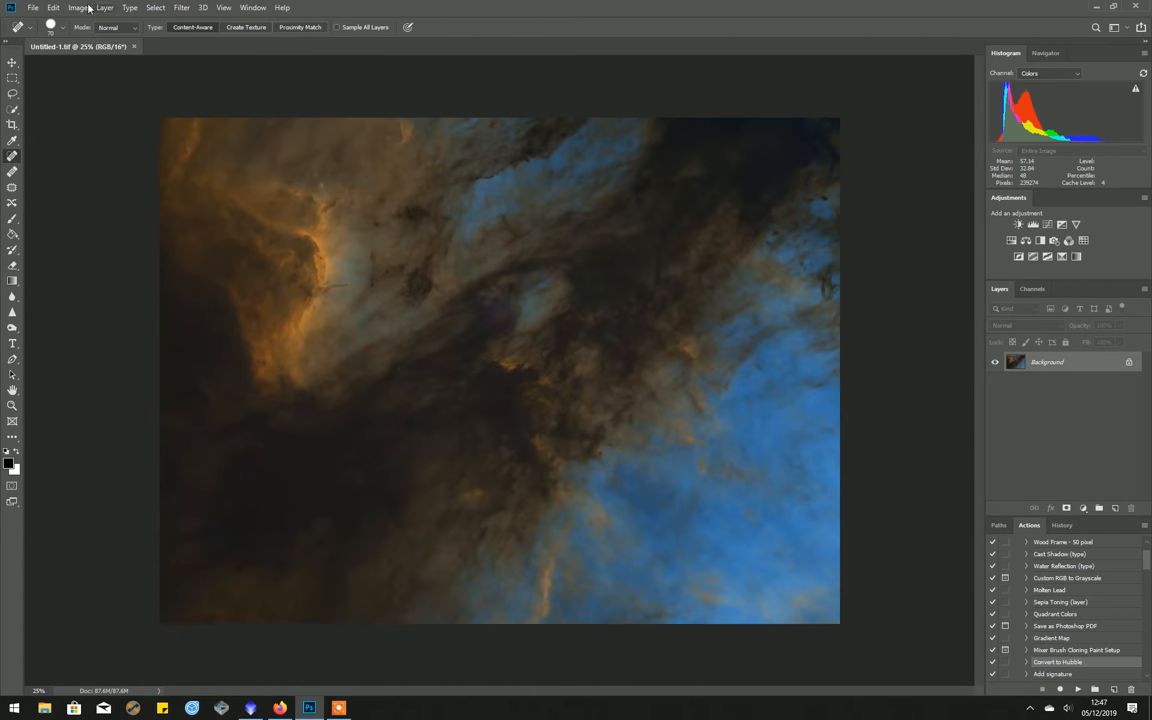
click(33, 7)
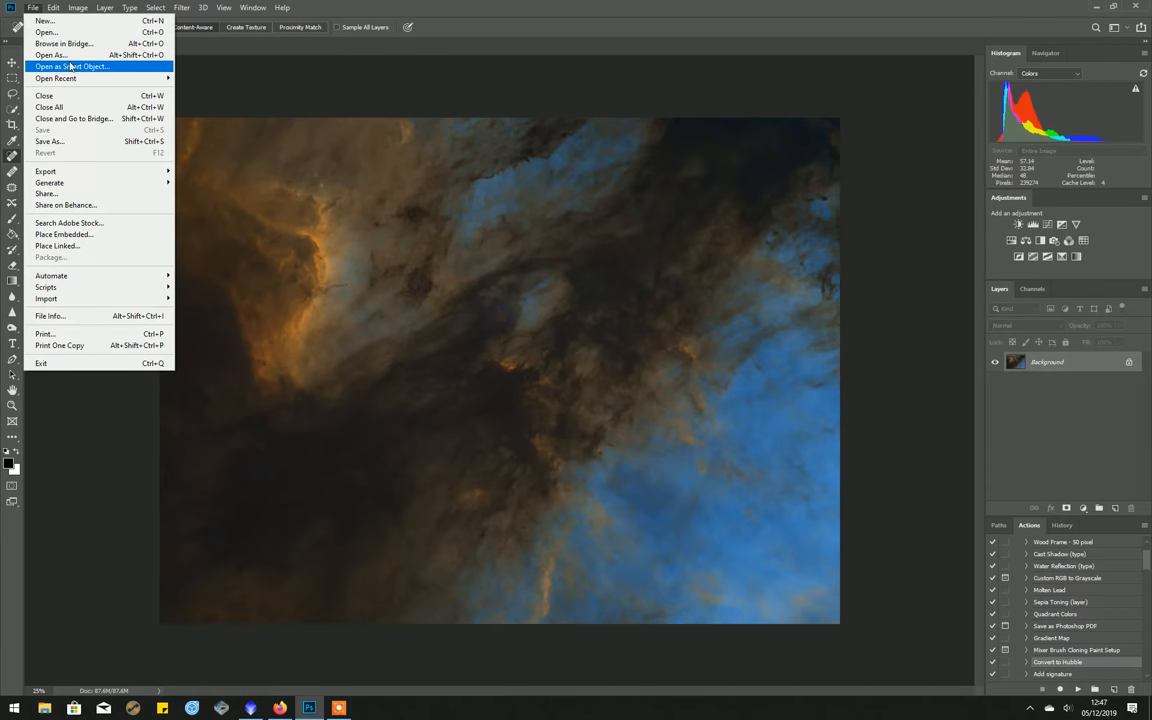
mouse_move(47, 32)
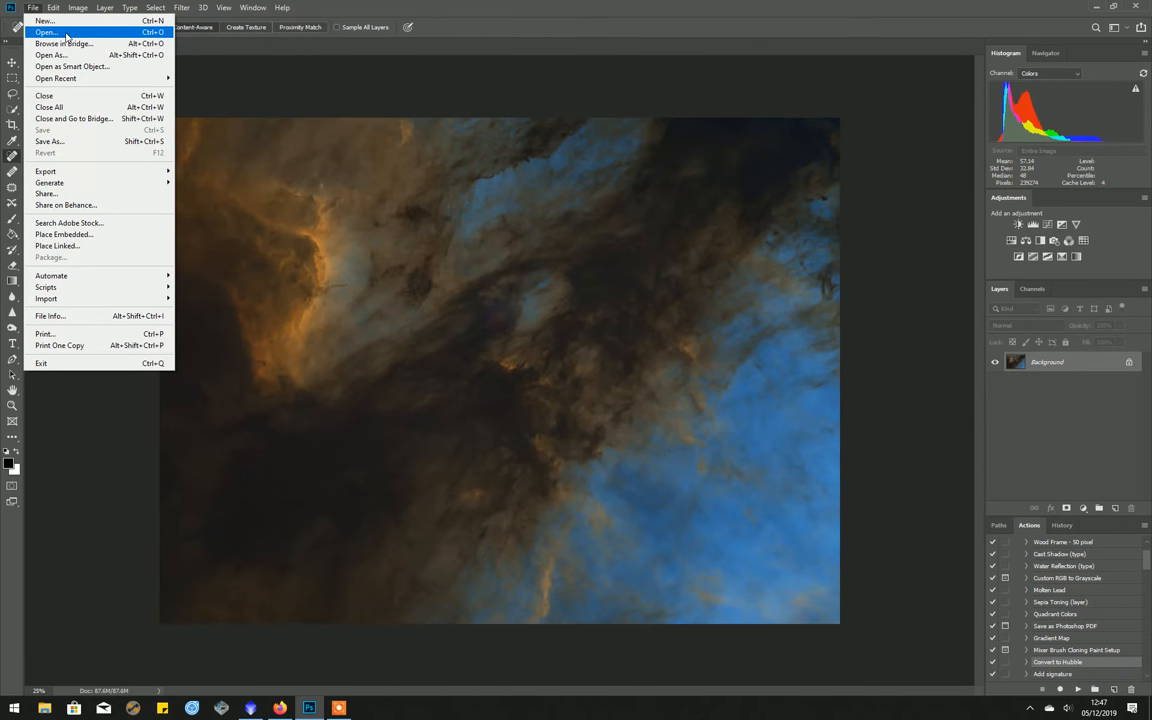
Step: Open the starry Ha_clone.tif and select all of it for copying
click(45, 32)
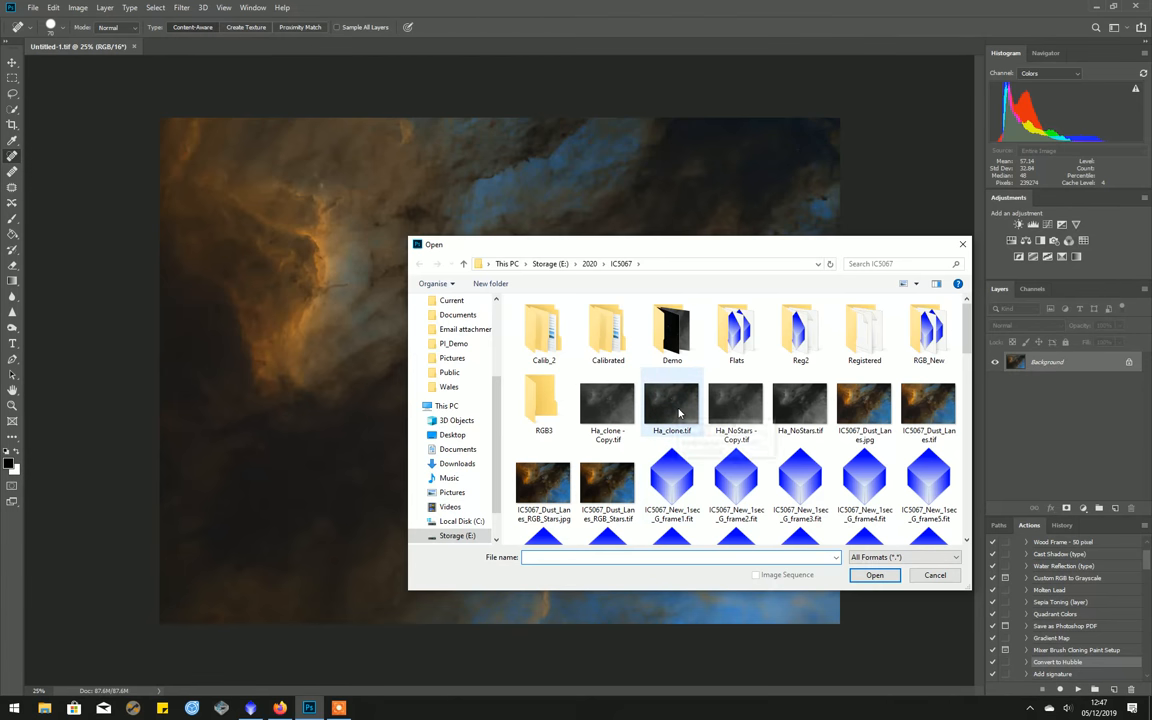
double_click(671, 405)
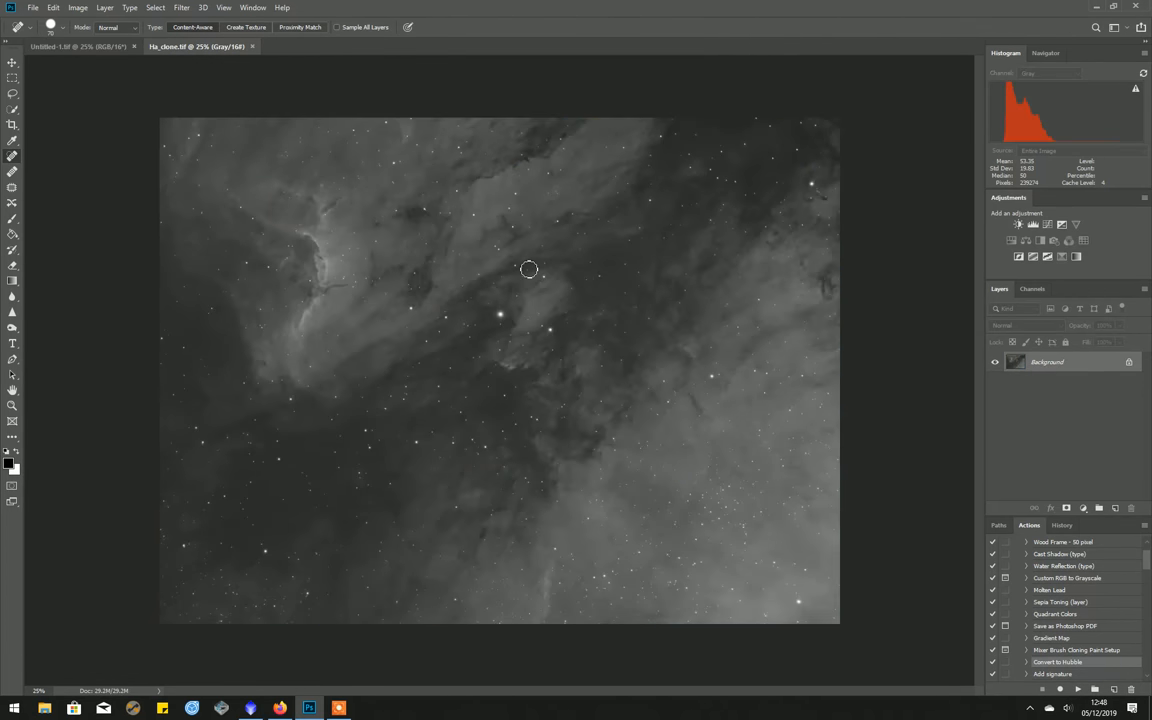
mouse_move(442, 235)
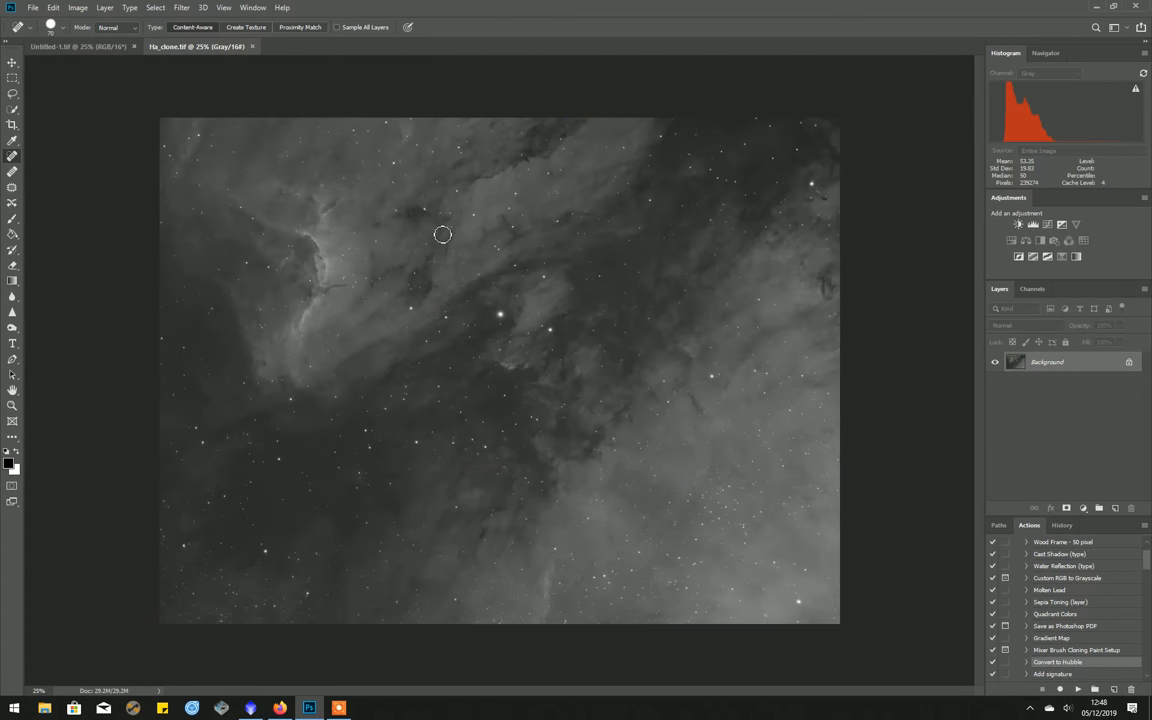
key(ctrl+a)
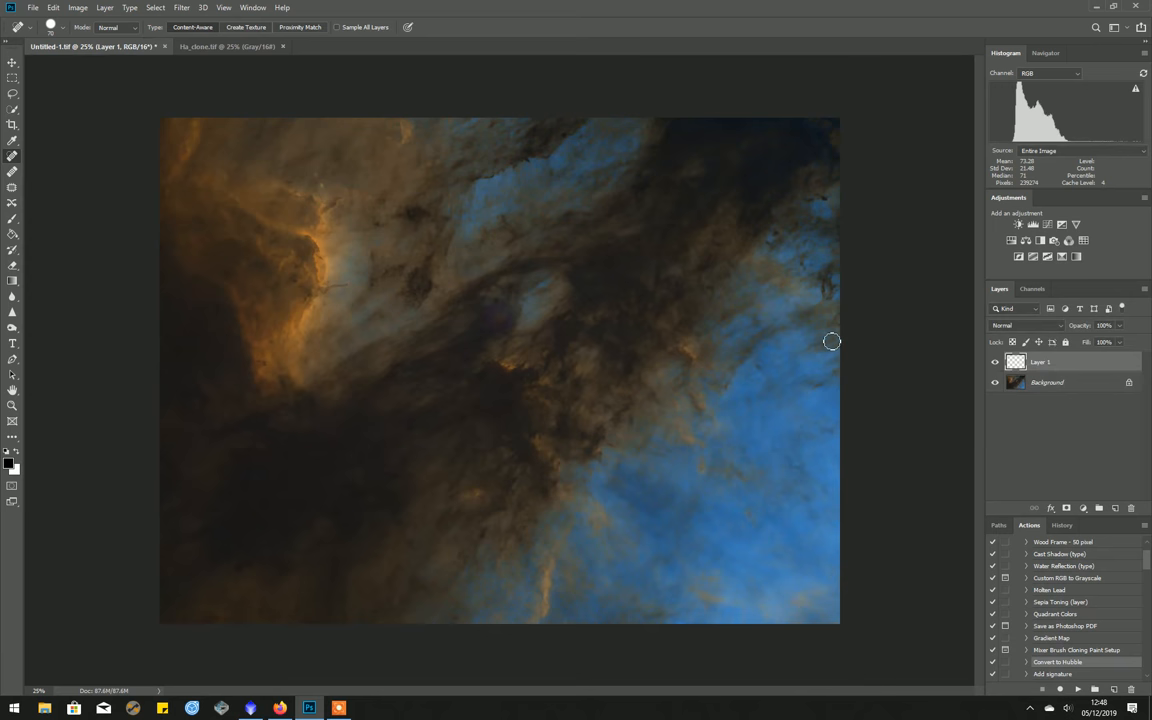
Step: Set the pasted Ha layer's blend mode to Luminosity
click(1025, 325)
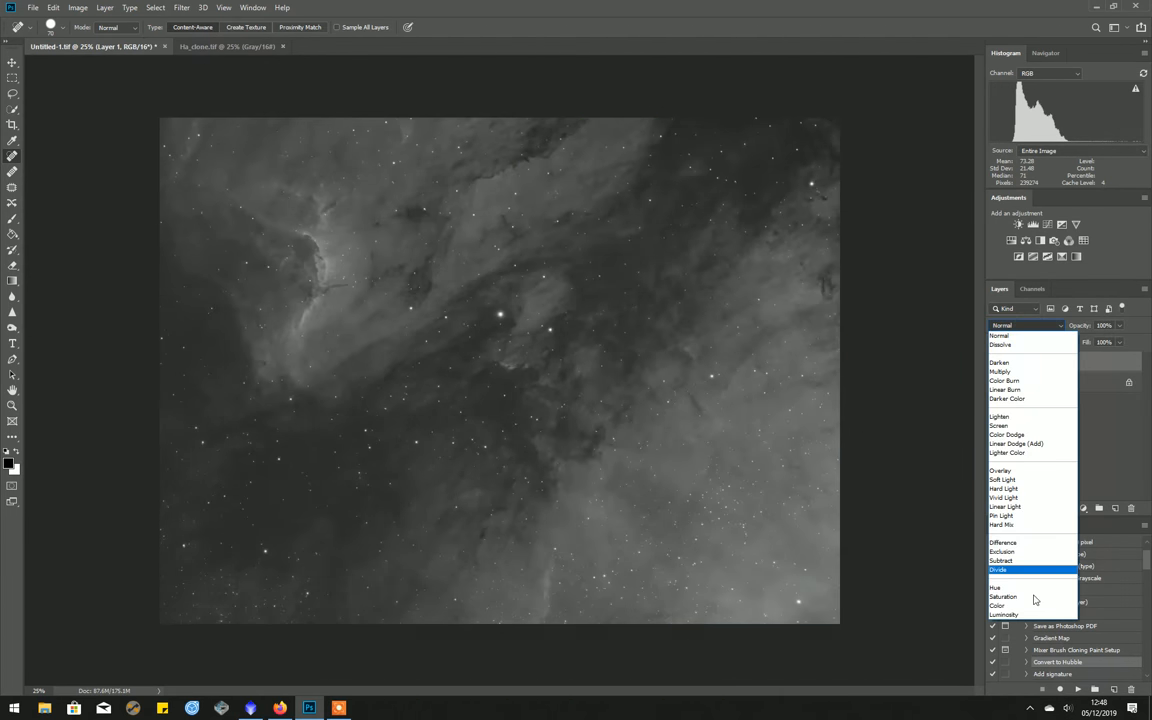
click(1004, 614)
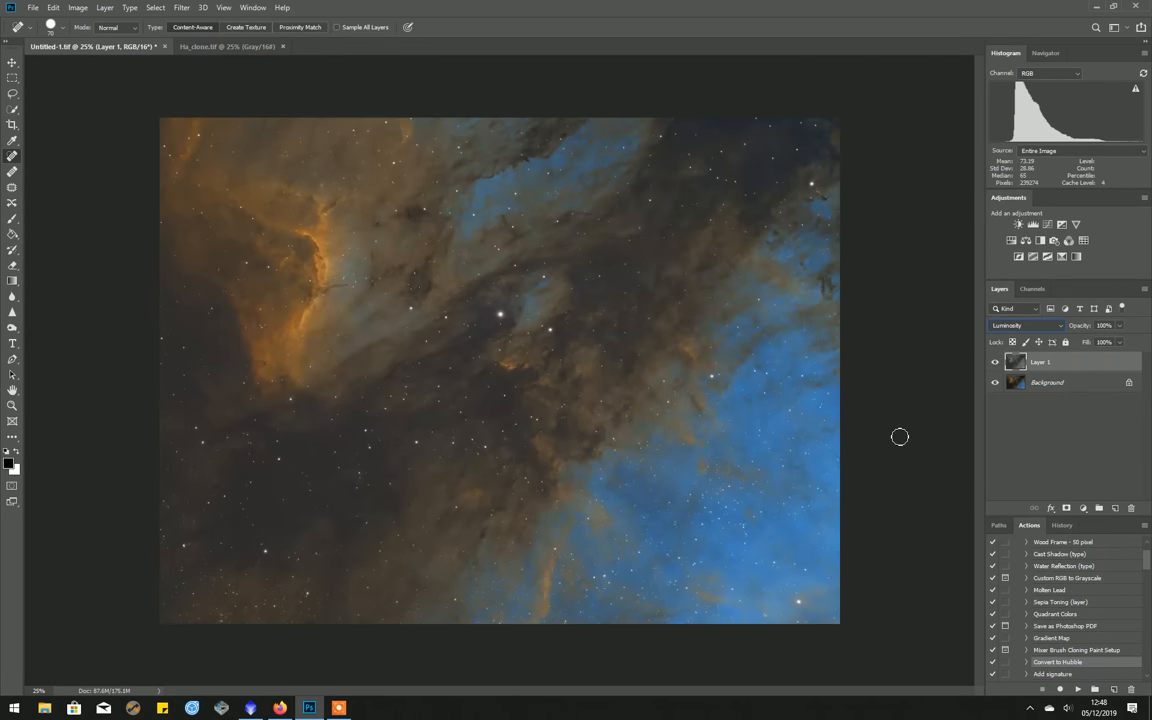
mouse_move(683, 491)
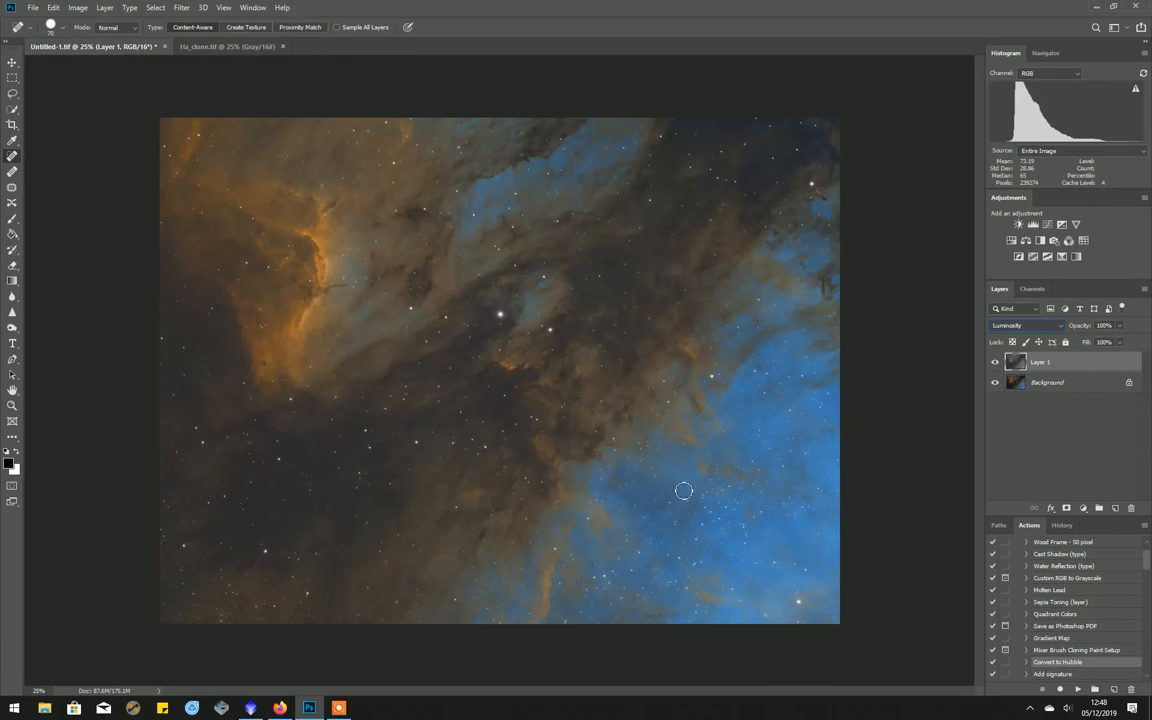
mouse_move(820, 441)
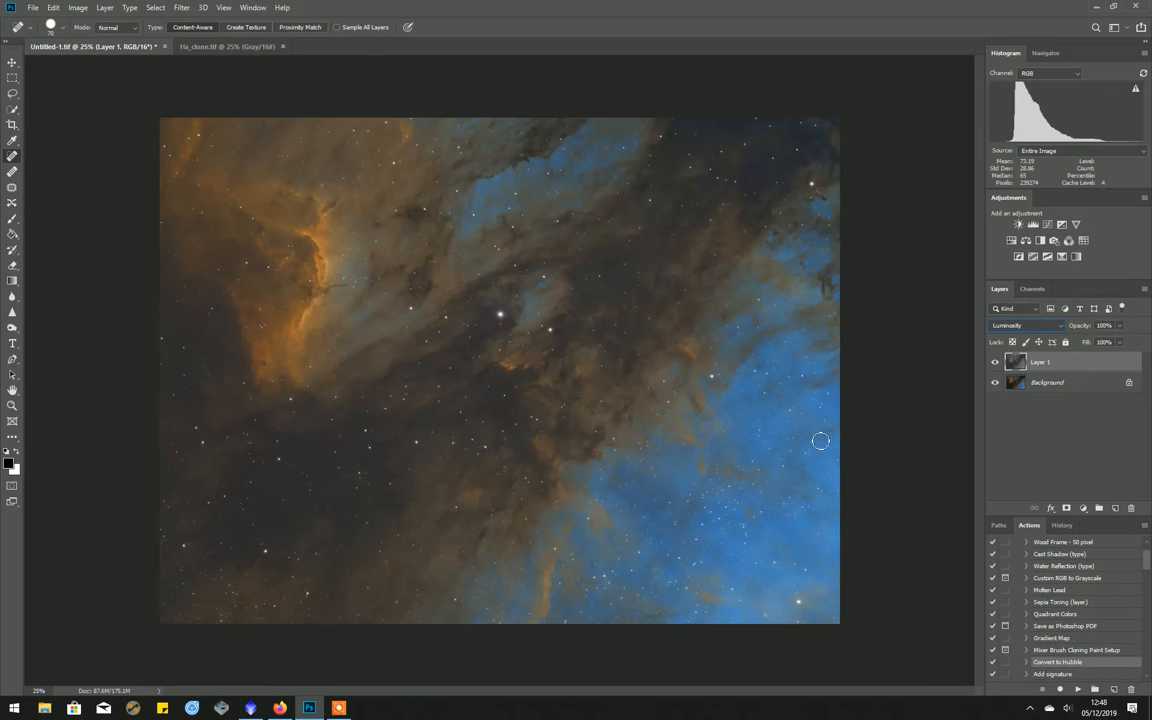
click(1048, 225)
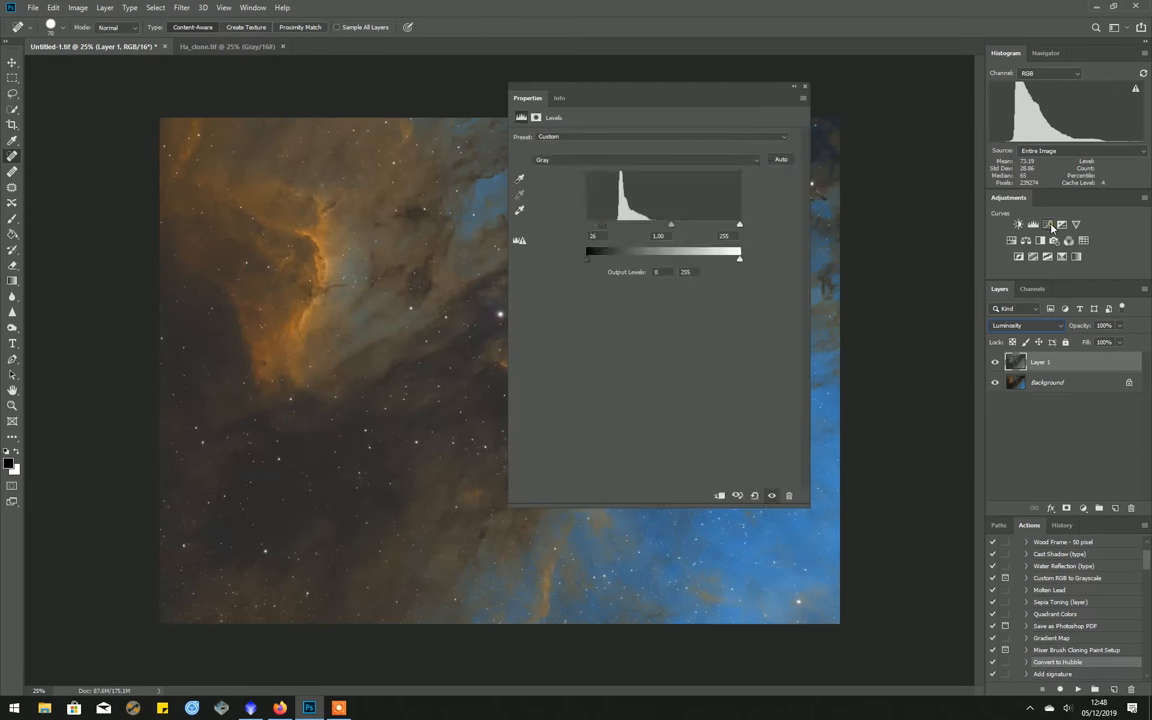
Step: Add a Curves adjustment bent into an S-shape to boost contrast
click(1018, 225)
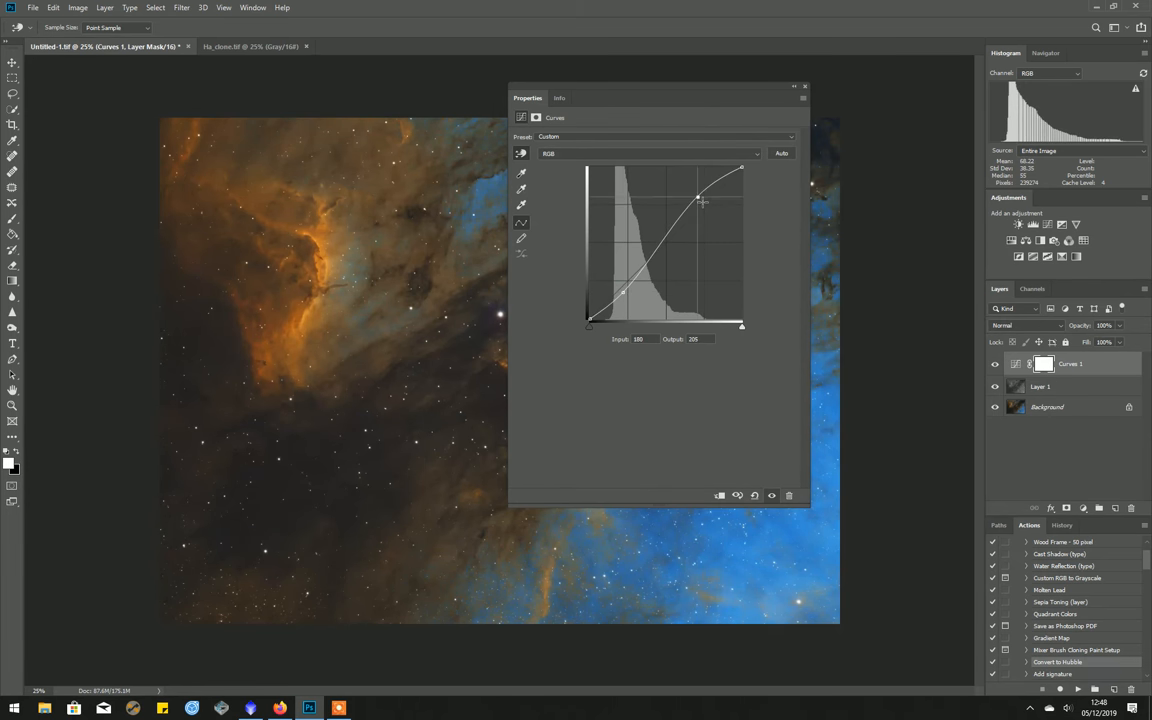
drag(698, 198, 700, 200)
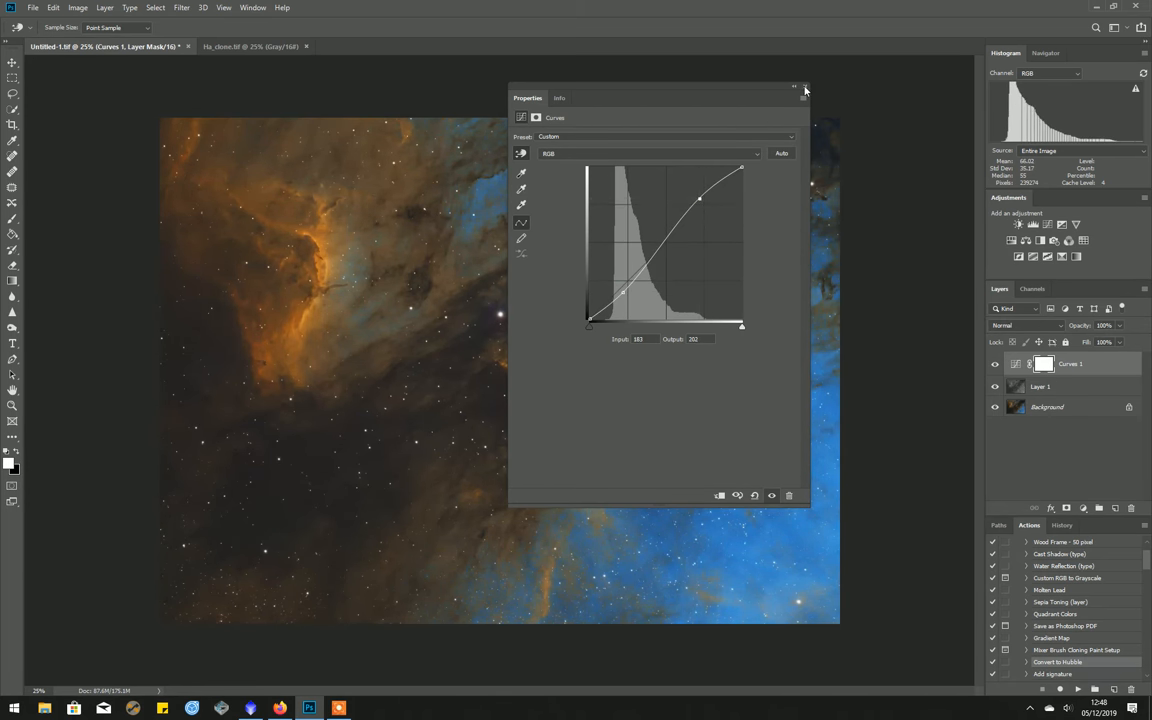
click(805, 89)
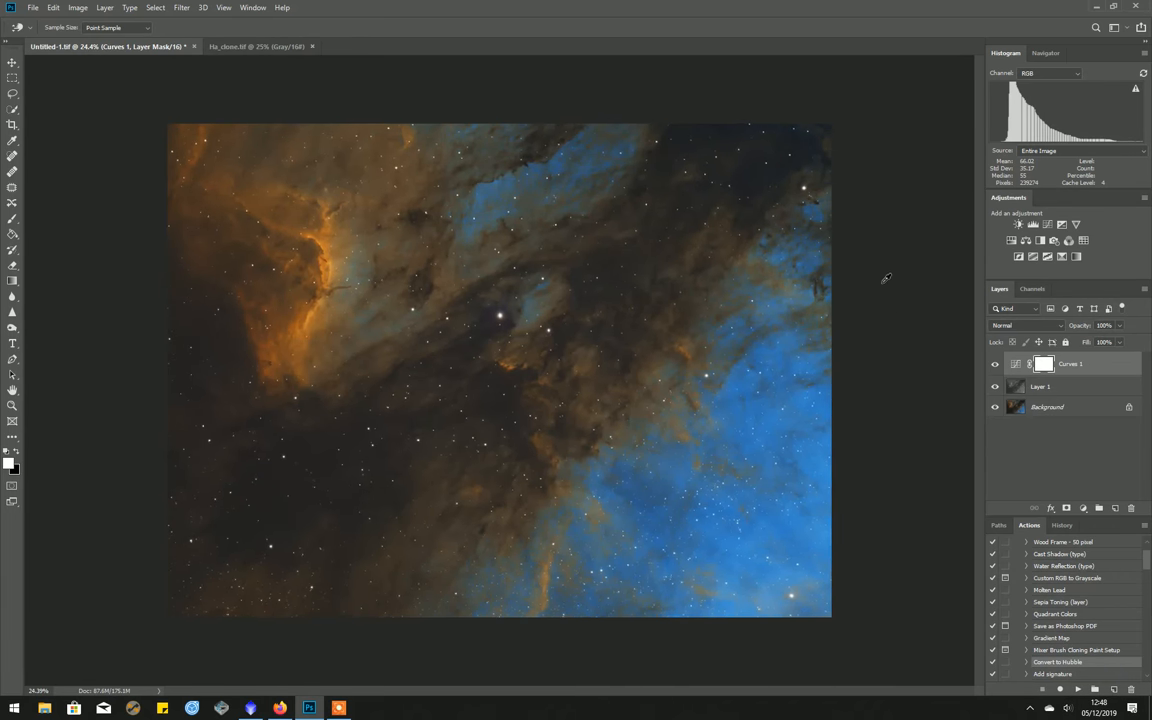
scroll(up, 3)
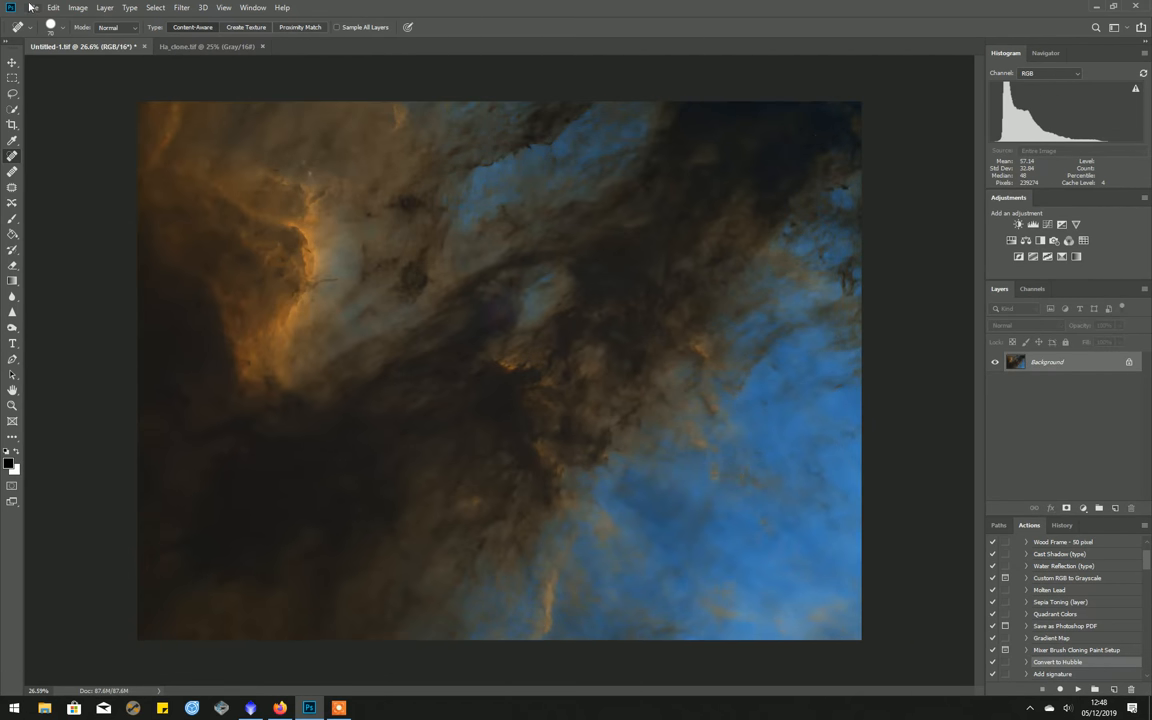
Step: Leave the flattened starless nebula and switch over to PixInsight
click(33, 7)
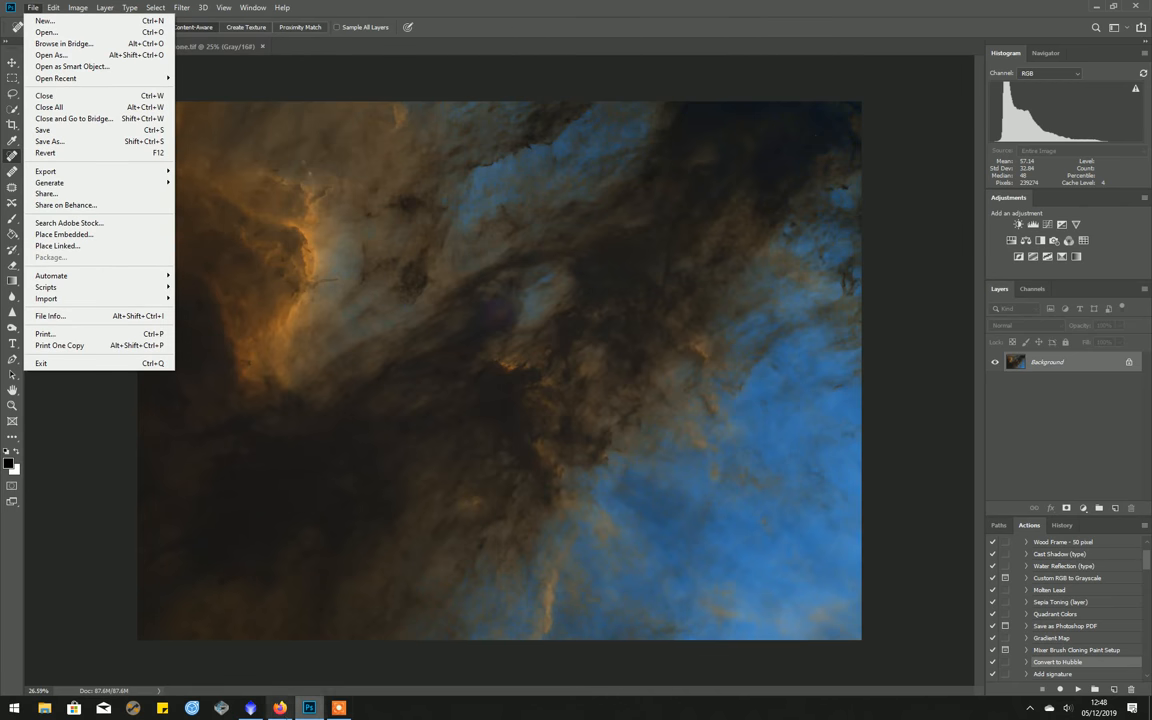
click(279, 708)
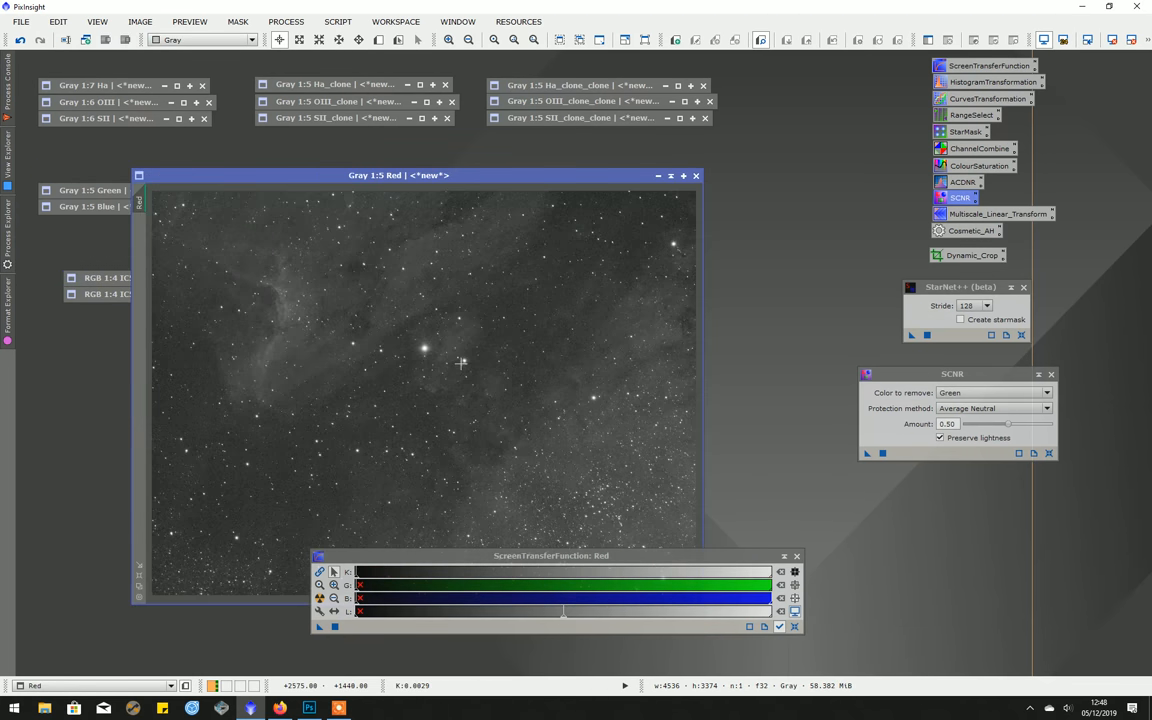
Step: Minimise Red, inspect Image19 and Image23 star frames, then return to Photoshop
click(696, 175)
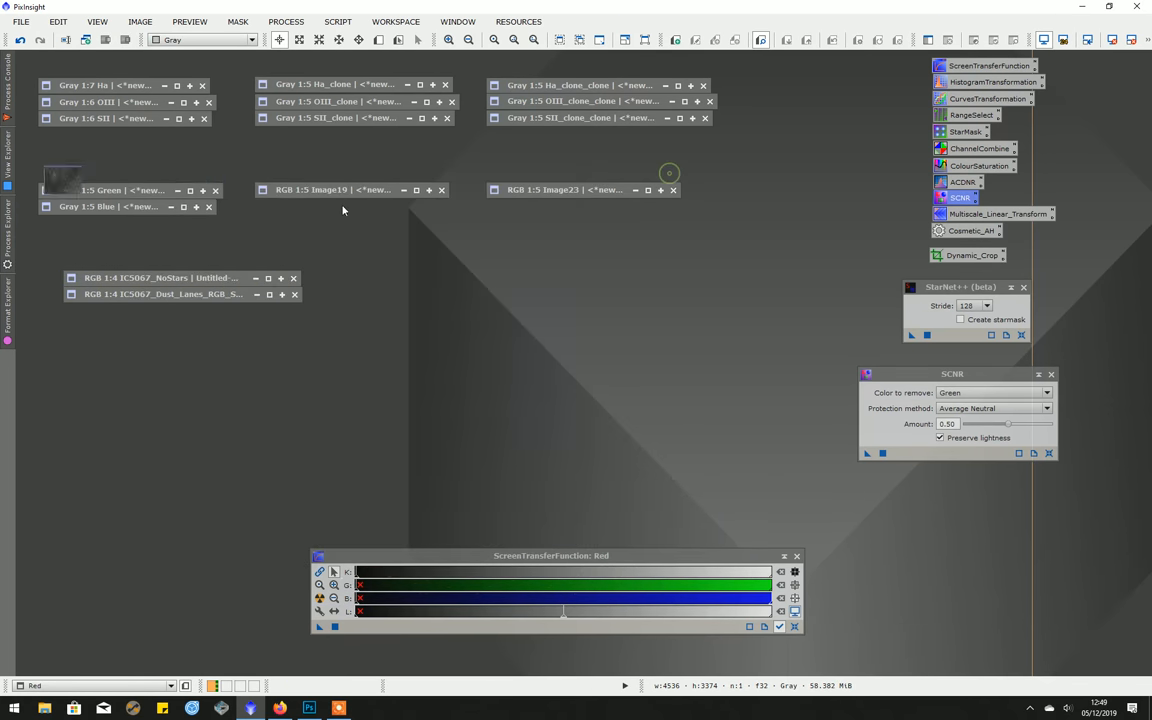
double_click(333, 189)
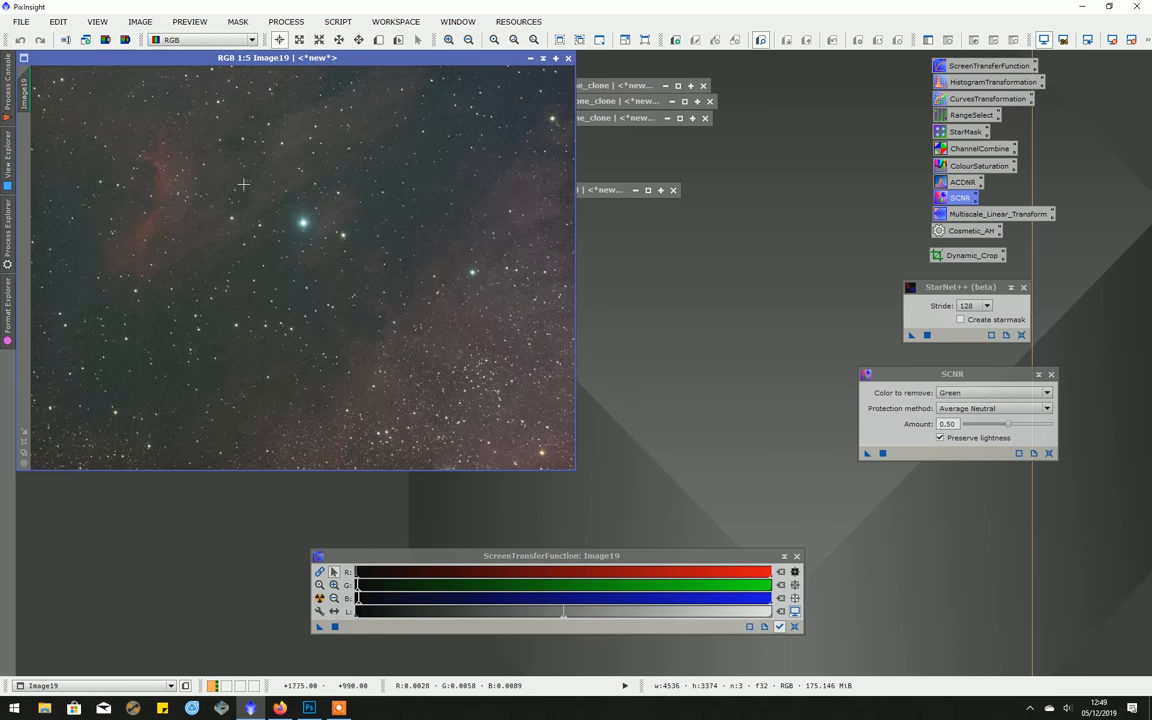
mouse_move(171, 190)
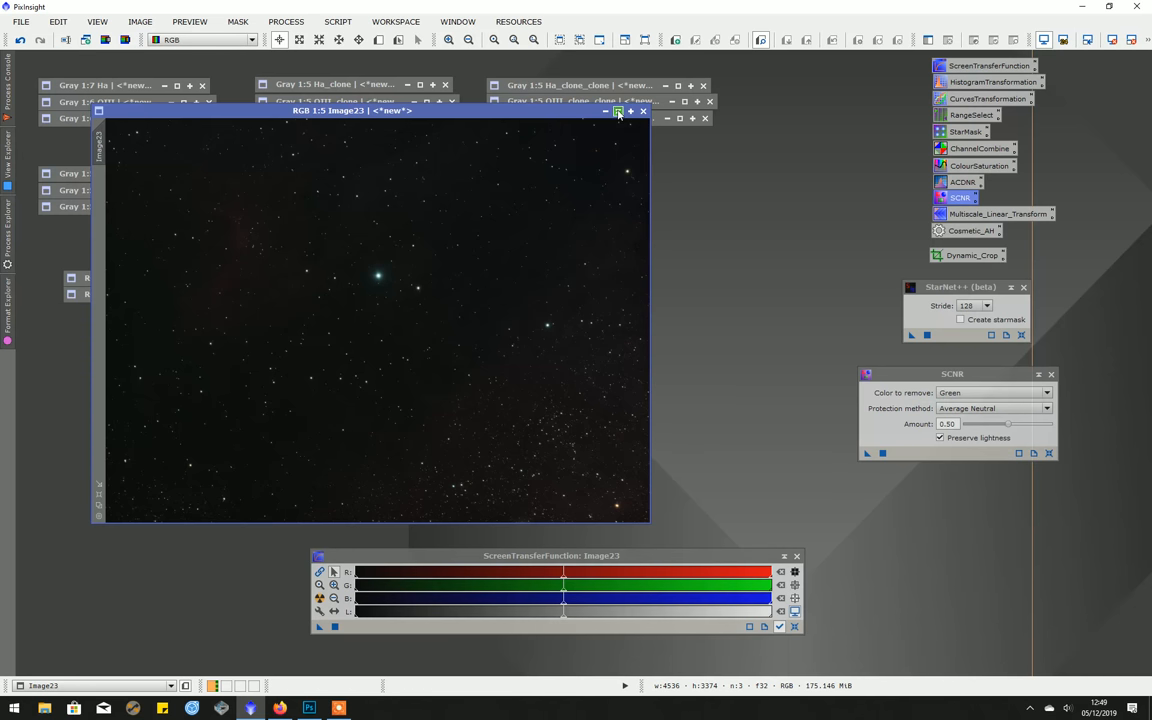
click(618, 111)
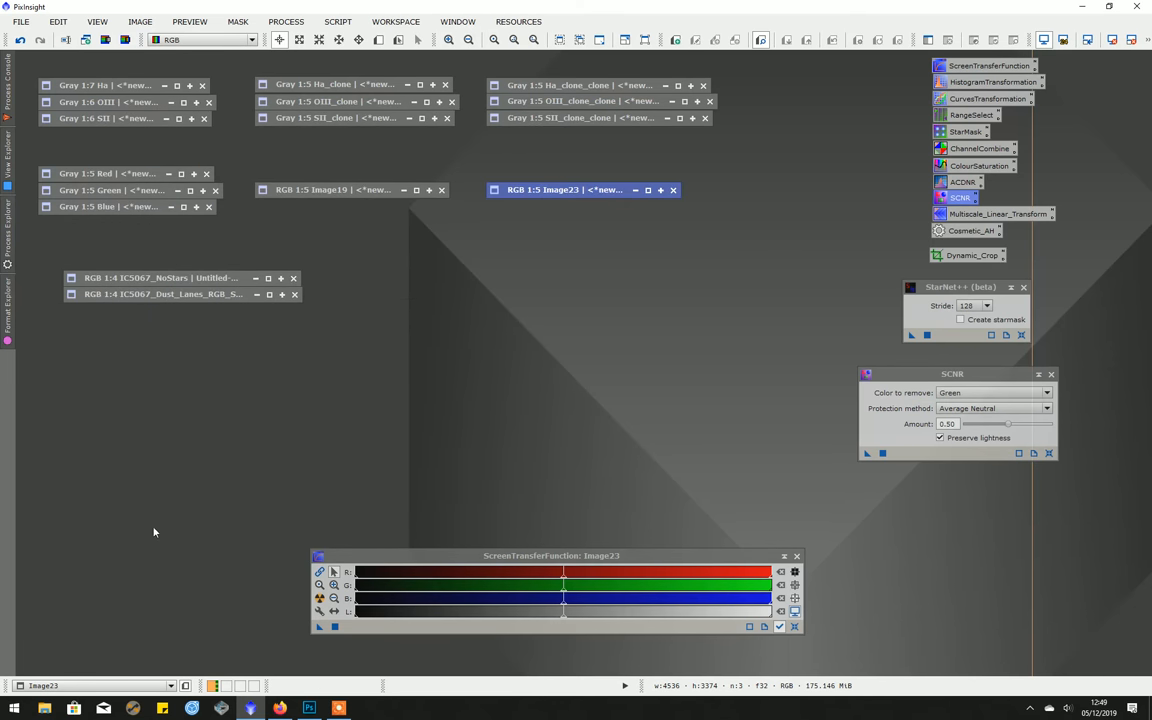
click(309, 708)
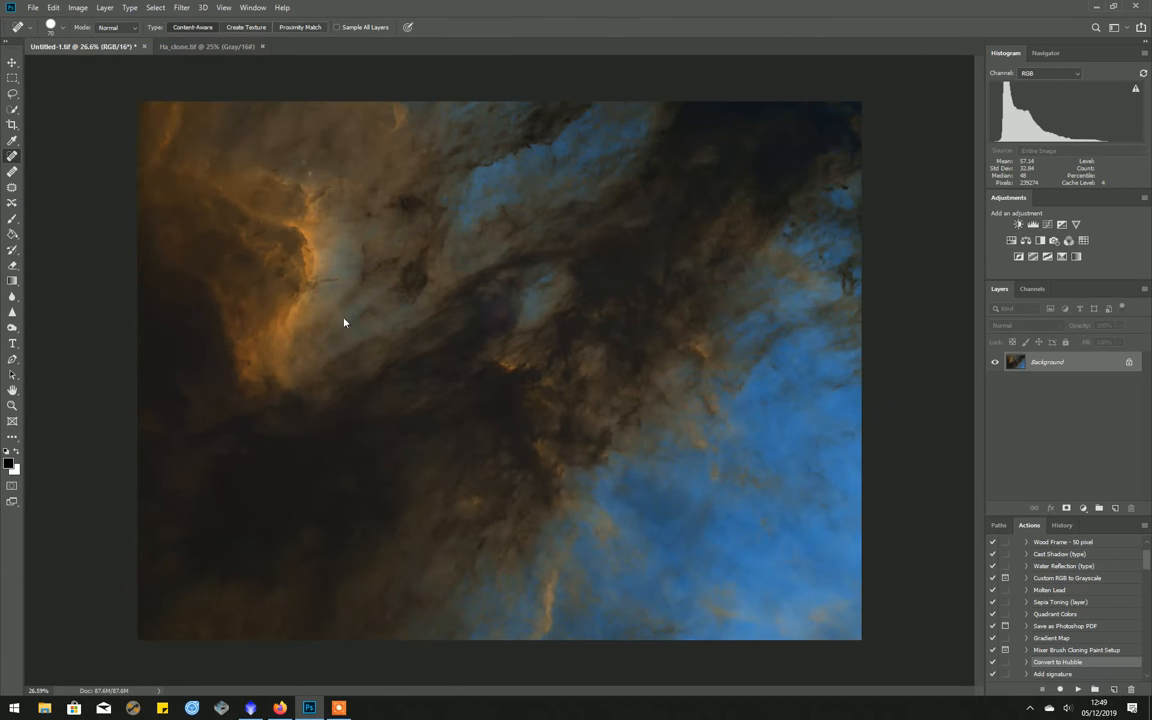
Step: Open RGB_Stars.tif, select the whole star image and switch back to Untitled-1
click(33, 7)
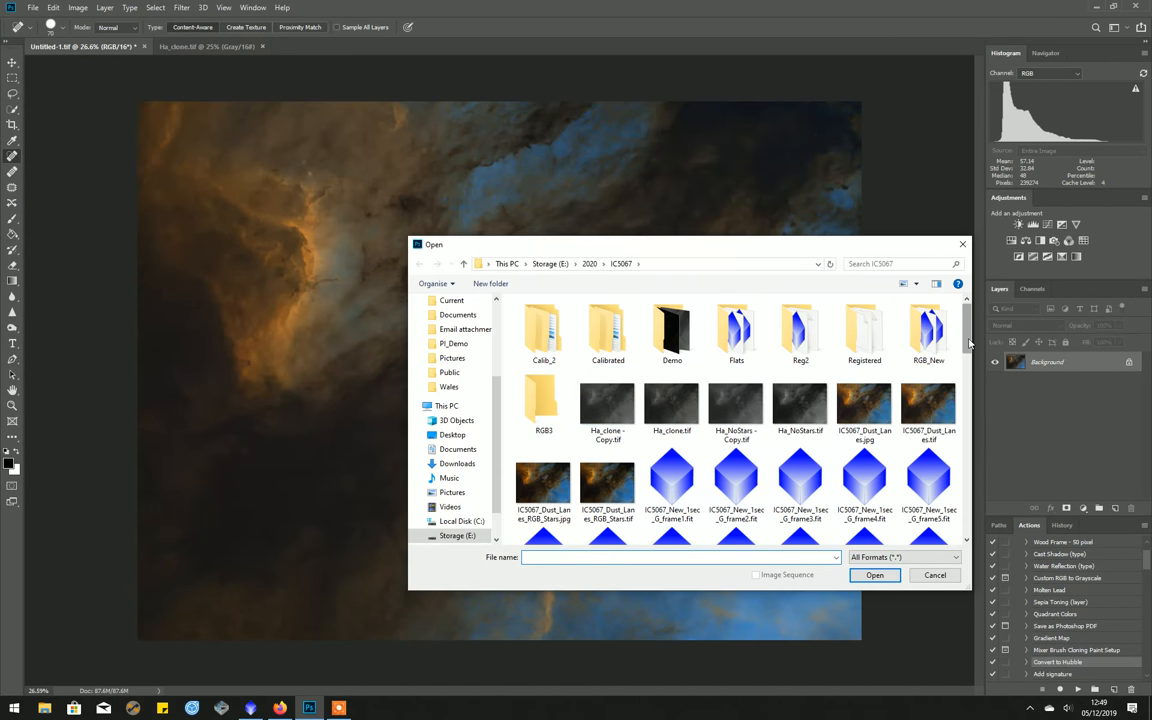
scroll(down, 3)
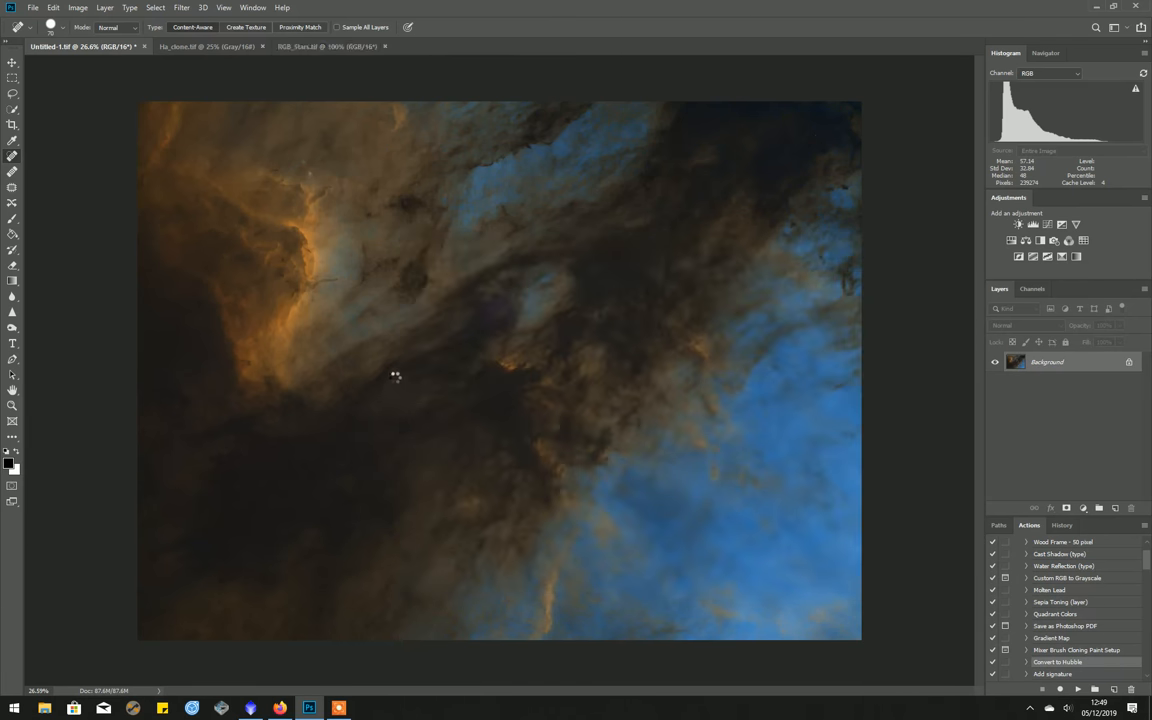
click(325, 46)
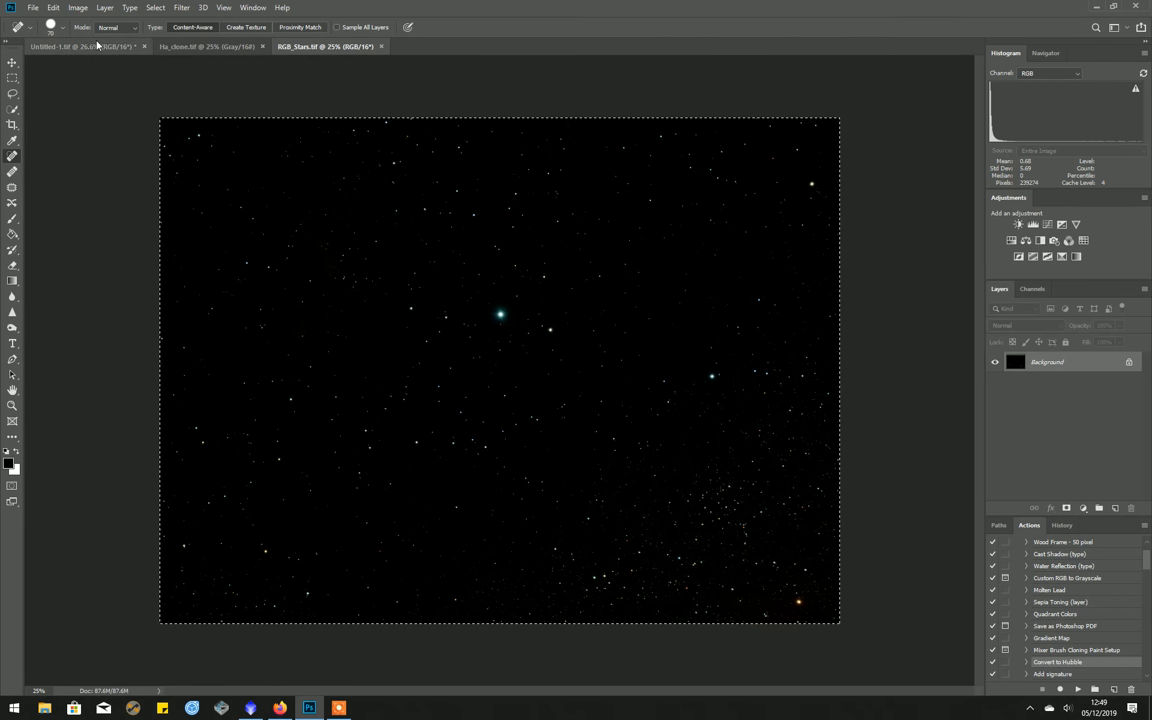
click(75, 46)
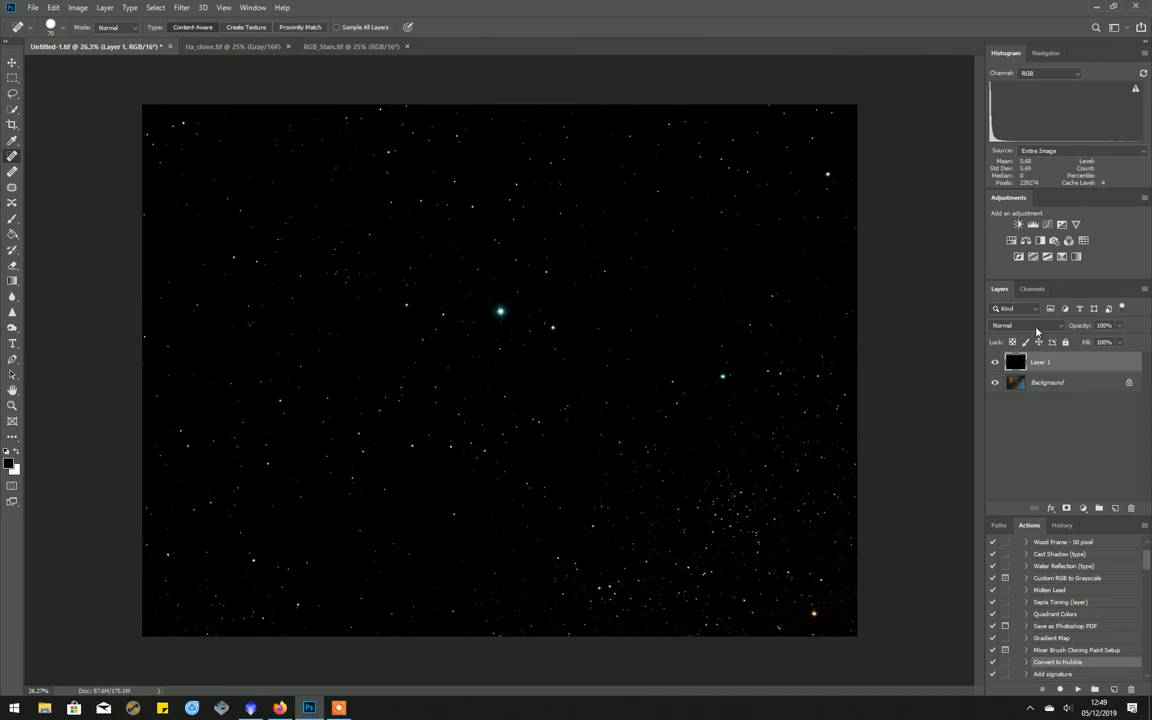
Step: Set Layer 1's blend mode to Screen so the stars brighten over the nebula
click(1025, 325)
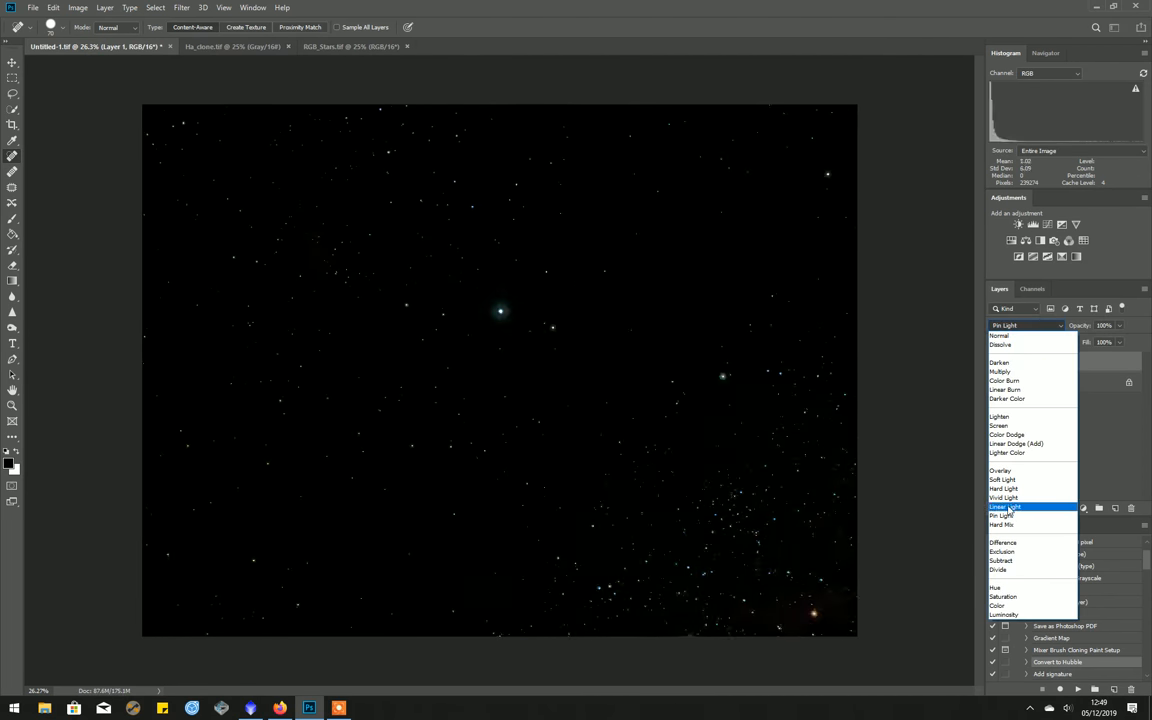
click(999, 425)
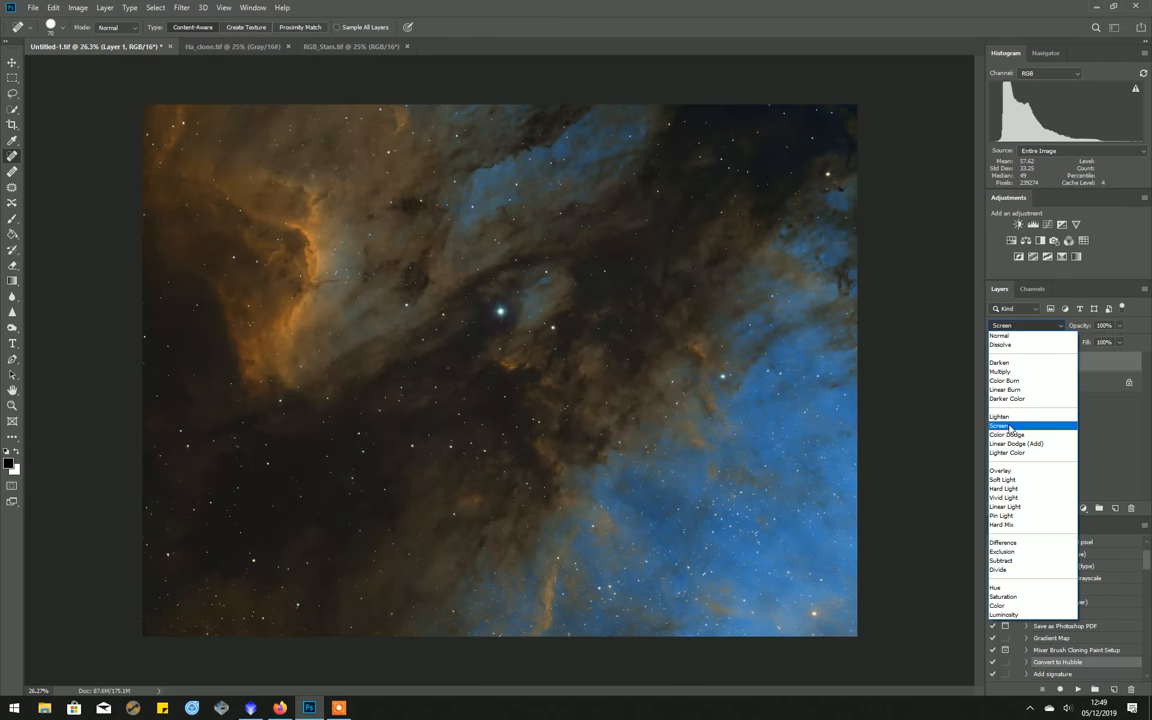
click(1000, 425)
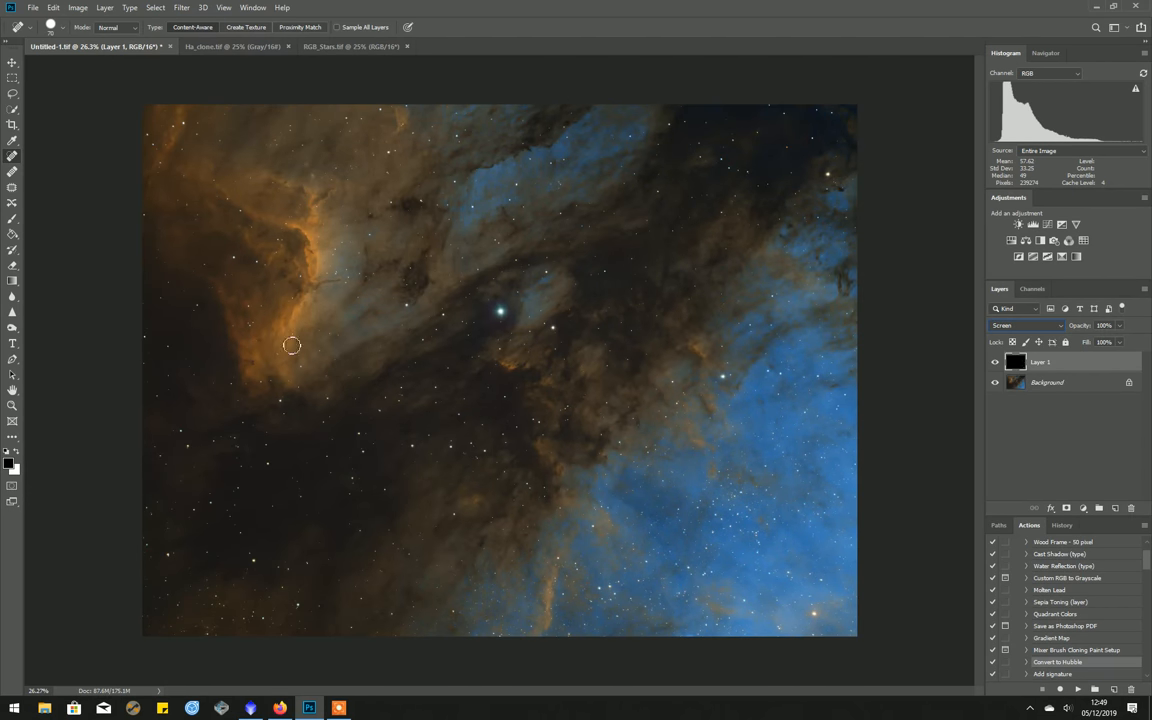
mouse_move(928, 425)
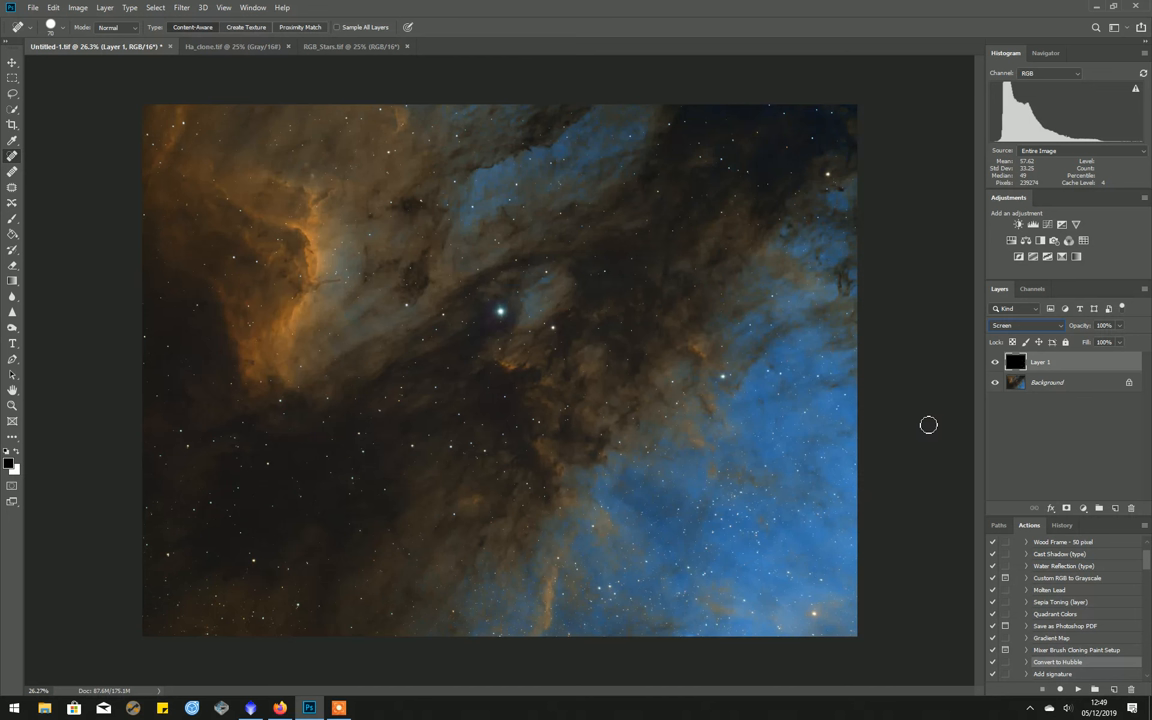
mouse_move(938, 413)
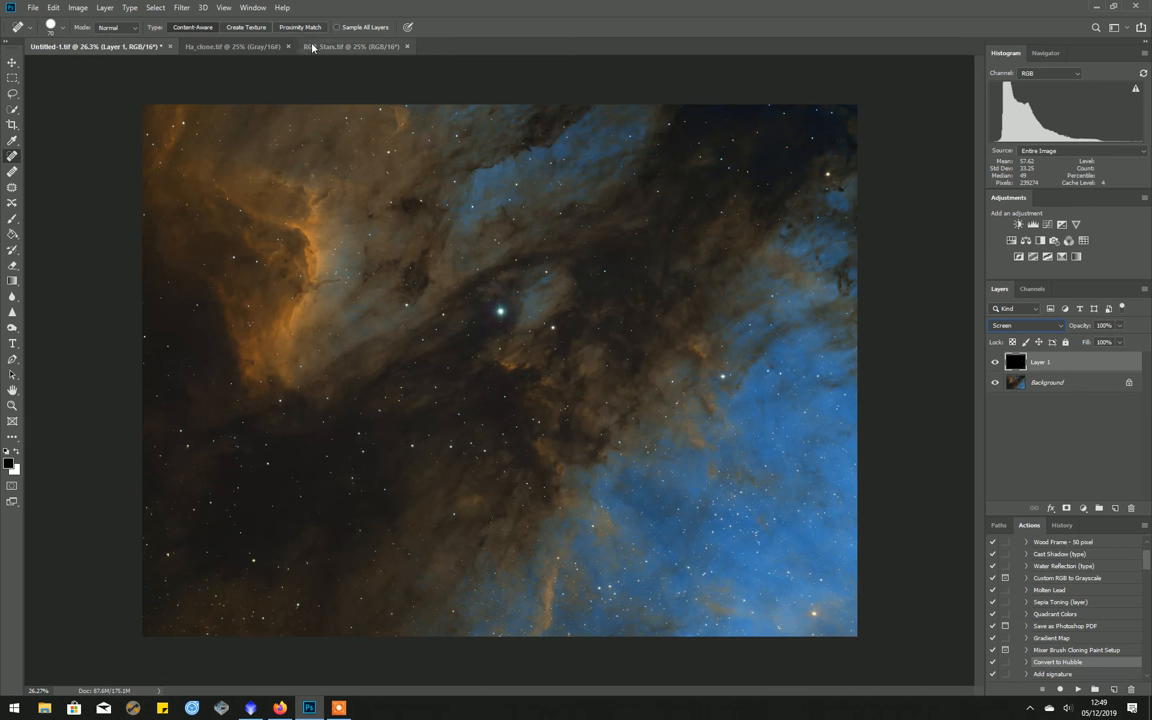
click(350, 46)
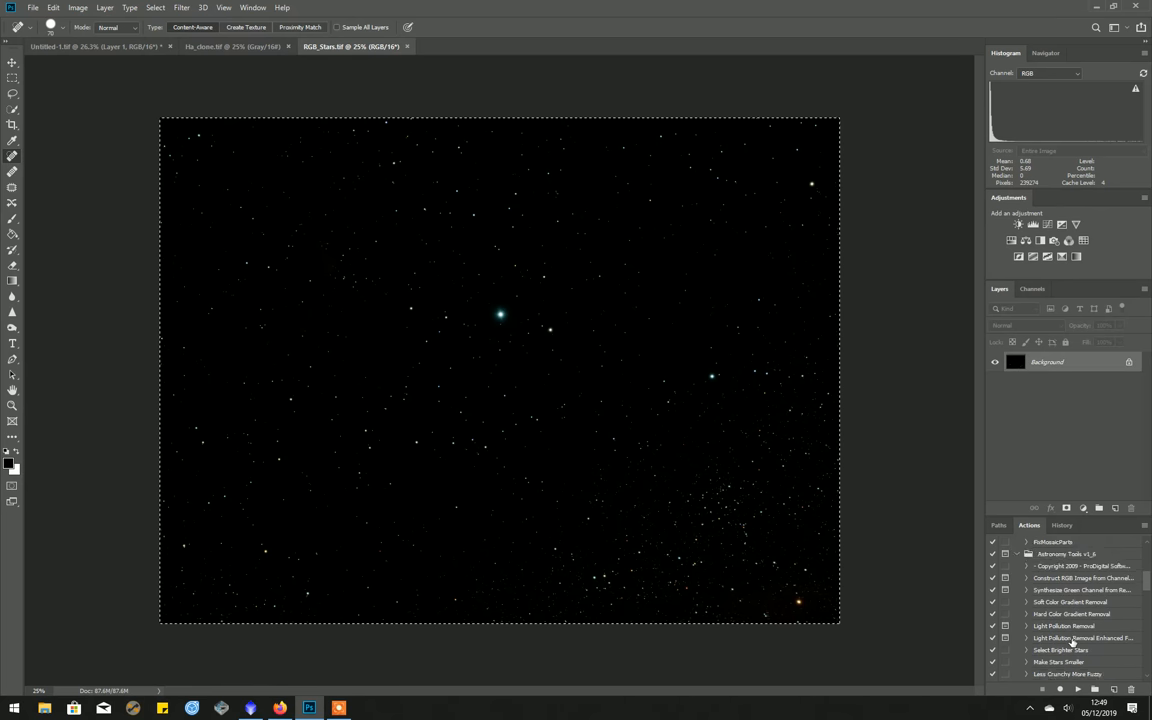
scroll(down, 3)
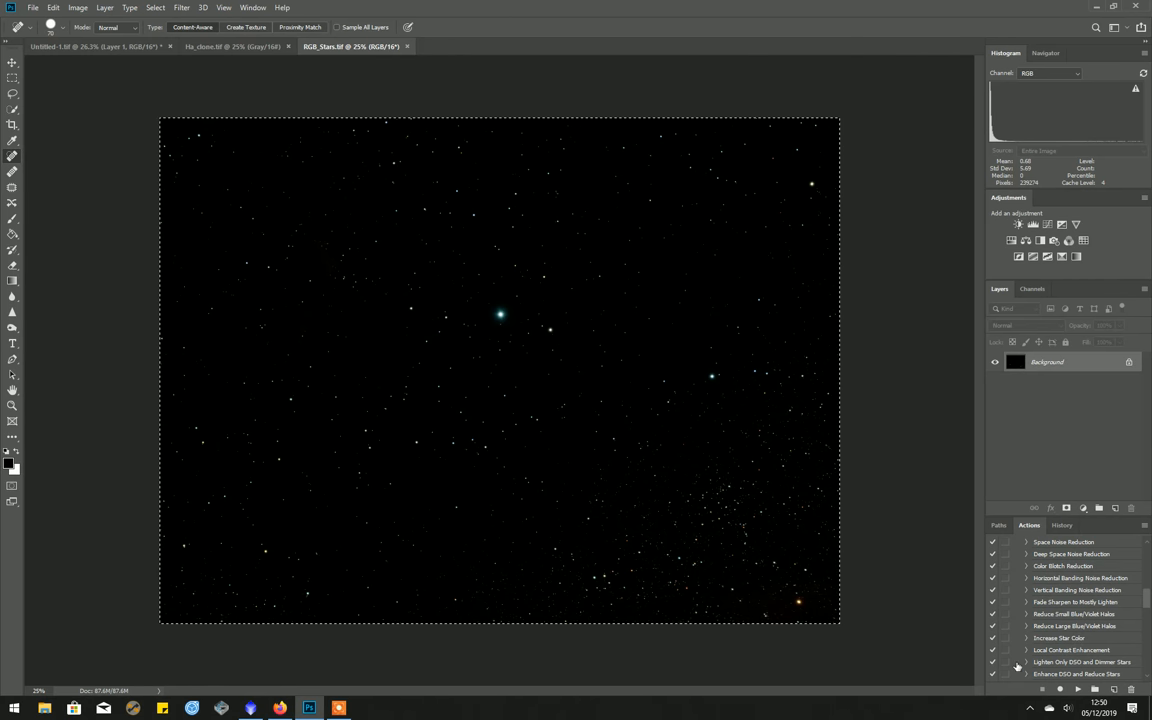
mouse_move(1055, 645)
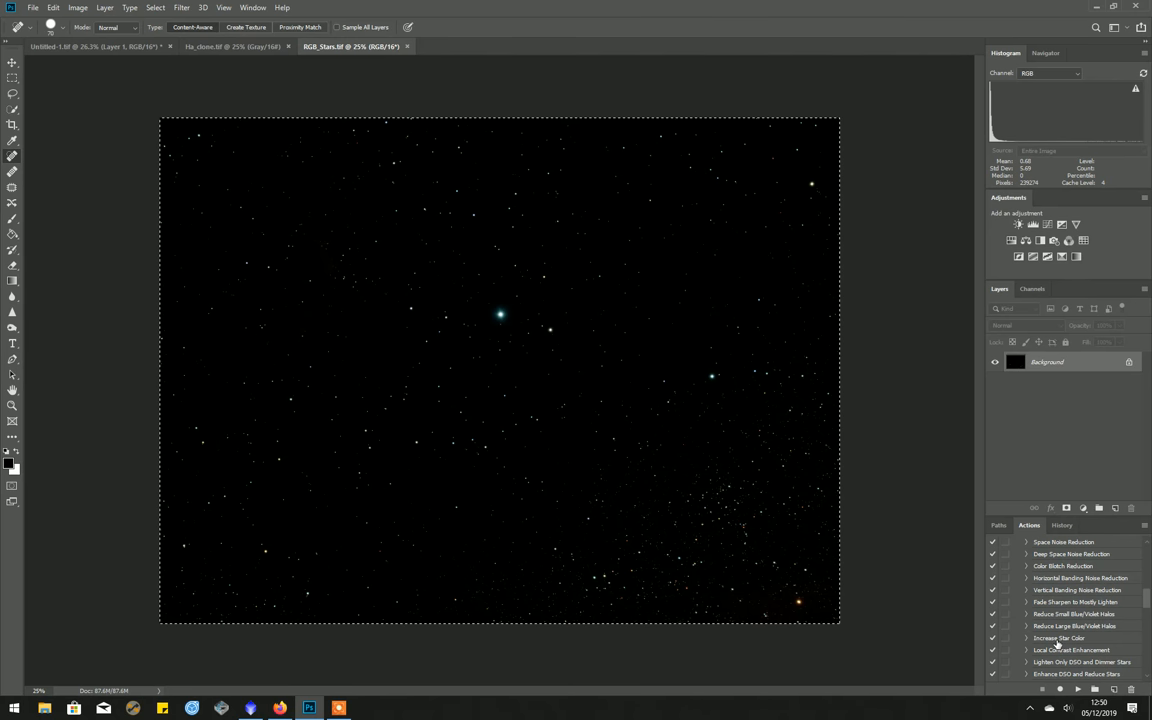
mouse_move(539, 485)
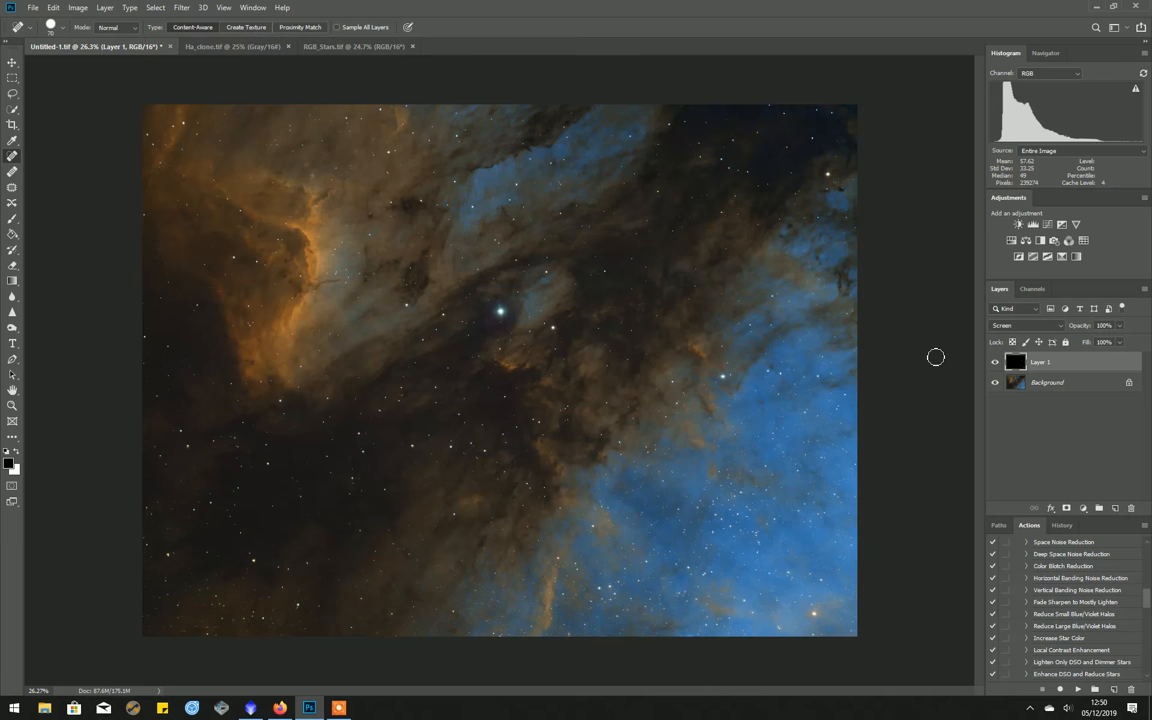
mouse_move(882, 275)
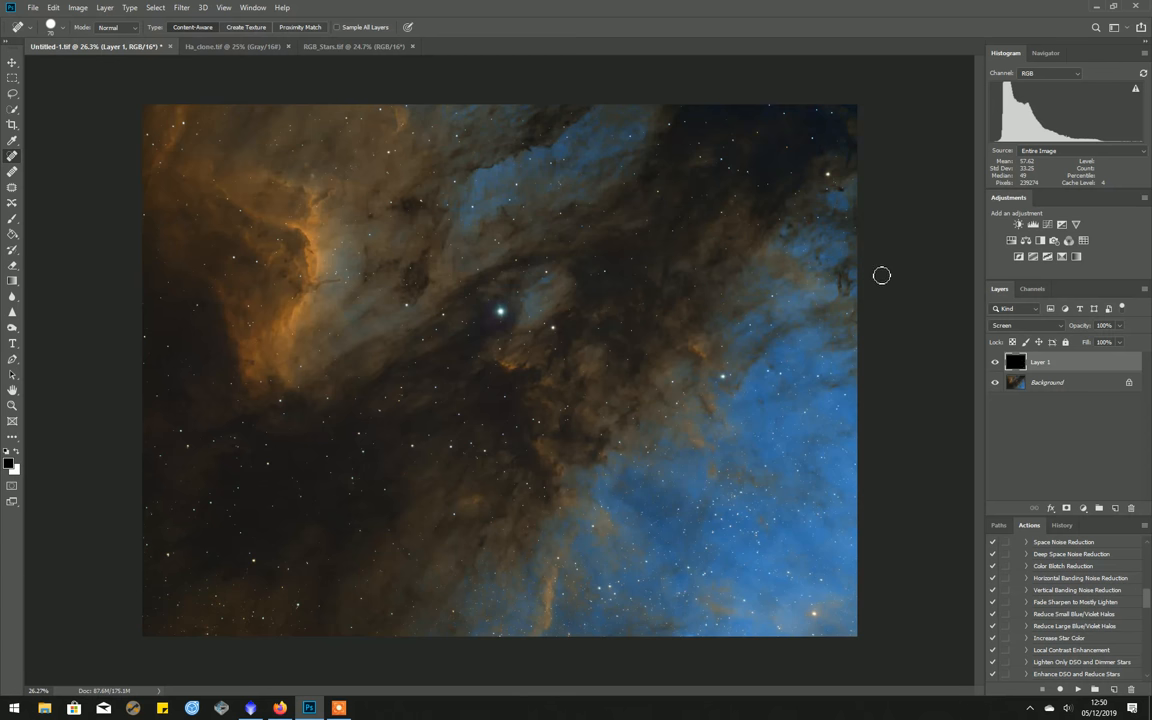
mouse_move(408, 308)
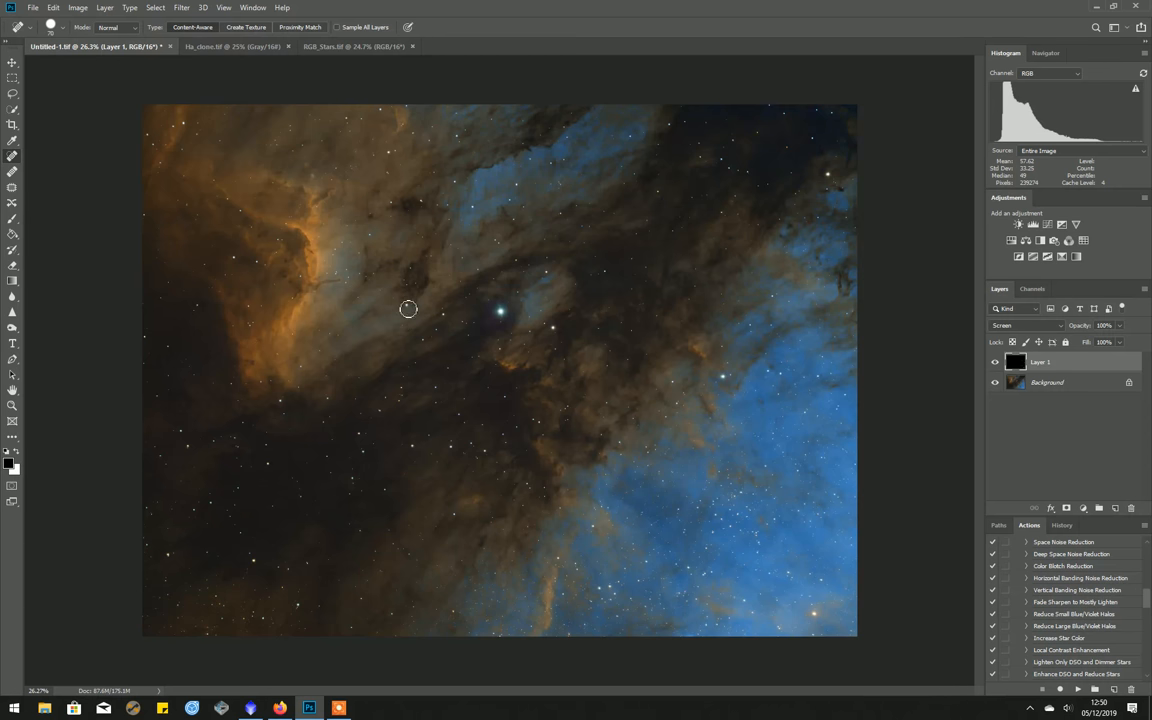
mouse_move(878, 356)
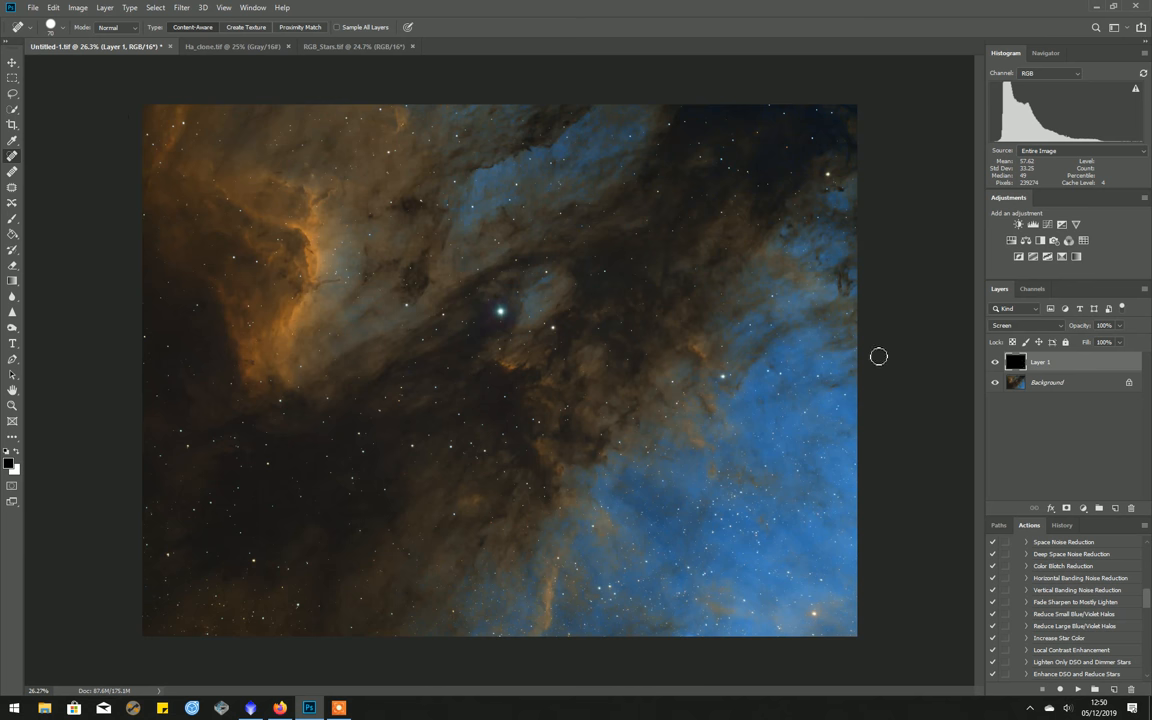
mouse_move(942, 270)
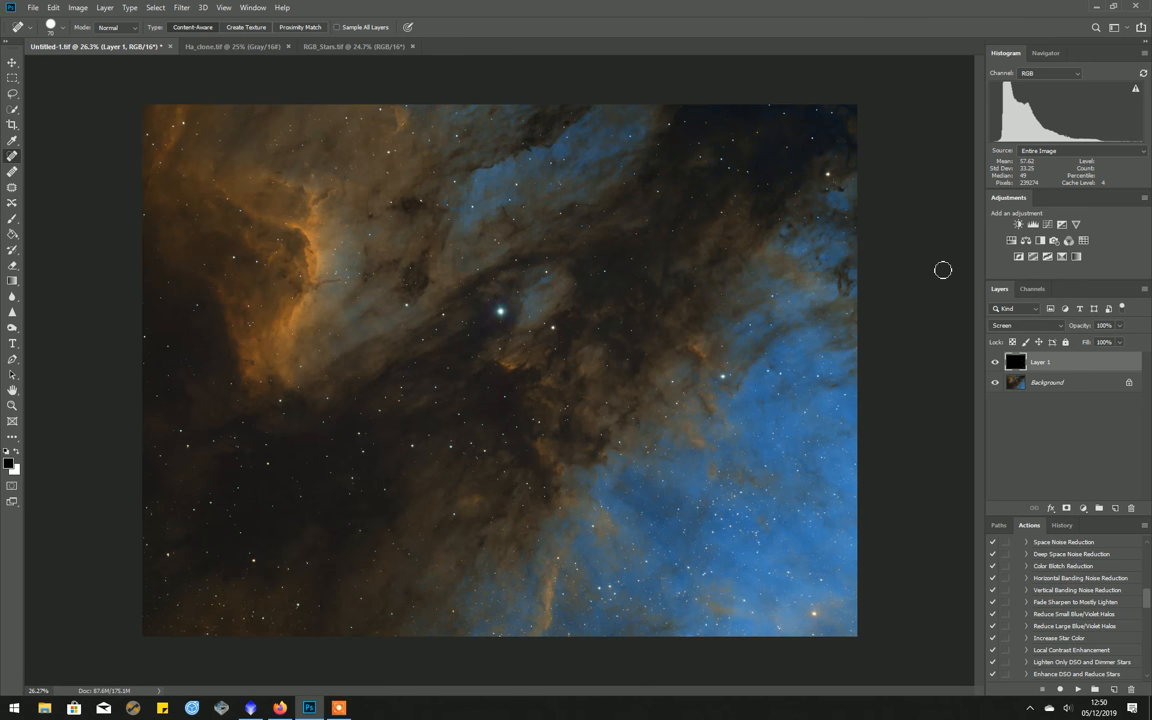
mouse_move(924, 242)
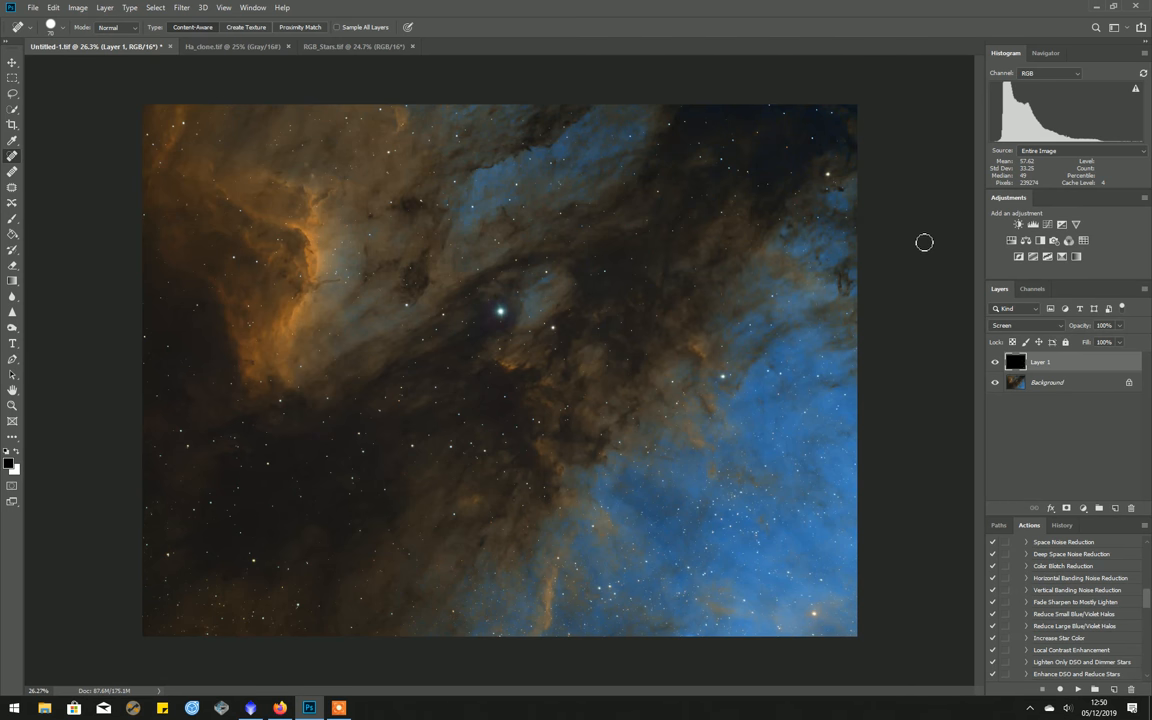